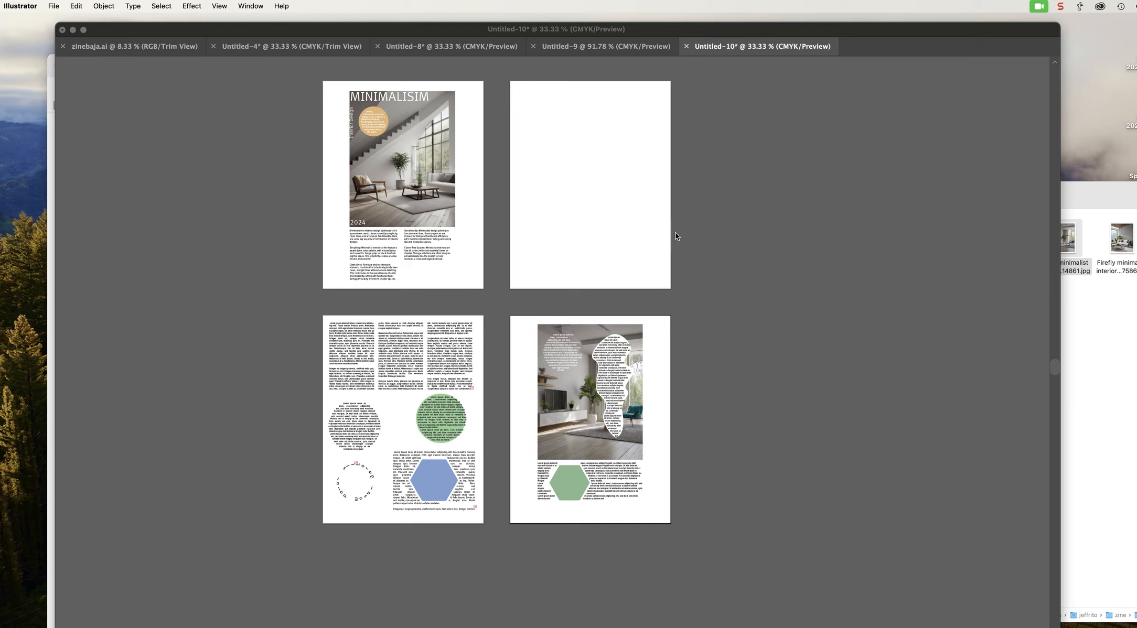
mouse_move(630, 213)
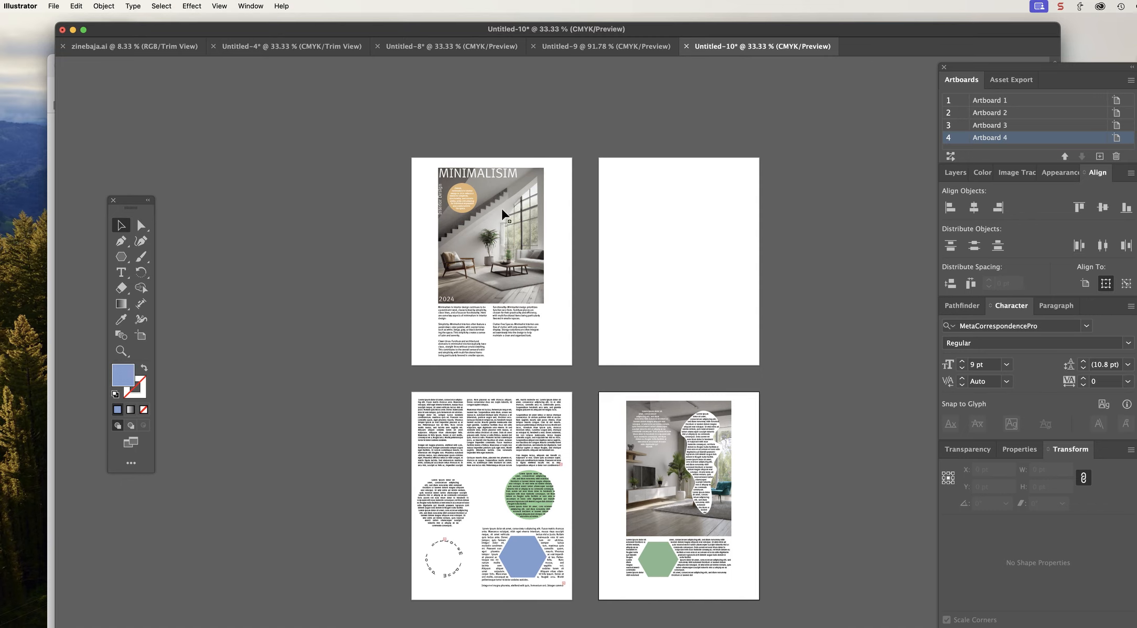
mouse_move(523, 165)
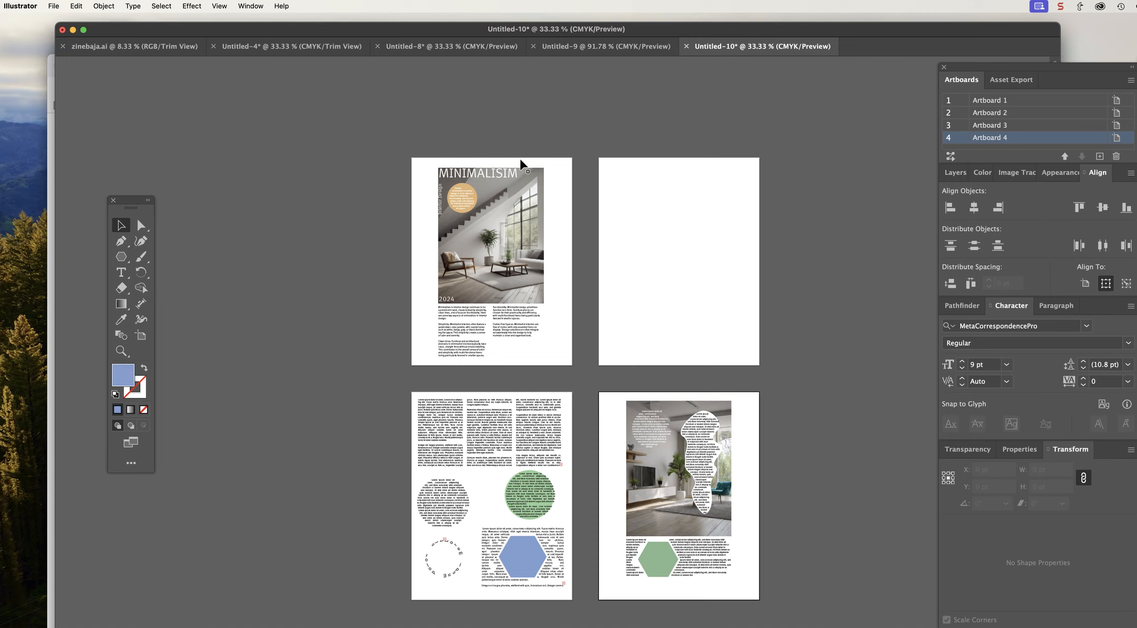
mouse_move(502, 137)
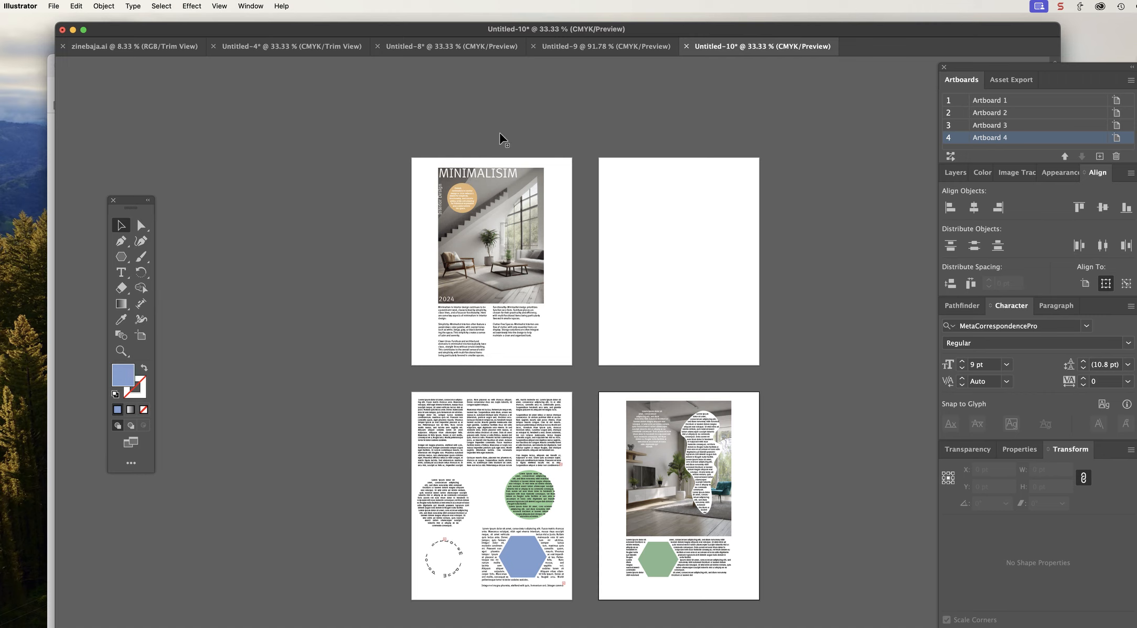
mouse_move(572, 151)
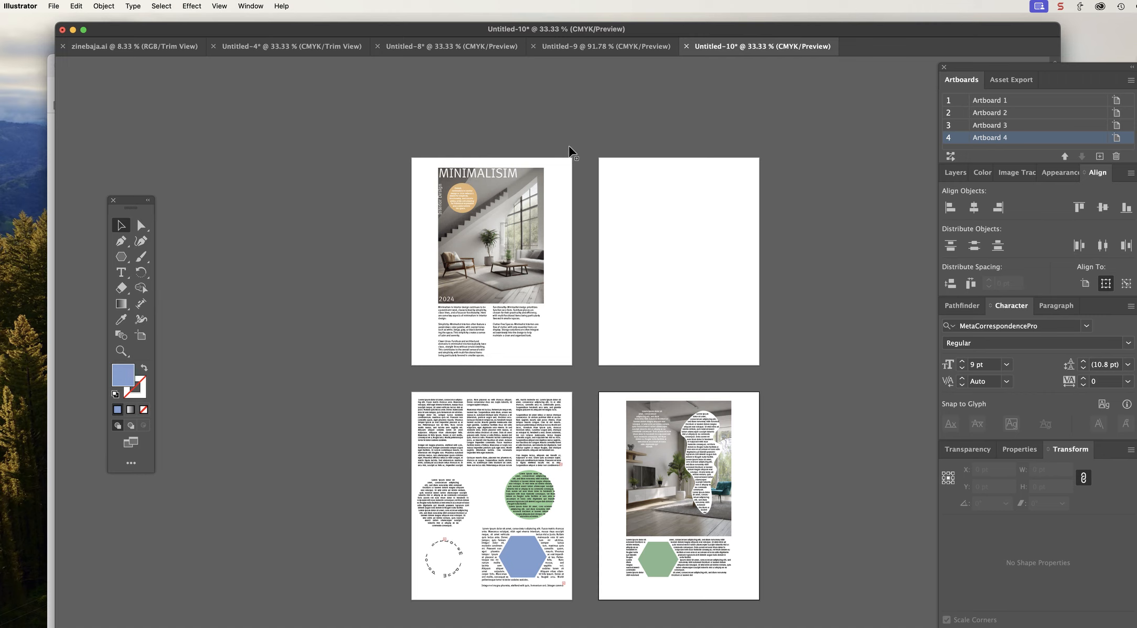
mouse_move(584, 142)
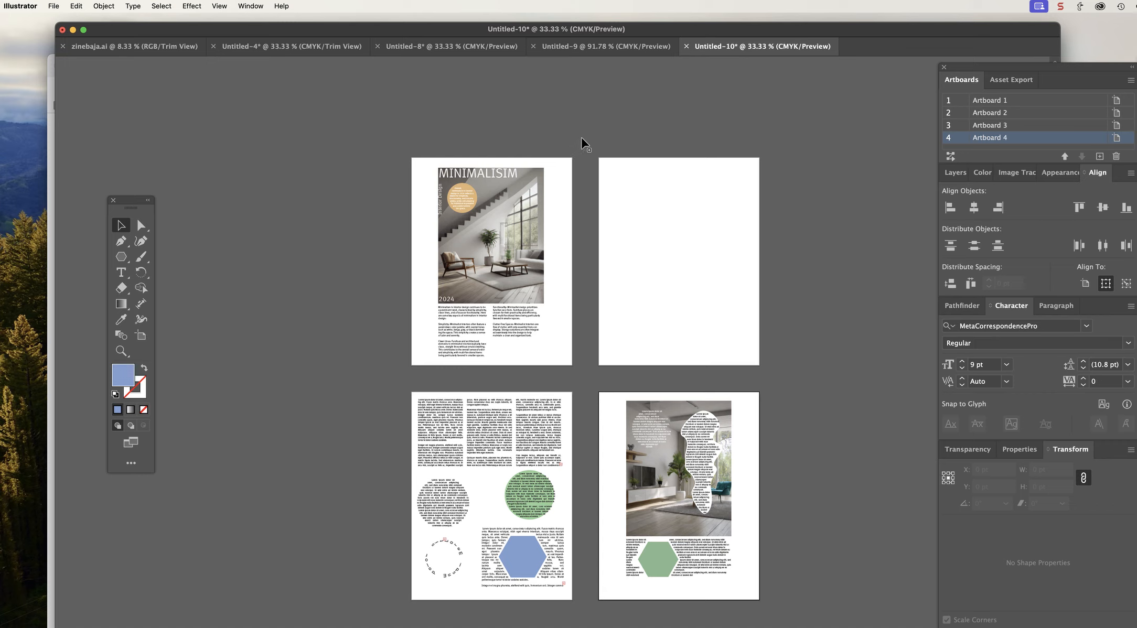
mouse_move(555, 360)
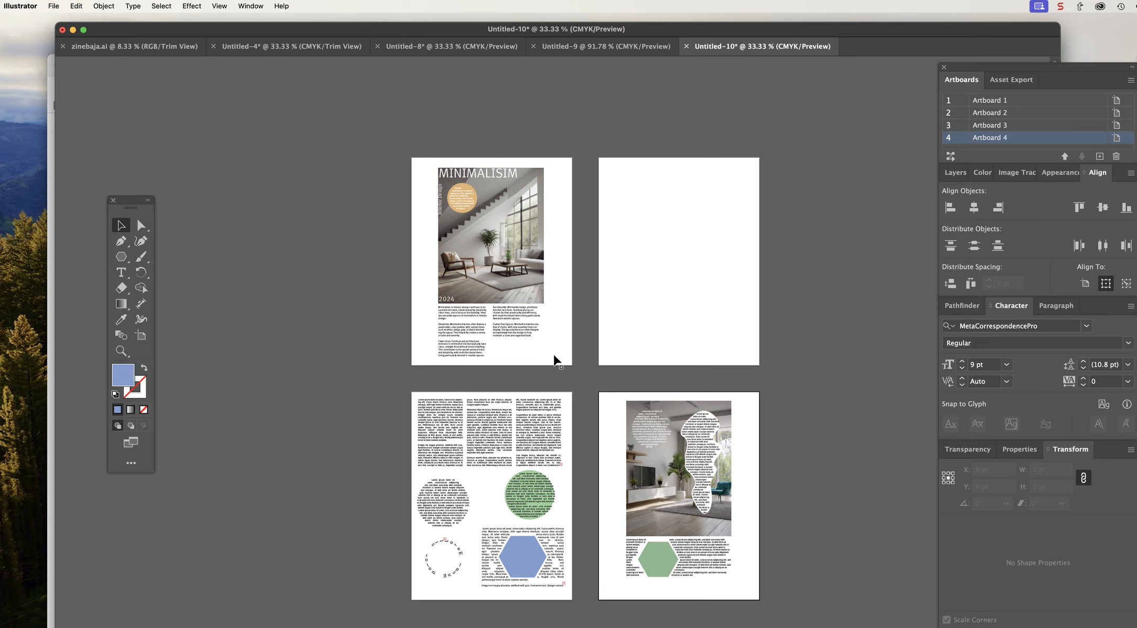
mouse_move(494, 305)
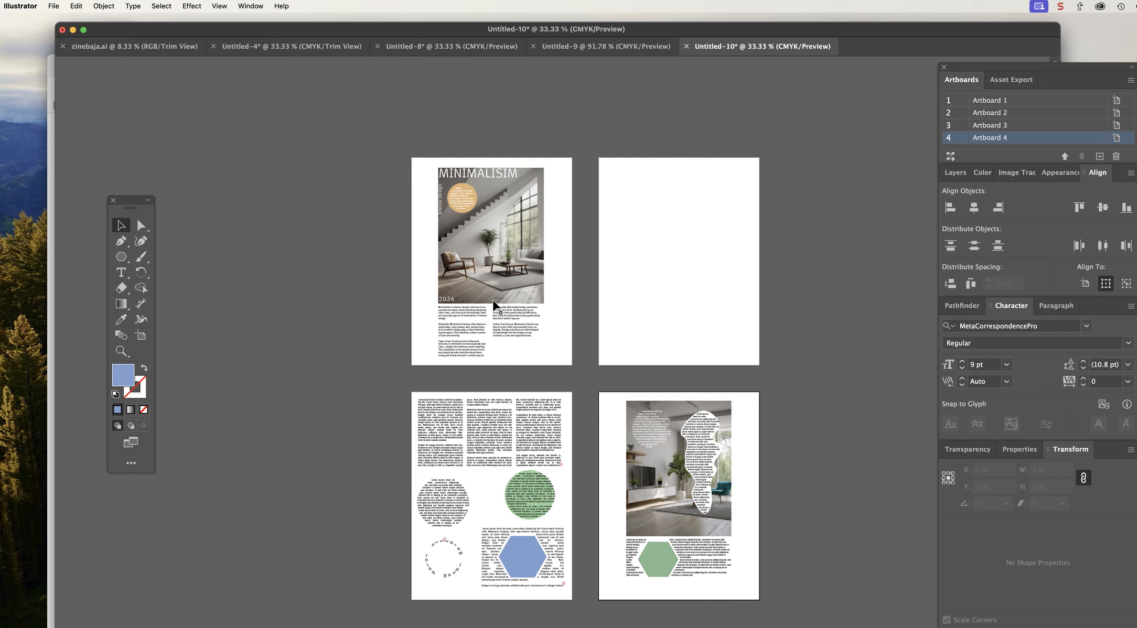
Step: Select the cover text columns on Artboard 1 and zoom to 66.67% to review the layout
left_click(507, 326)
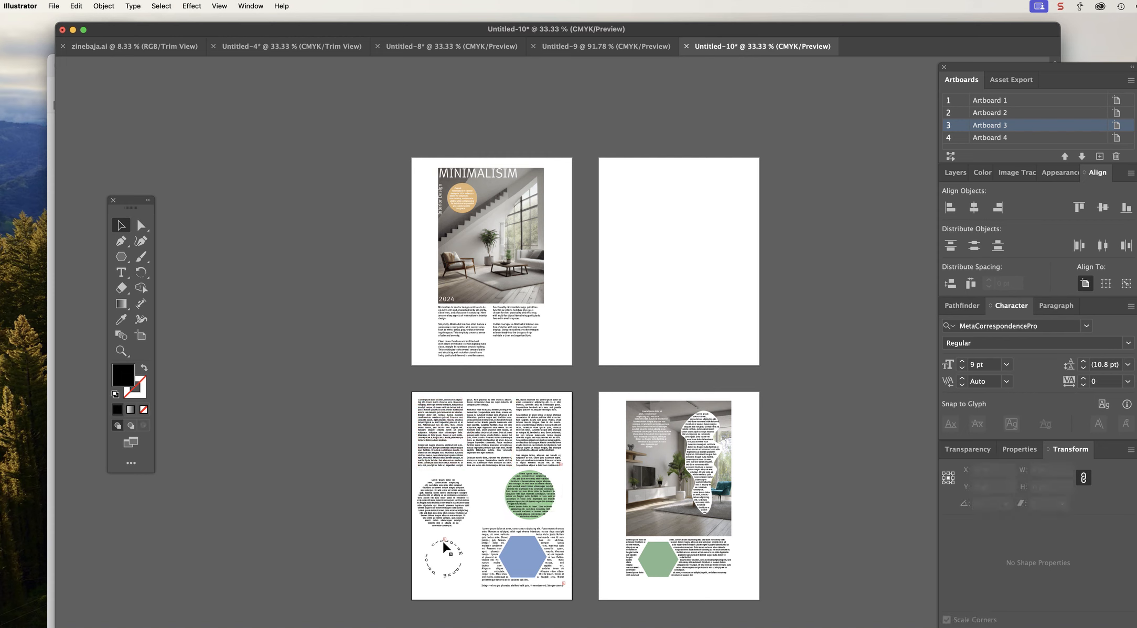
mouse_move(535, 580)
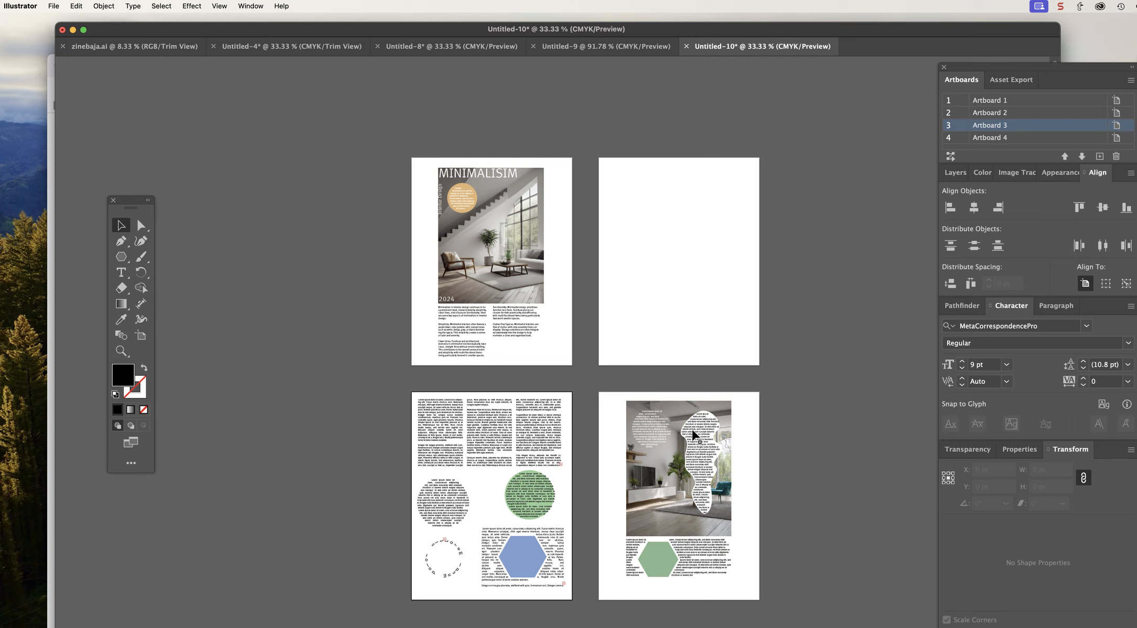
mouse_move(695, 436)
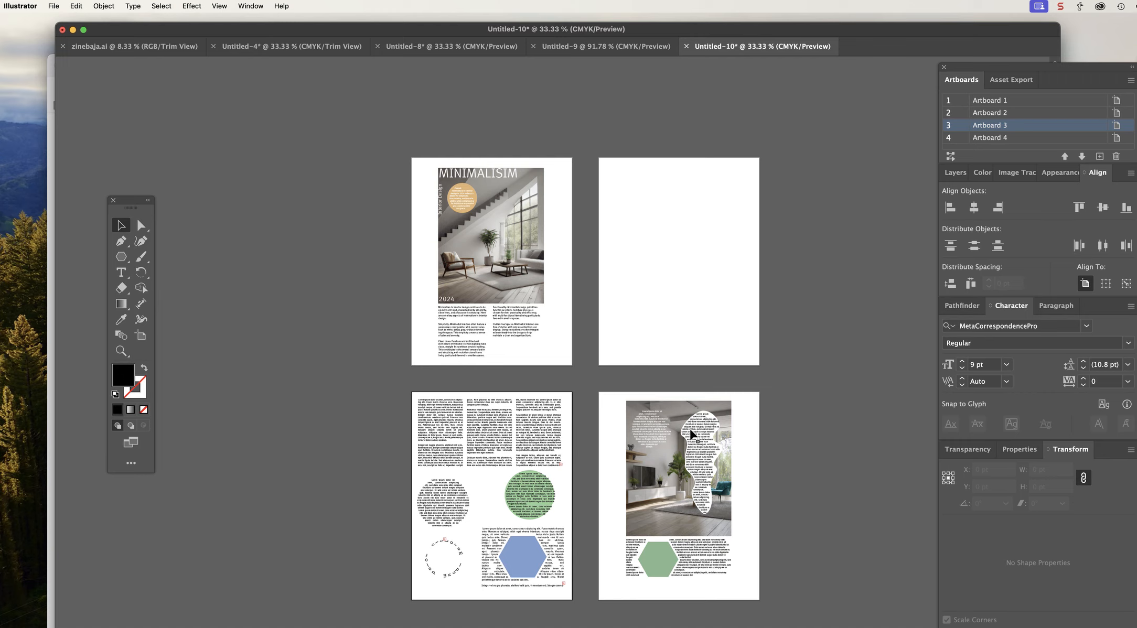
left_click(460, 334)
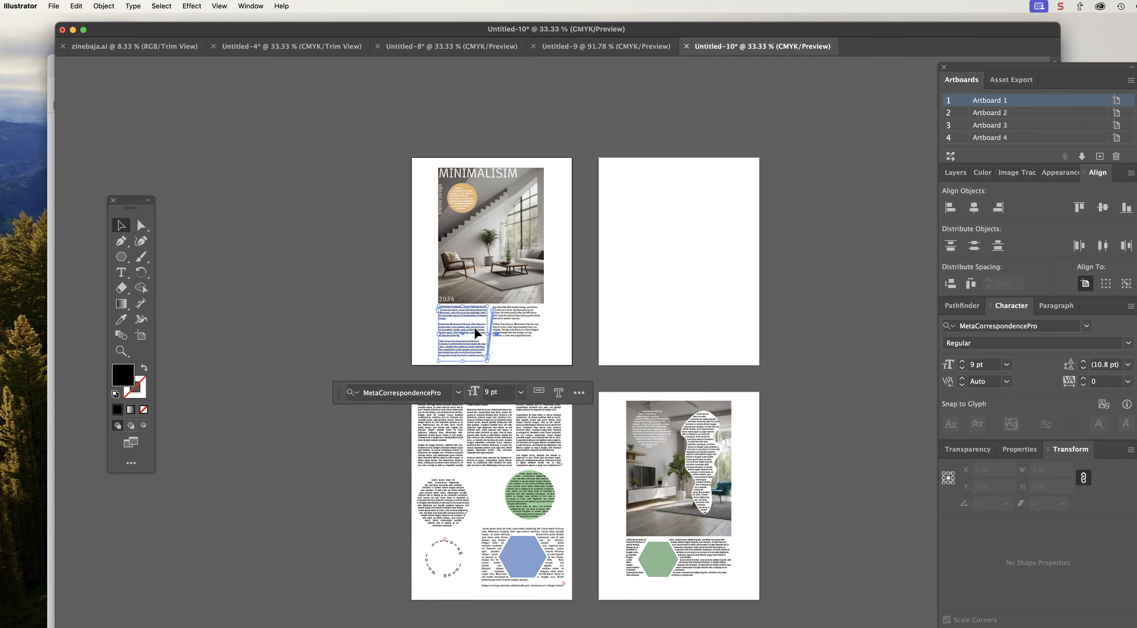
left_click(515, 354)
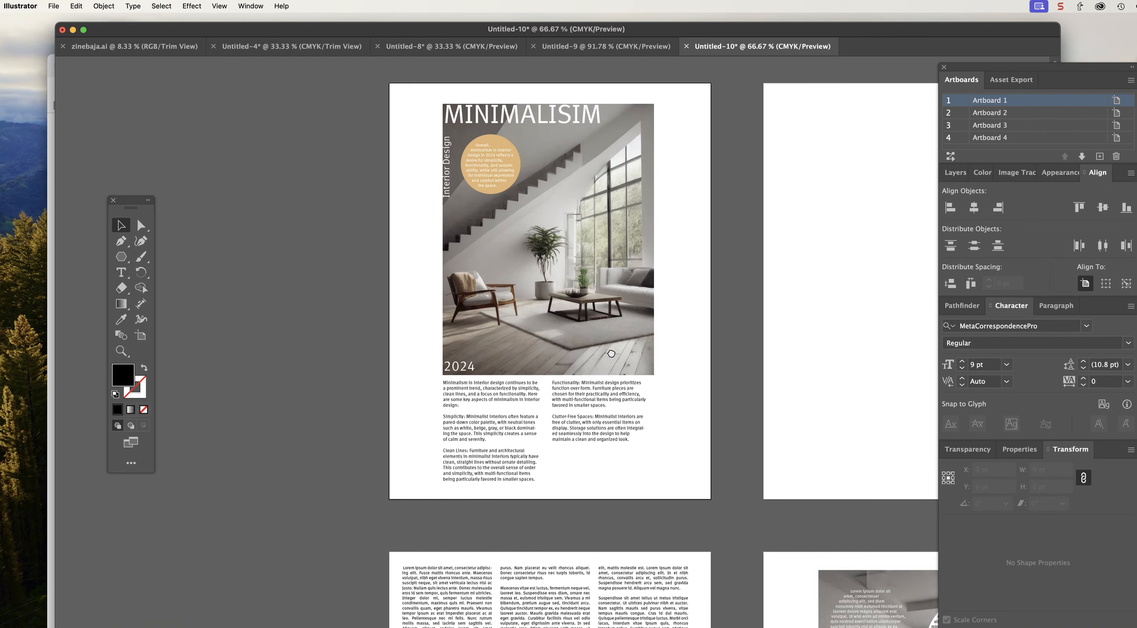
mouse_move(542, 394)
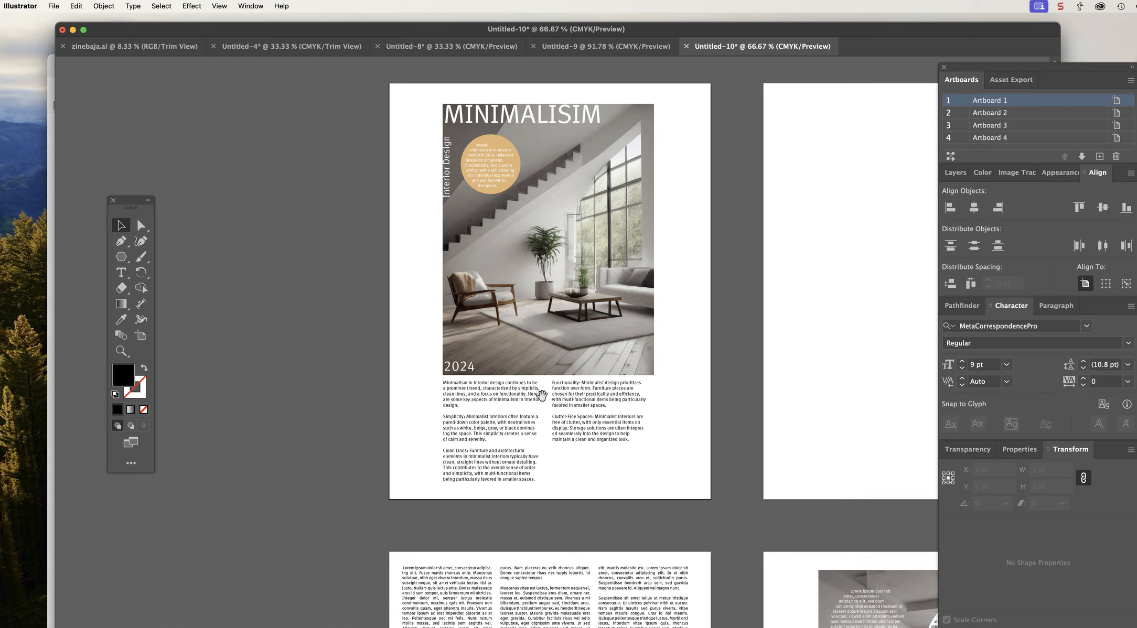
mouse_move(546, 119)
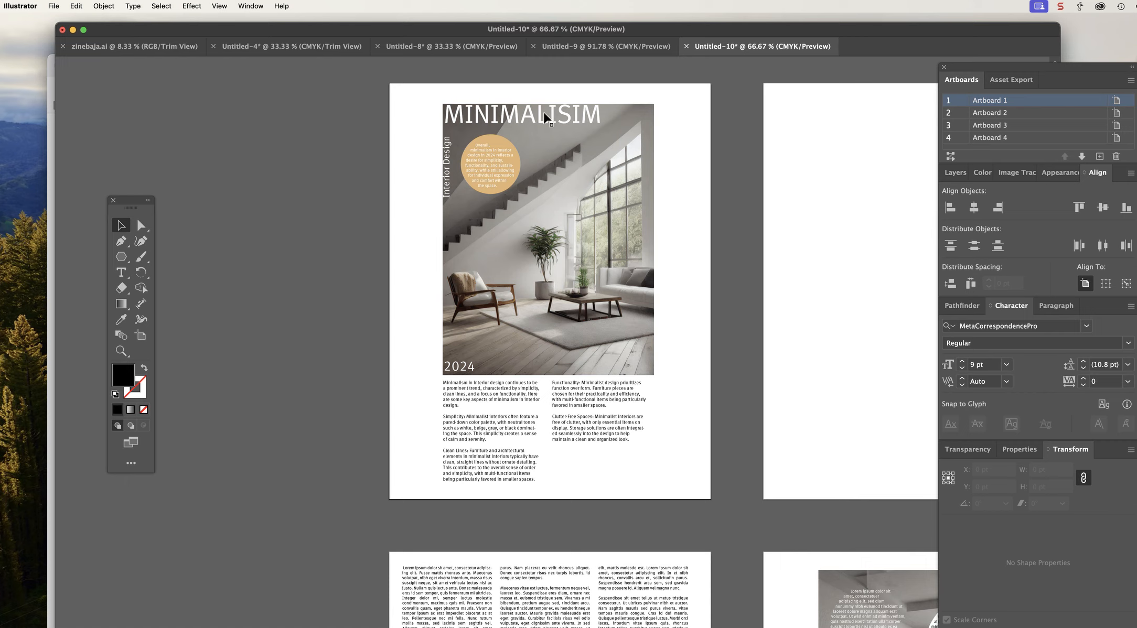
mouse_move(476, 386)
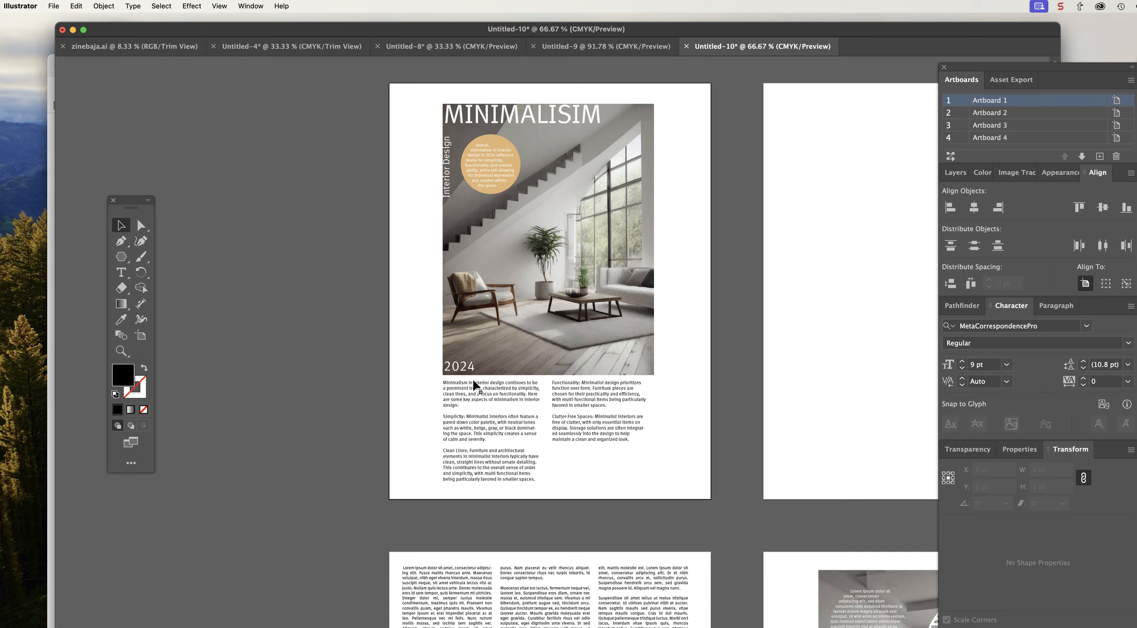
mouse_move(617, 389)
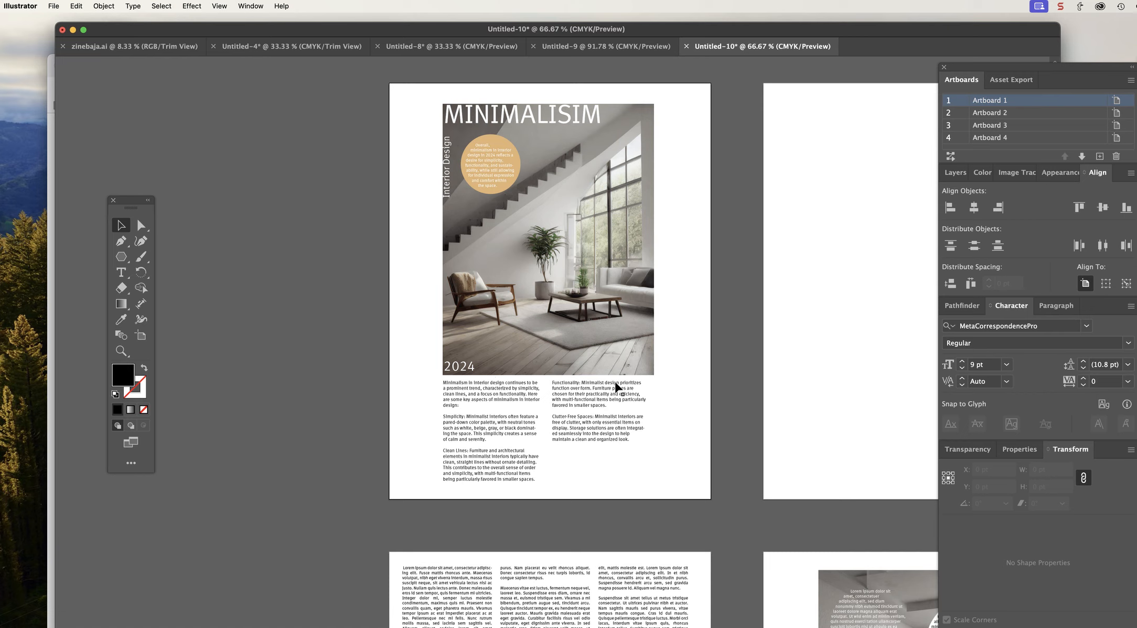
mouse_move(517, 356)
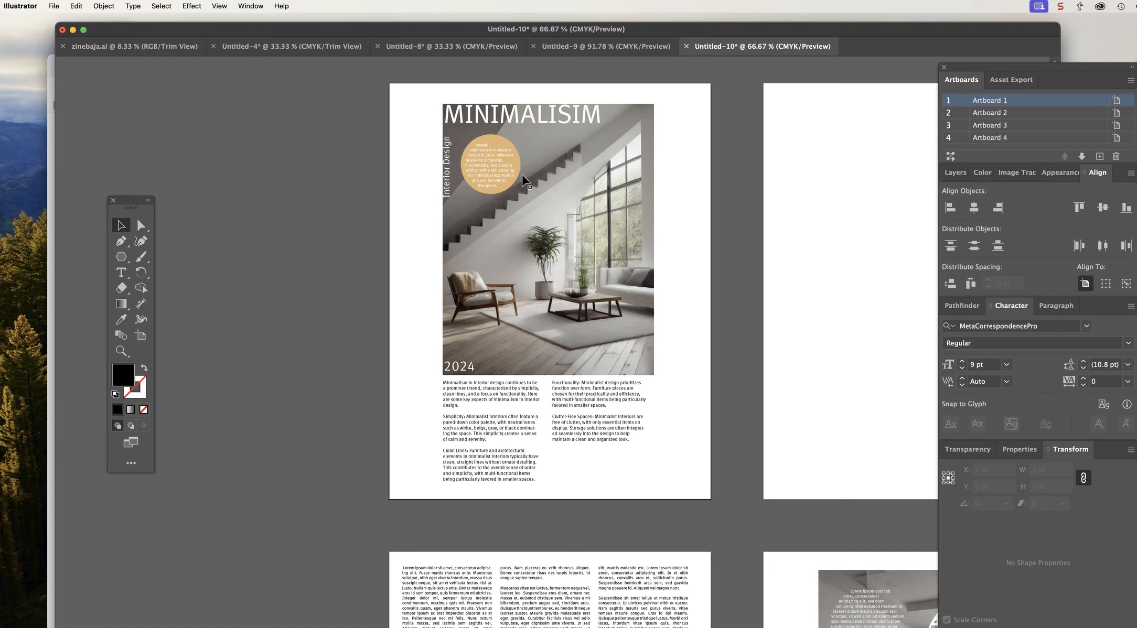
mouse_move(601, 415)
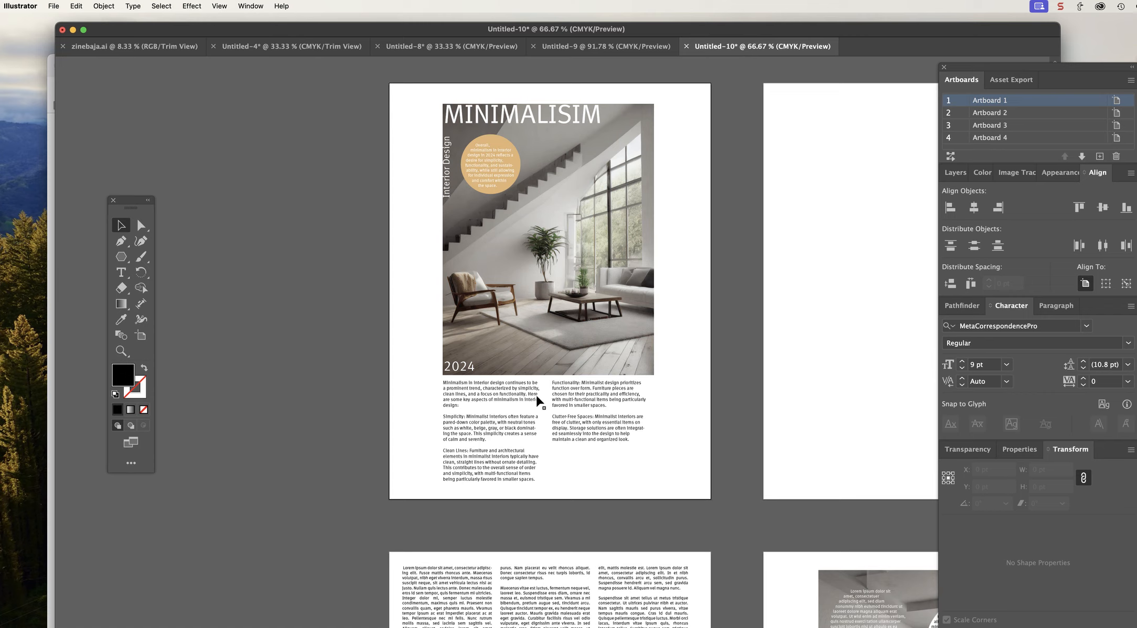
mouse_move(533, 399)
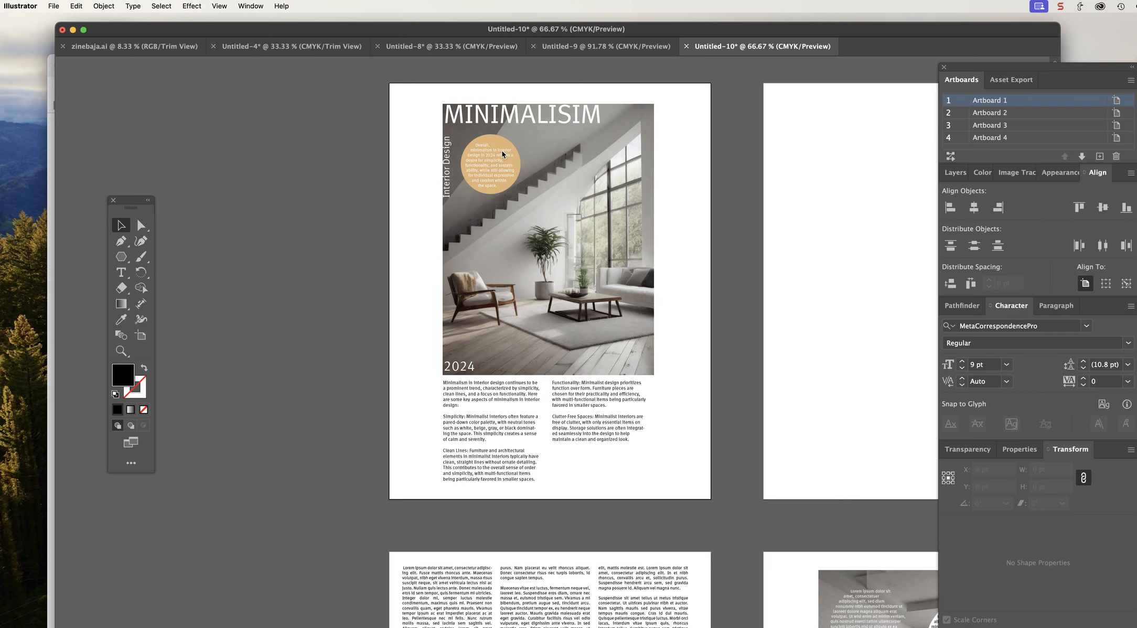
mouse_move(804, 342)
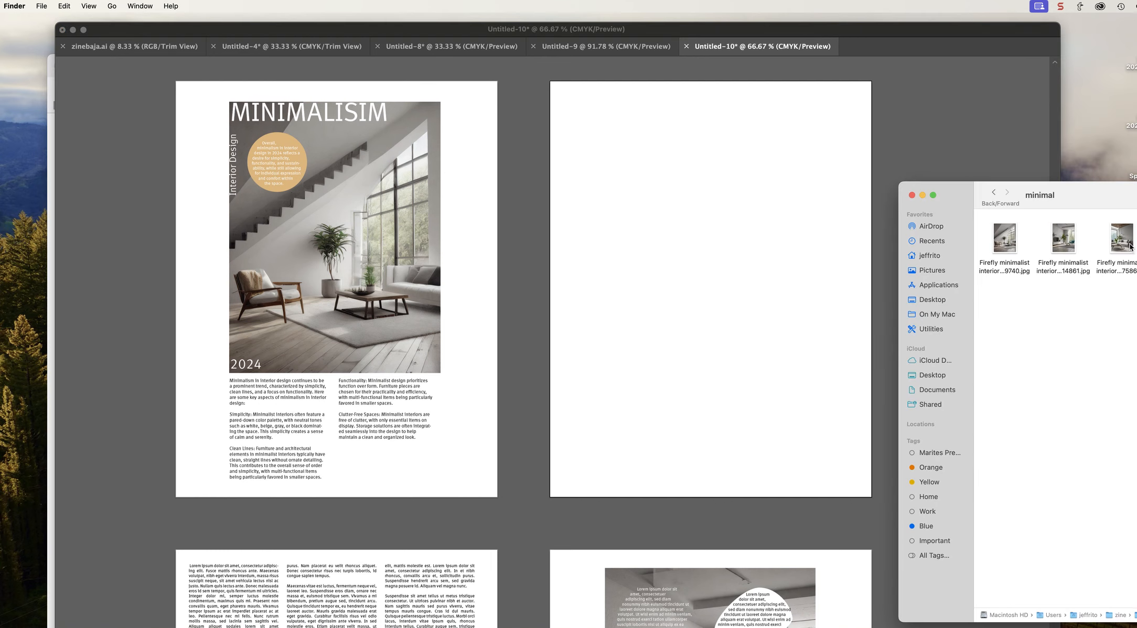
Step: Choose the third Firefly minimalist interior JPG in the minimal folder
left_click(1120, 238)
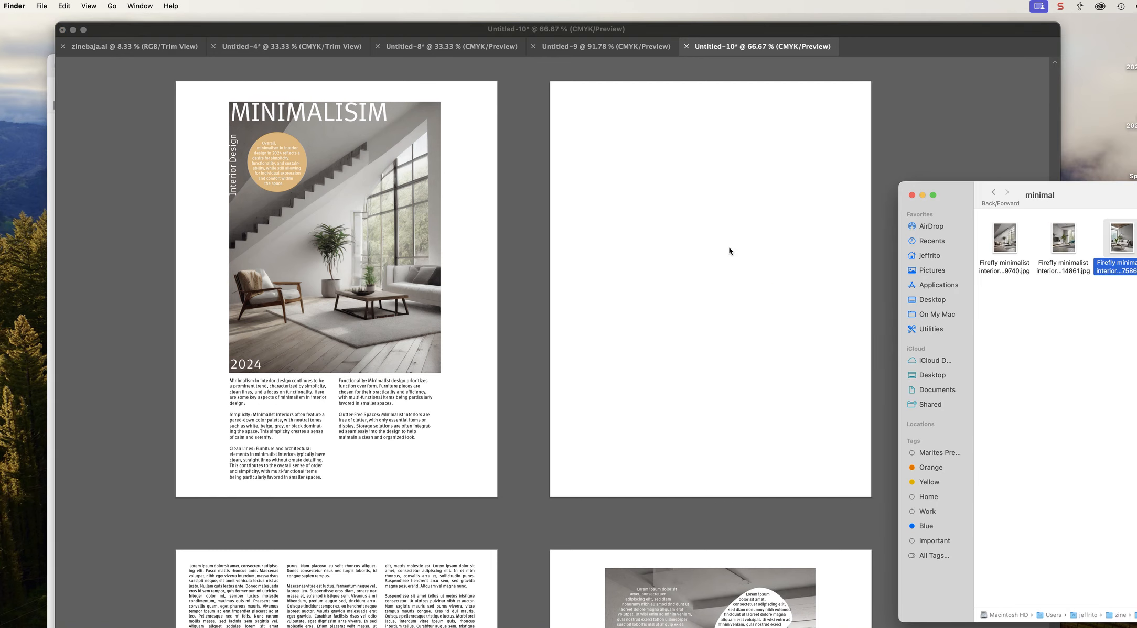
mouse_move(704, 229)
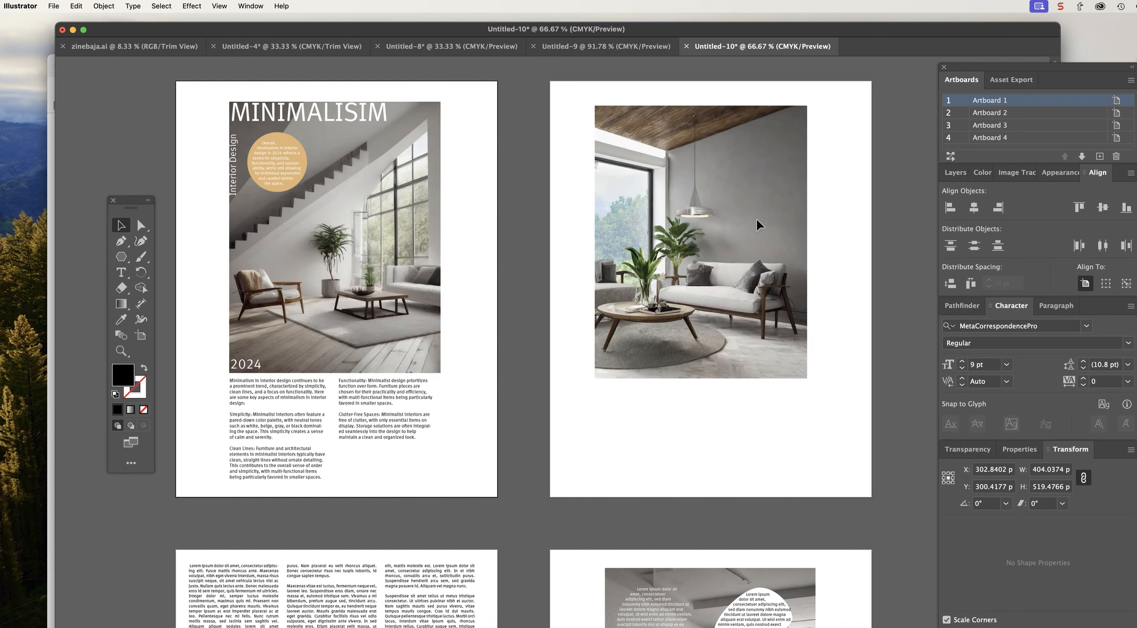
Step: Top-align the new living-room photo with the cover photo using the Layers and Align panels, then deselect
left_click(700, 244)
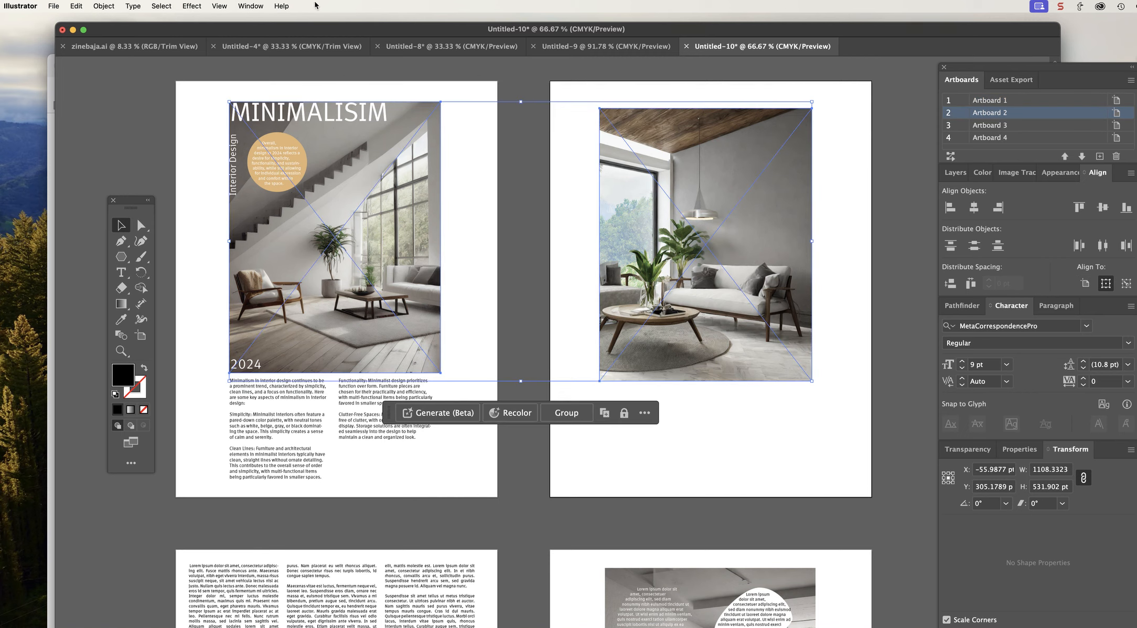
left_click(250, 6)
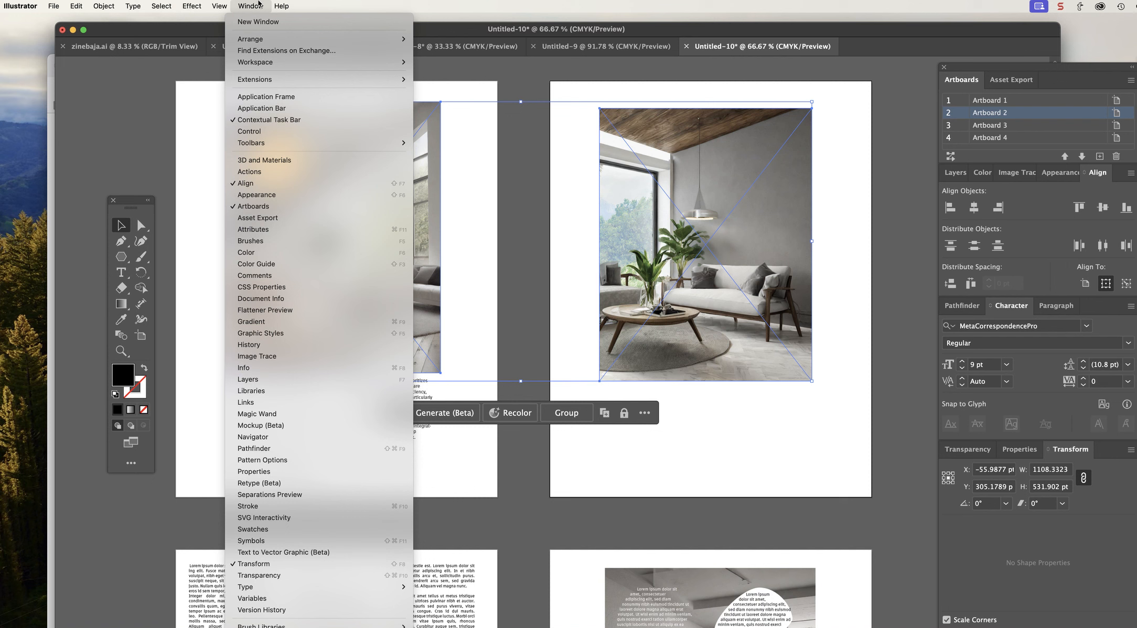
mouse_move(247, 380)
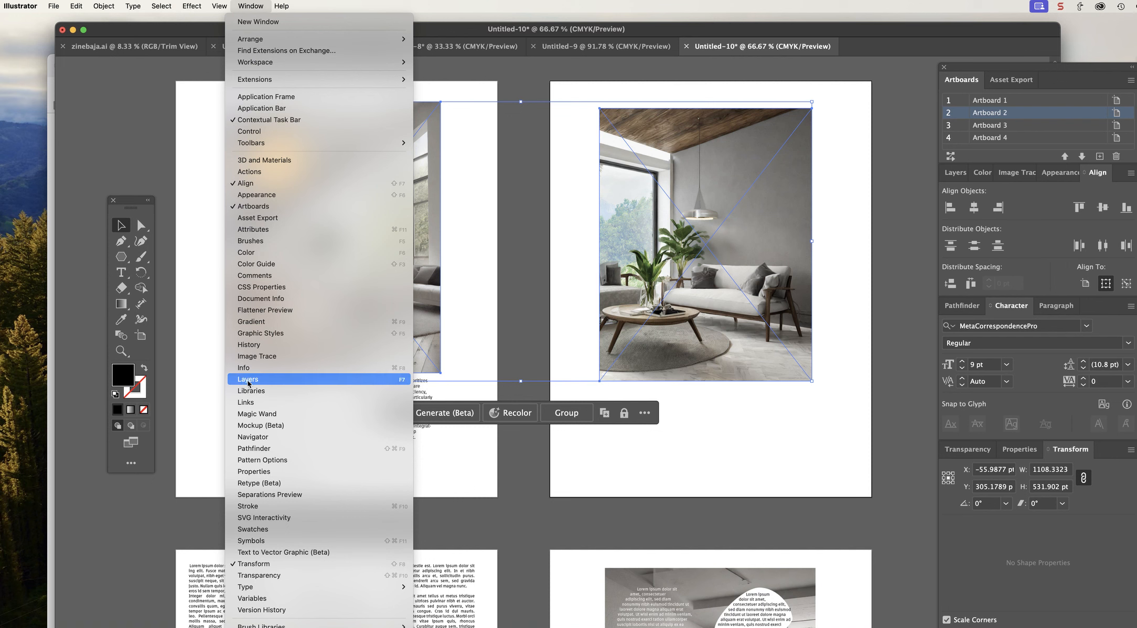
left_click(248, 379)
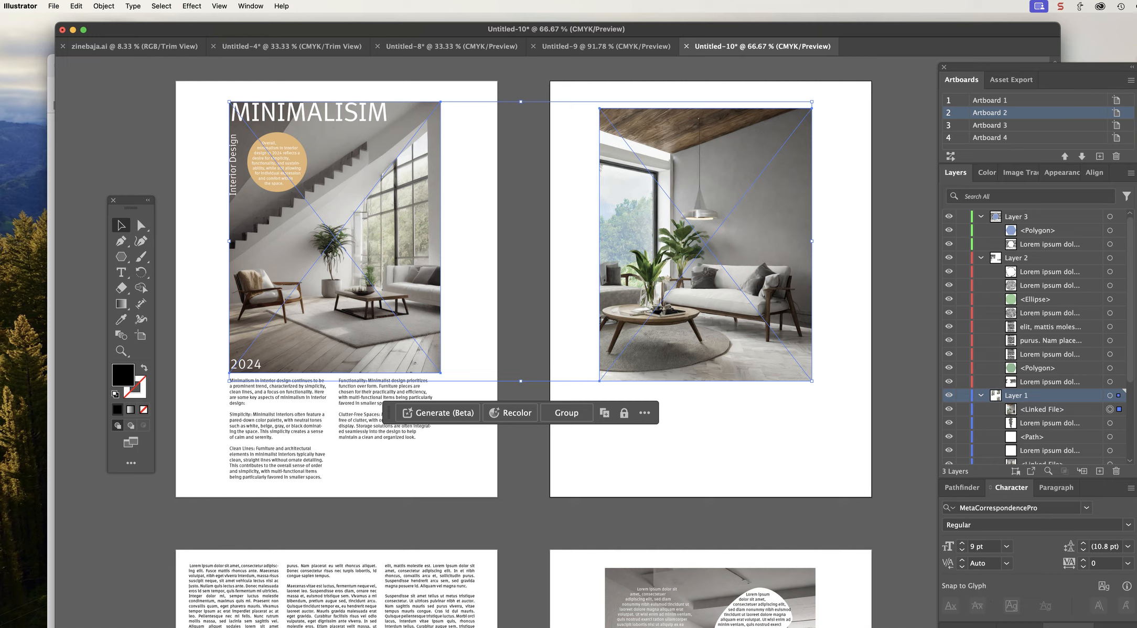
mouse_move(910, 276)
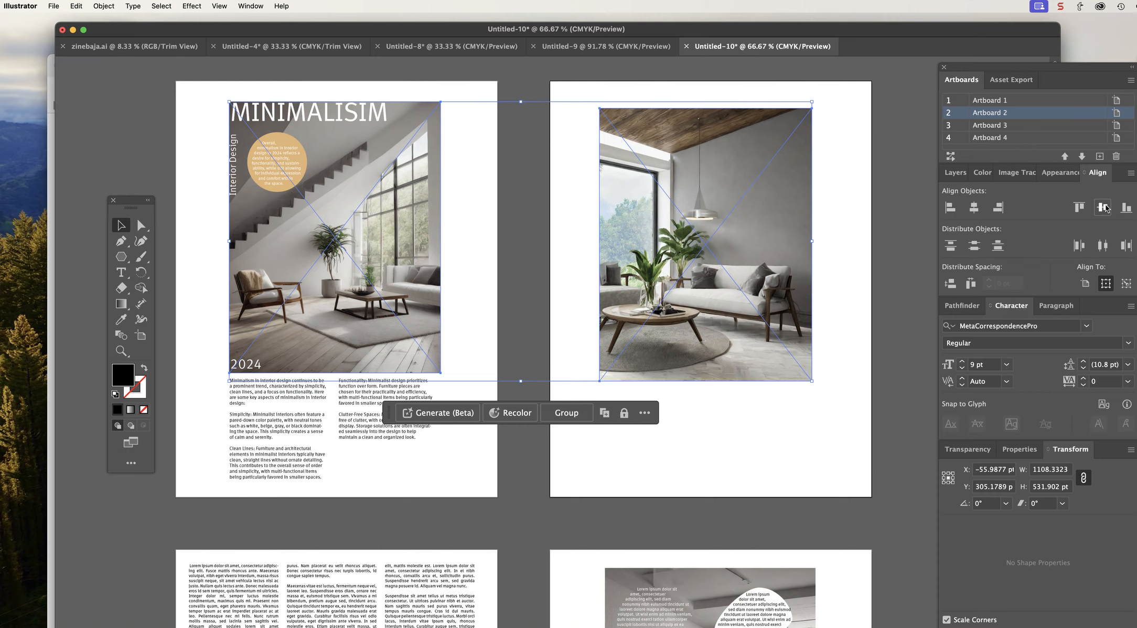
left_click(1127, 207)
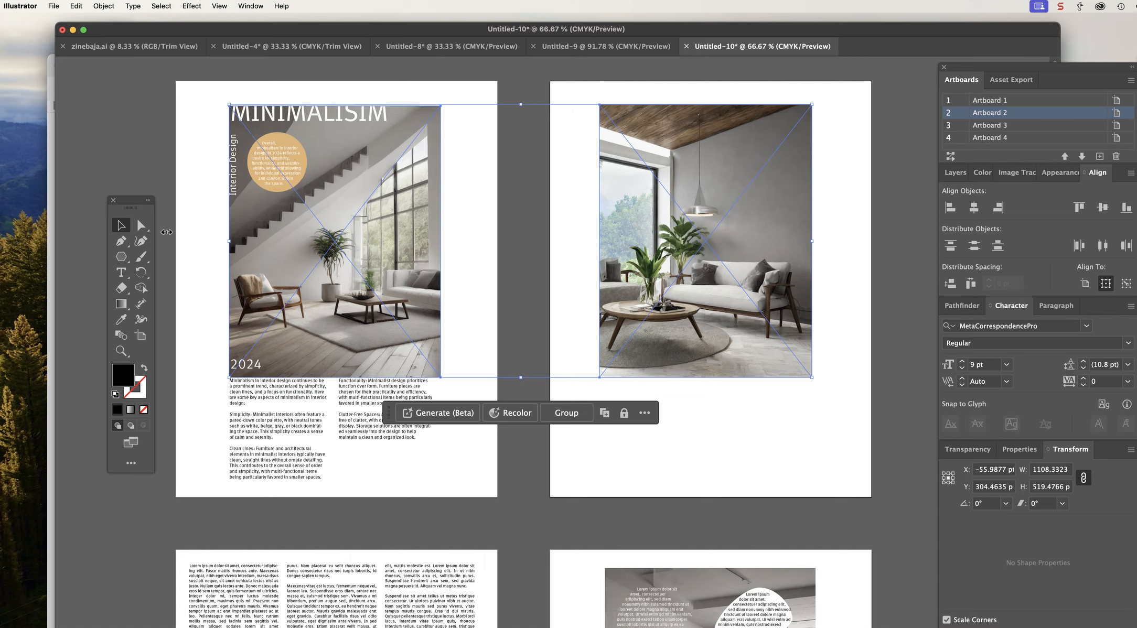
mouse_move(661, 444)
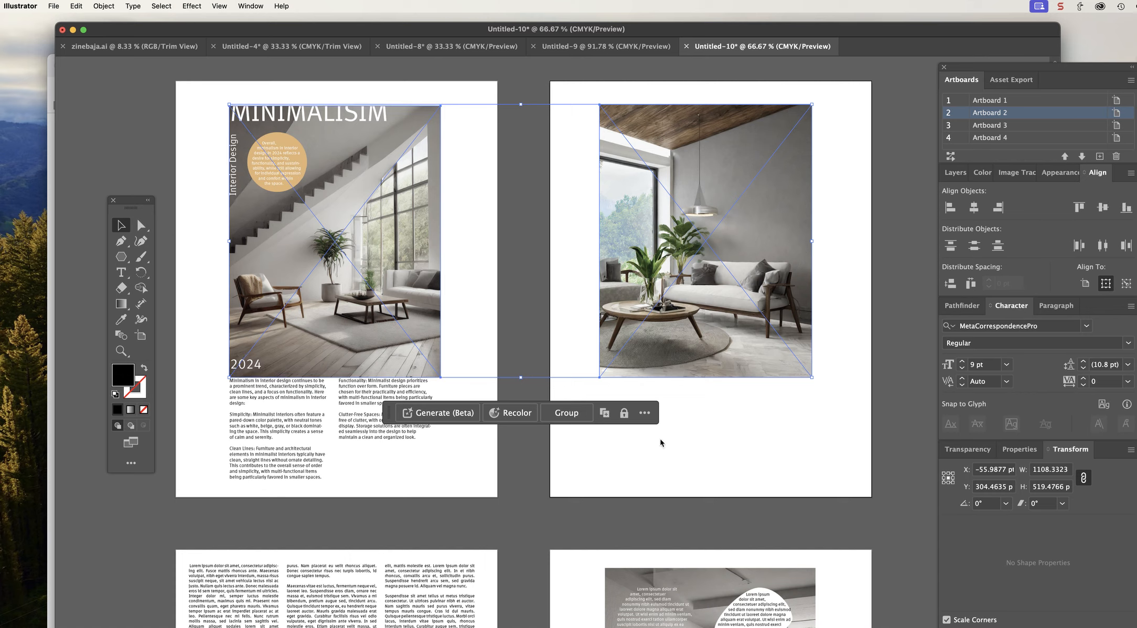
left_click(632, 366)
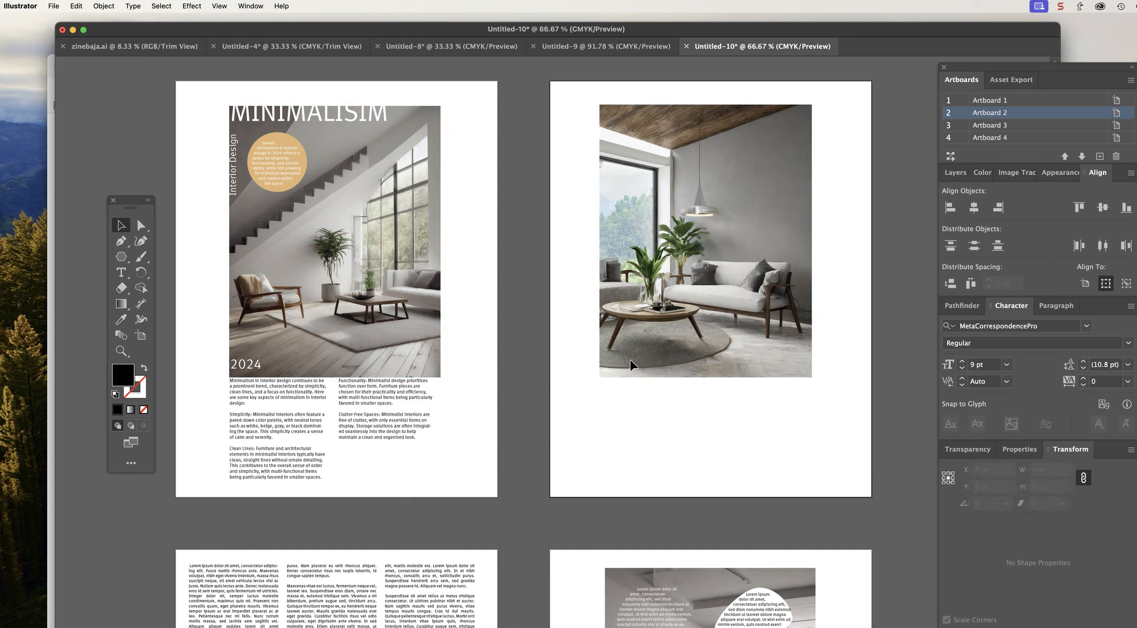
mouse_move(625, 364)
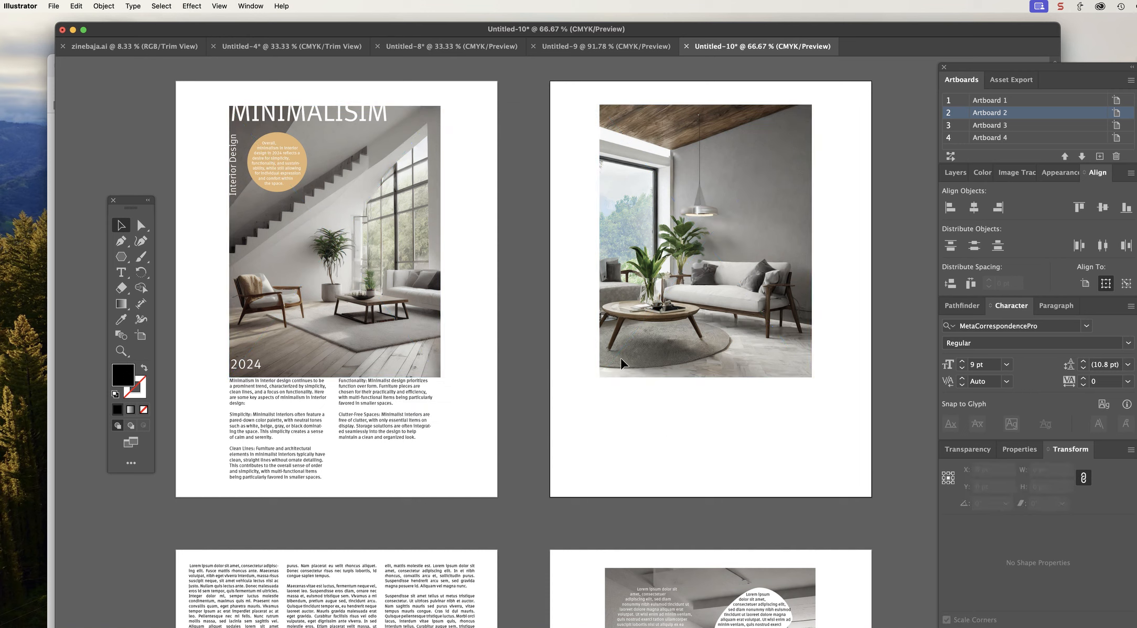
mouse_move(250, 437)
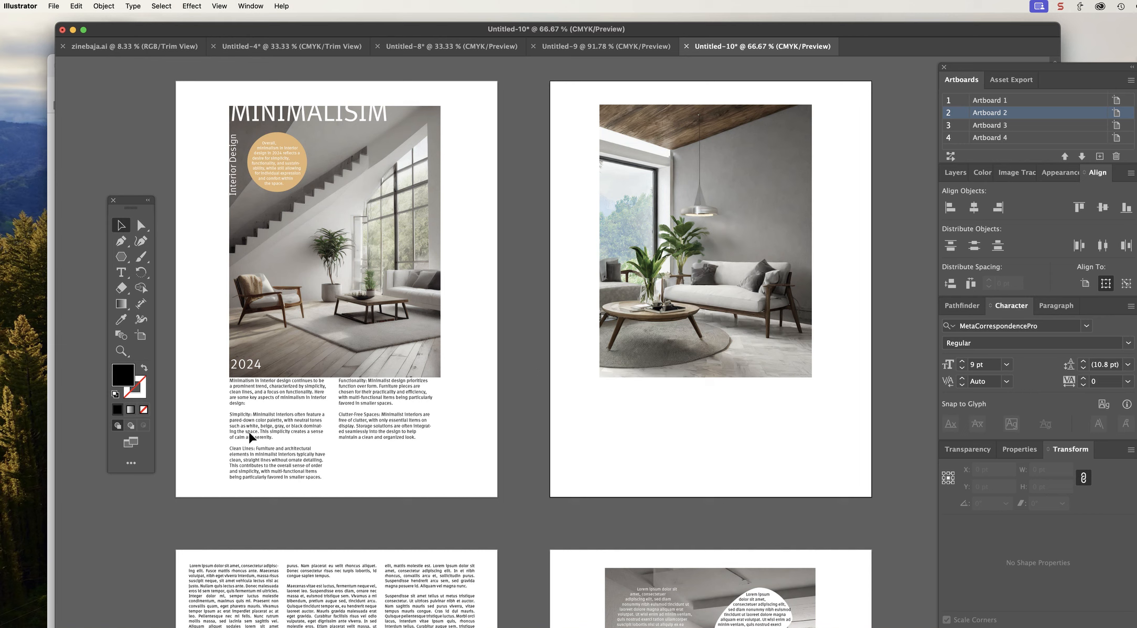
mouse_move(242, 464)
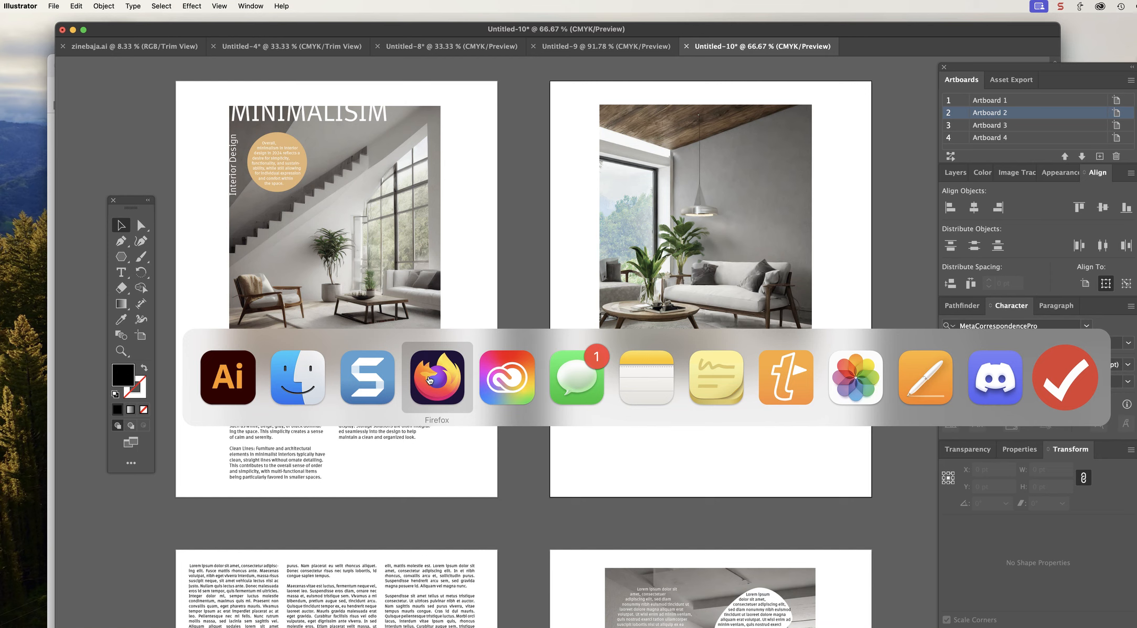
Step: Select the generated Lorem Ipsum paragraphs on lipsum.com in Firefox for copying
left_click(436, 377)
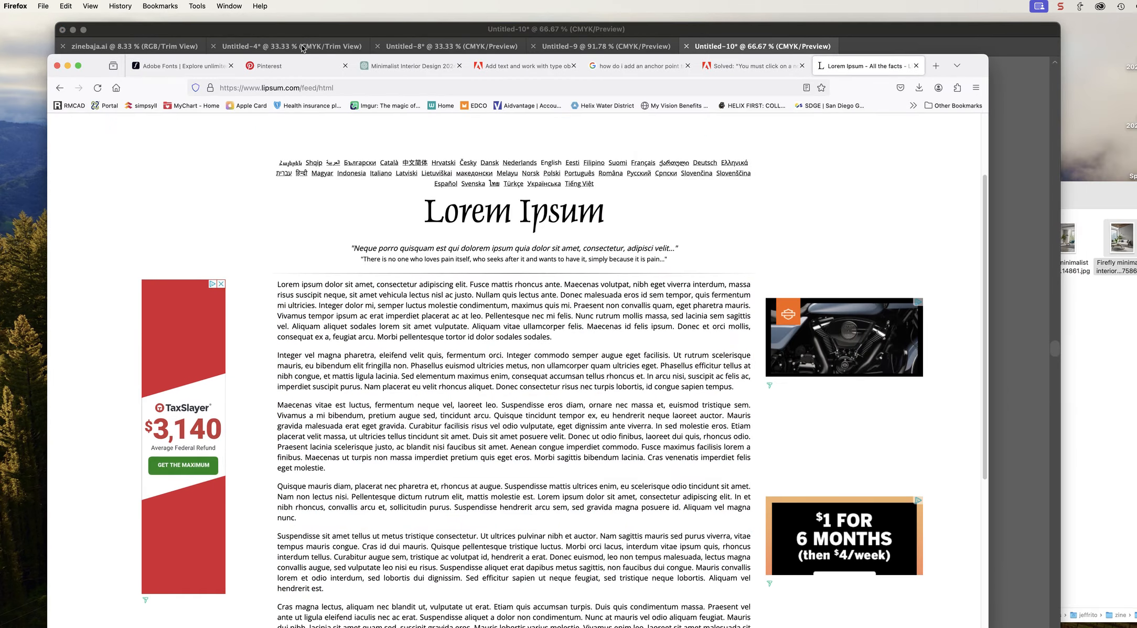
scroll("down", 3)
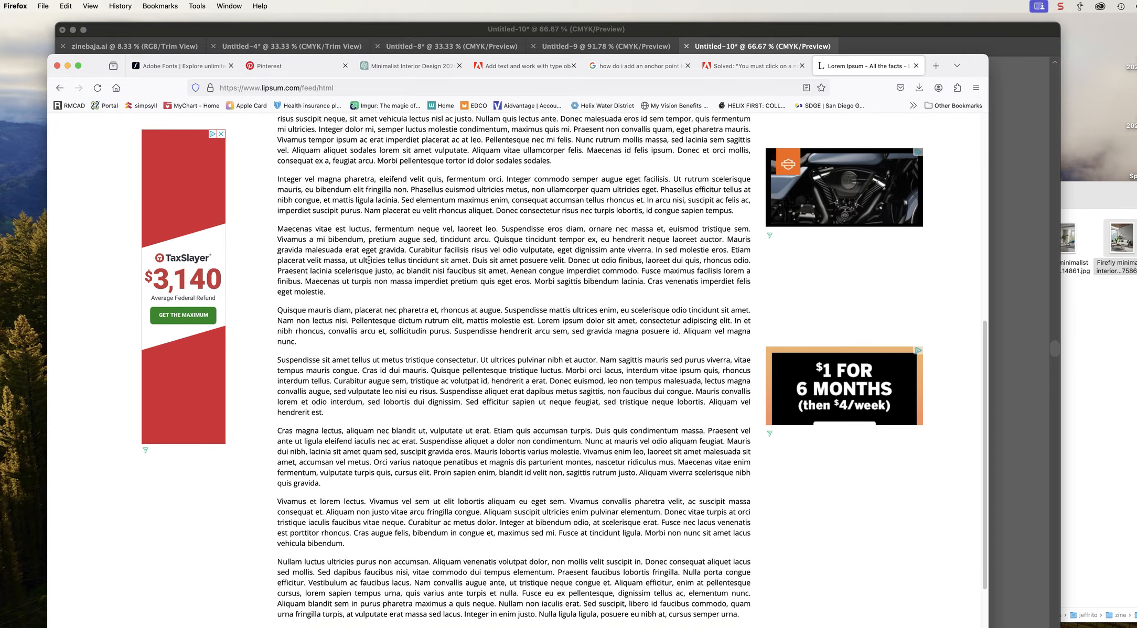
scroll("up", 3)
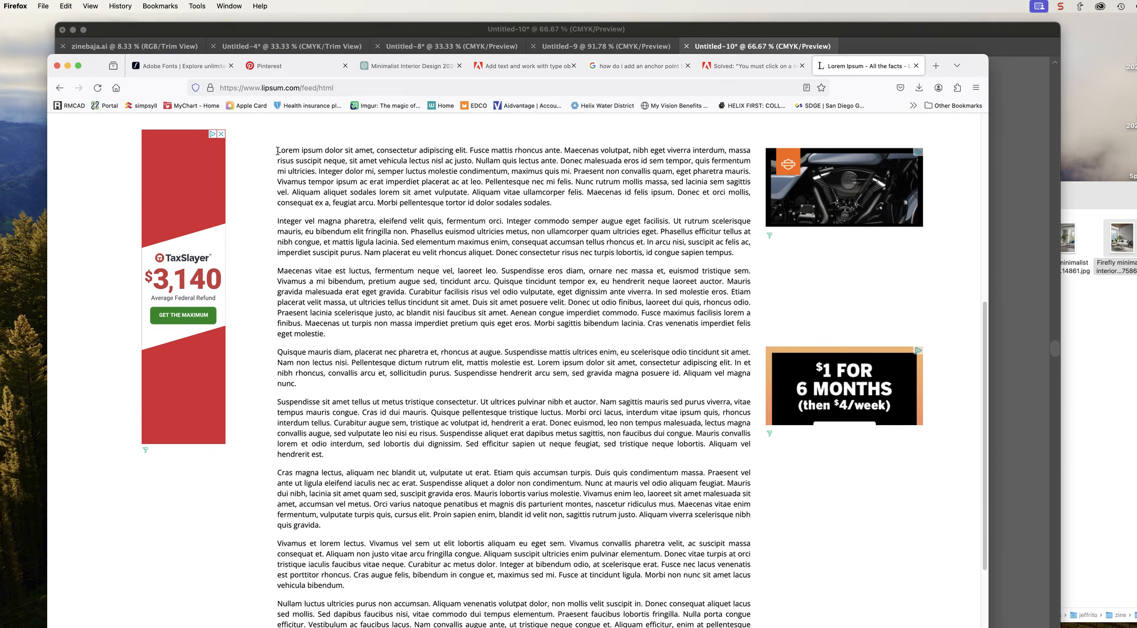
left_click_drag(277, 150, 306, 526)
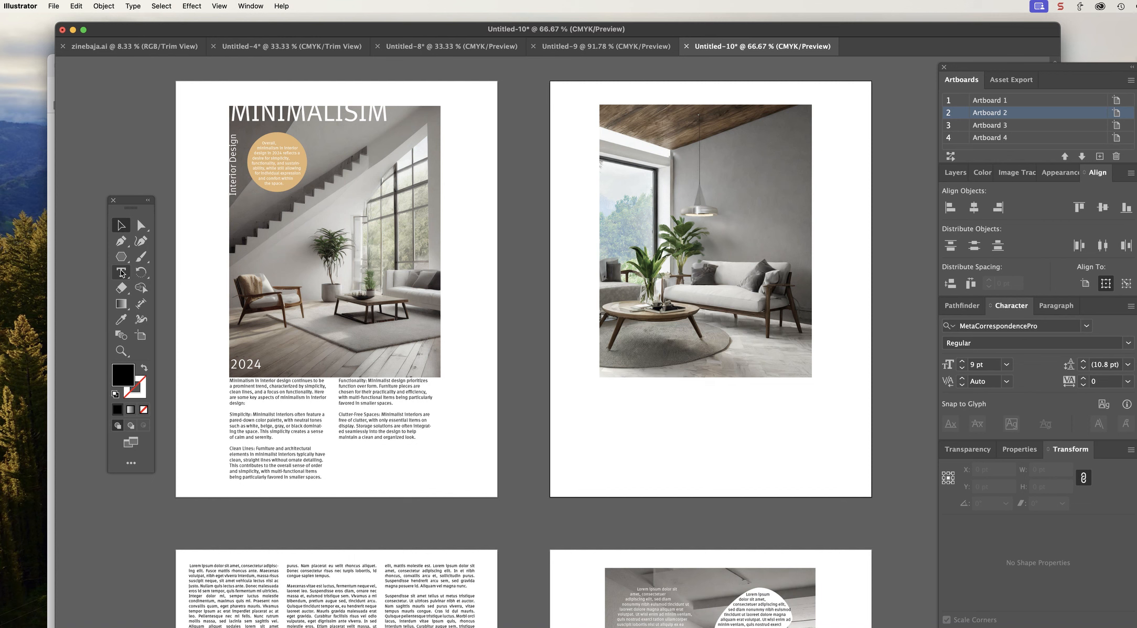
scroll("down", 3)
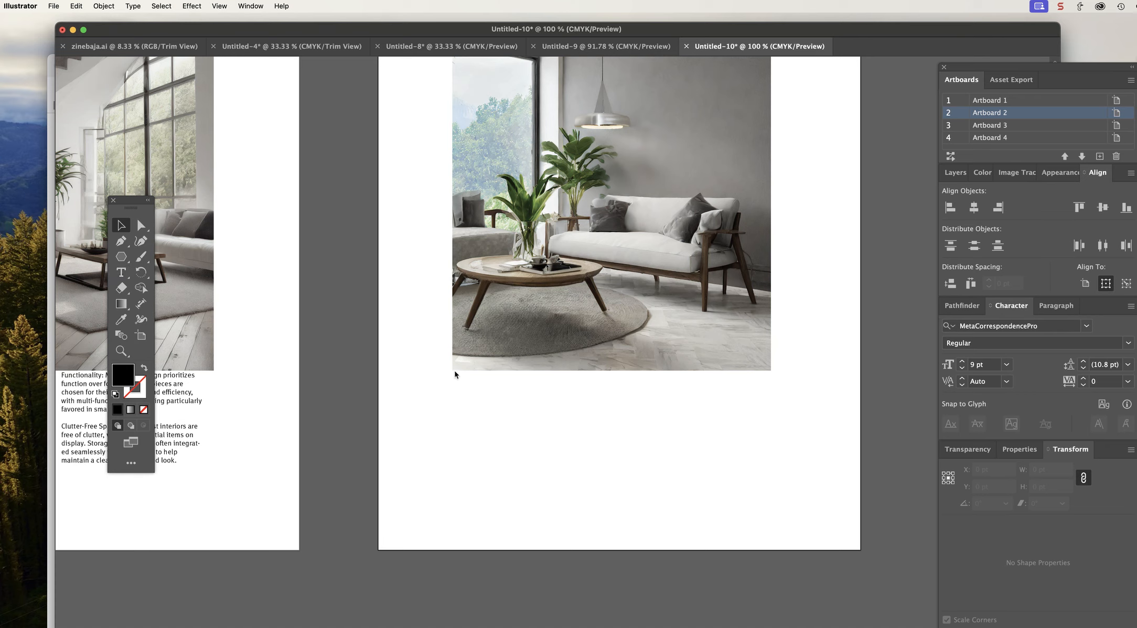
mouse_move(453, 383)
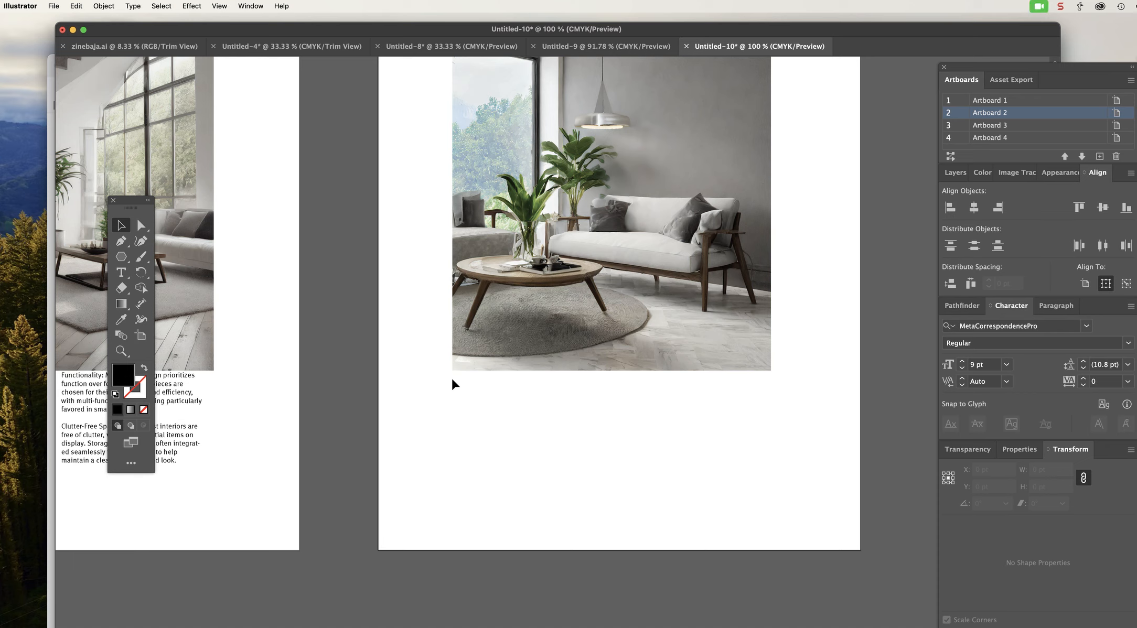
mouse_move(219, 281)
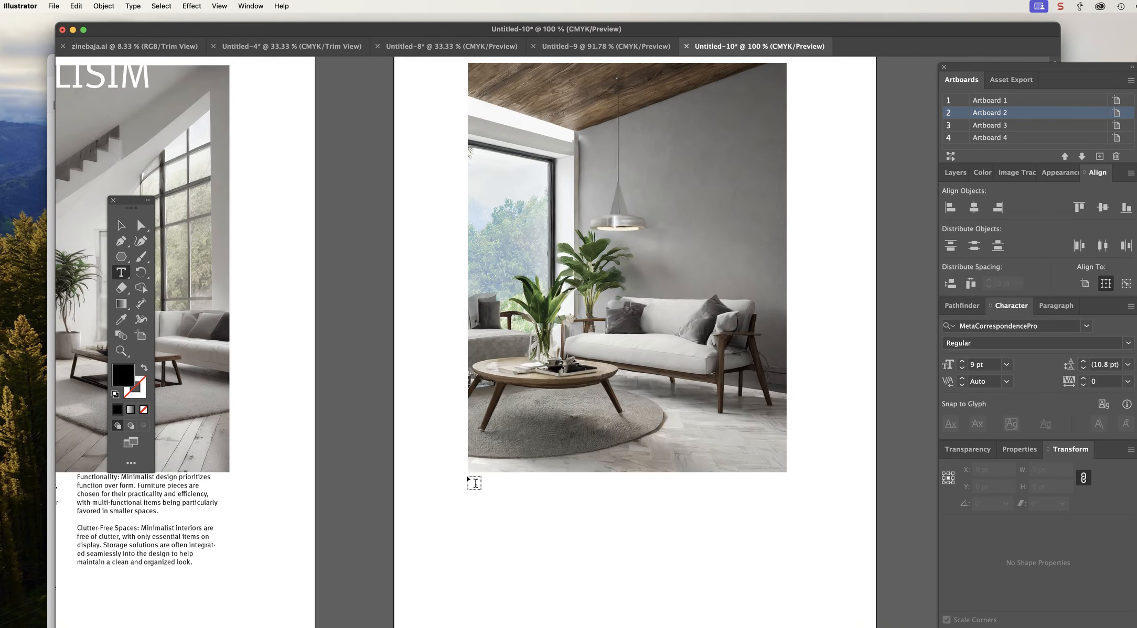
Step: Create a narrow area-text column below the right-hand photo and paste 8 pt Lorem Ipsum
scroll("down", 3)
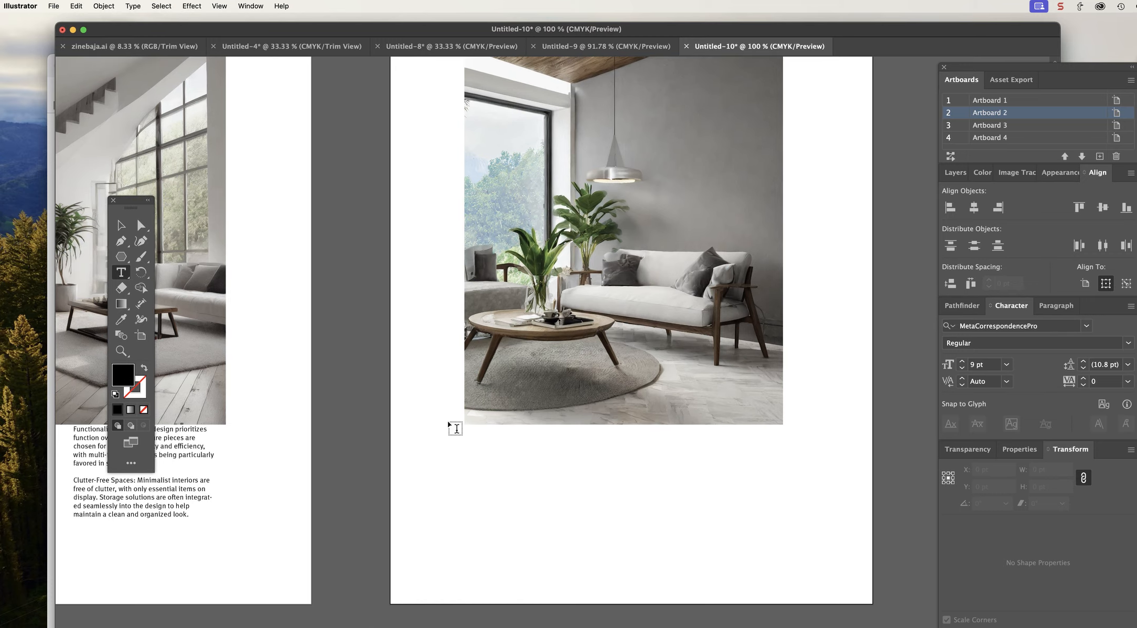
left_click_drag(456, 428, 518, 548)
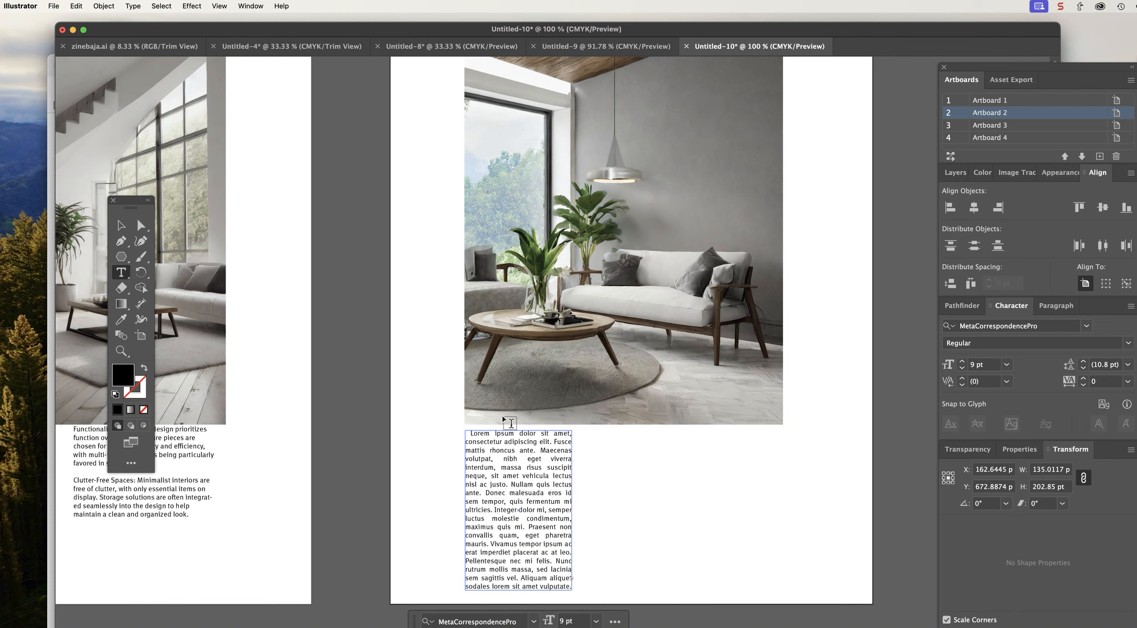
mouse_move(520, 479)
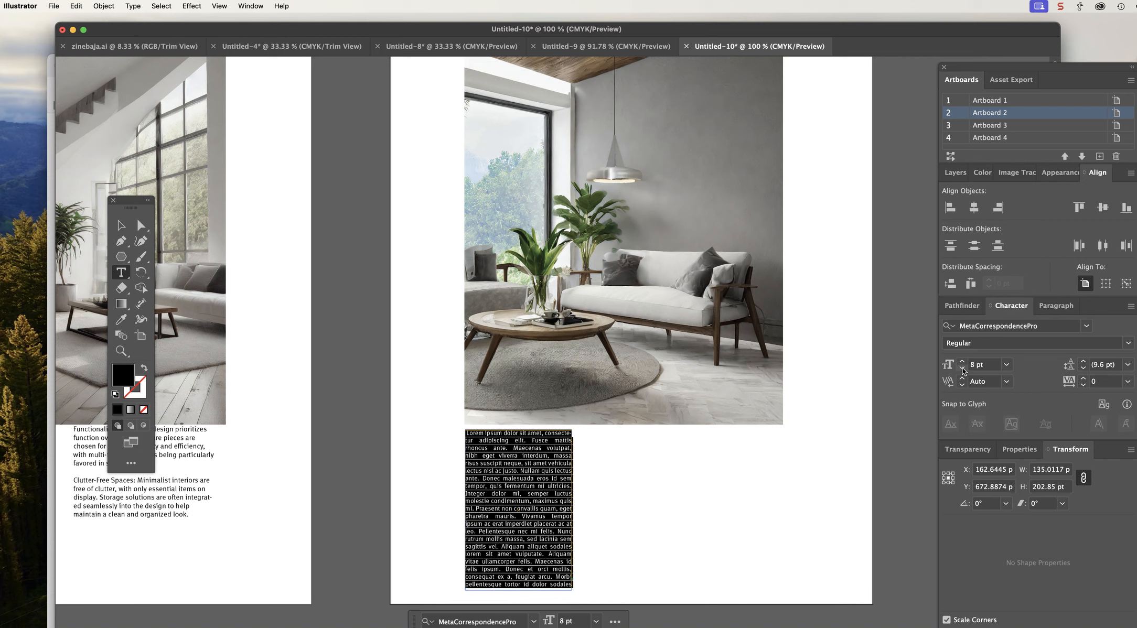
mouse_move(1056, 305)
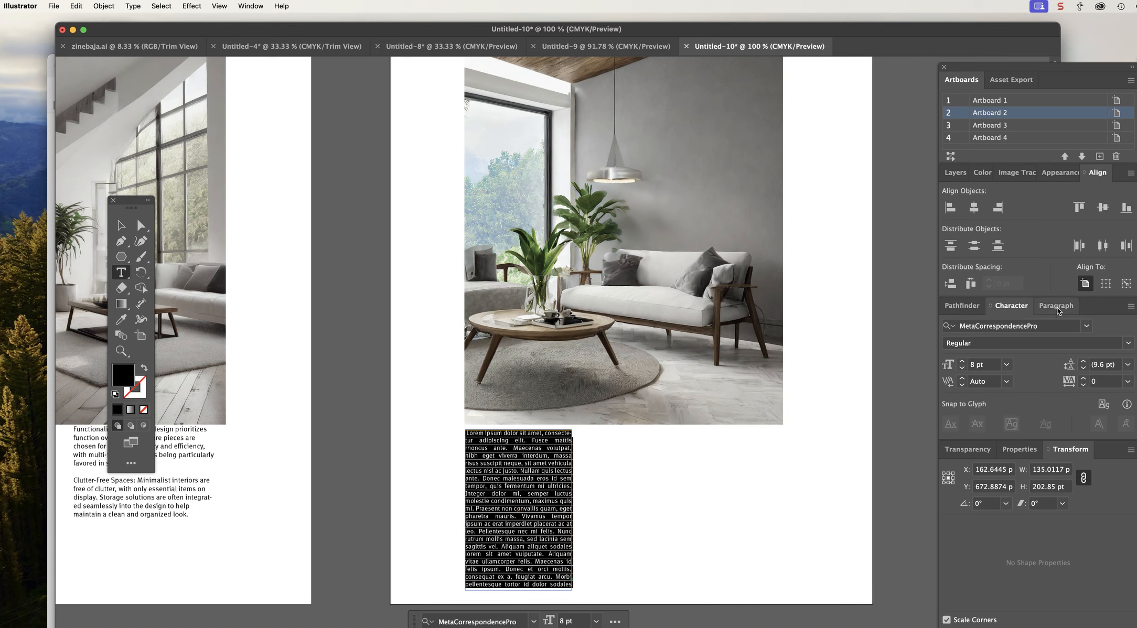
Step: Try left, centre and justified paragraph alignment, settling on Align Left
left_click(1056, 305)
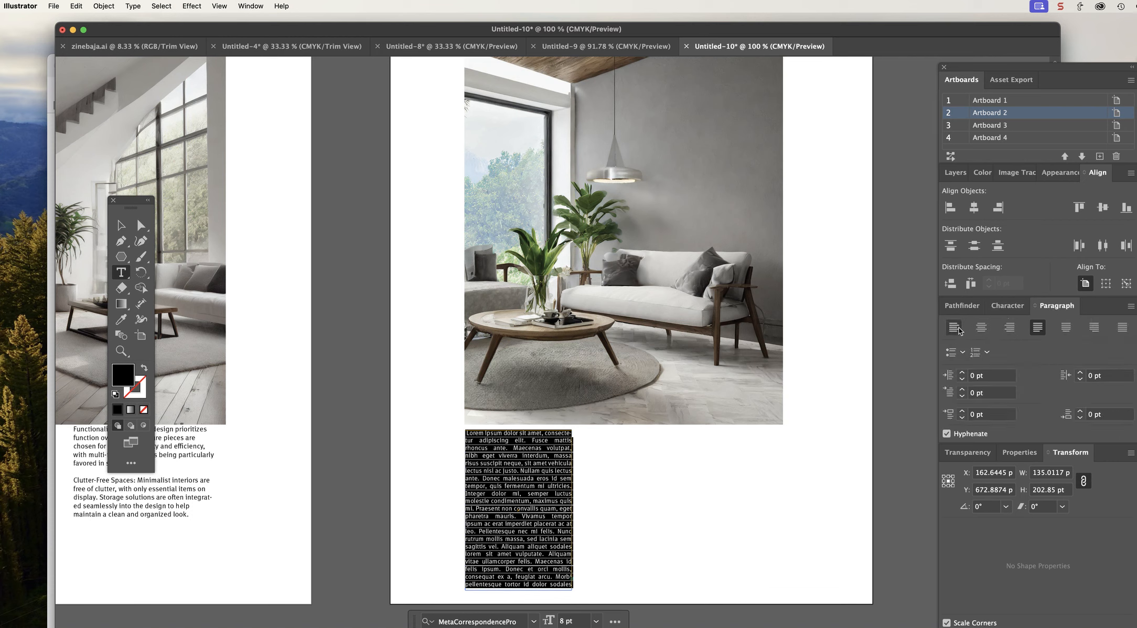
left_click(955, 327)
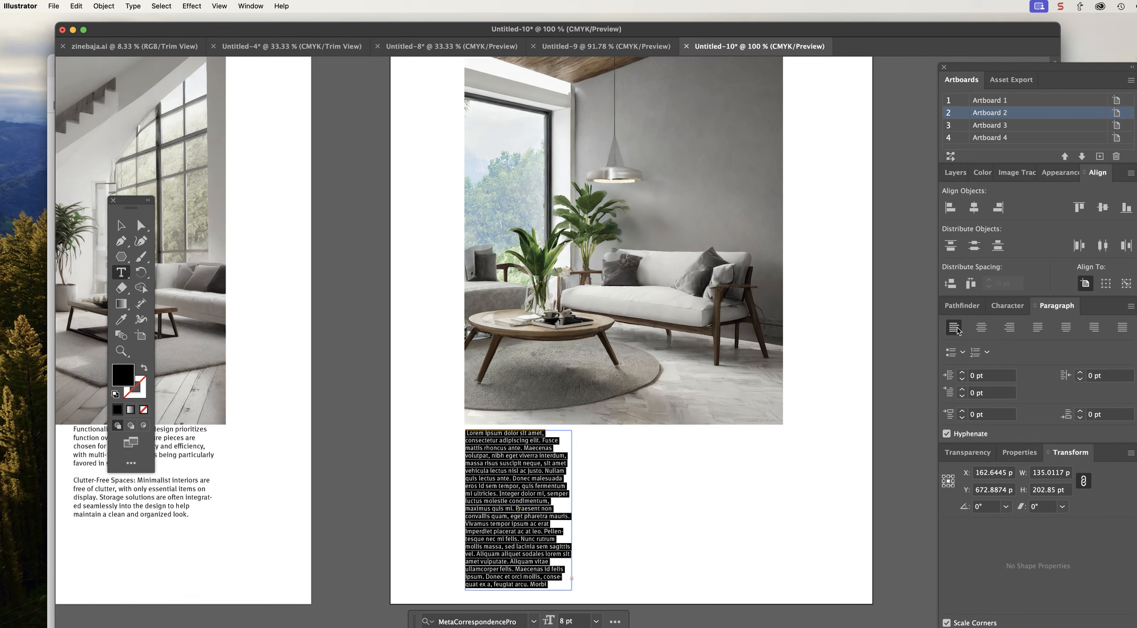
left_click(980, 328)
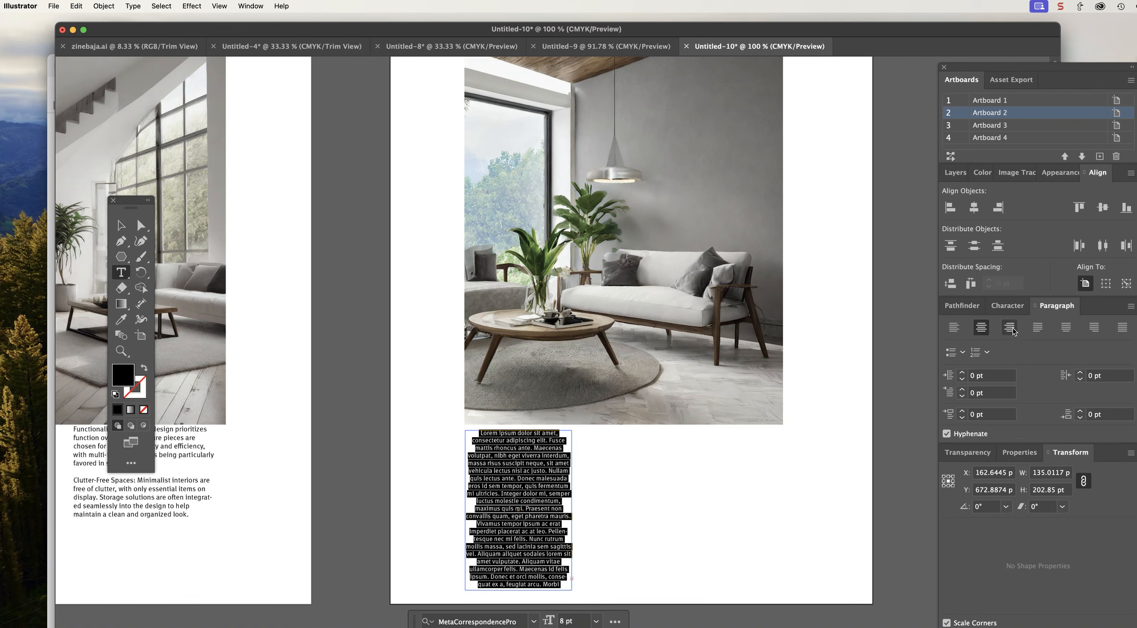
left_click(1037, 327)
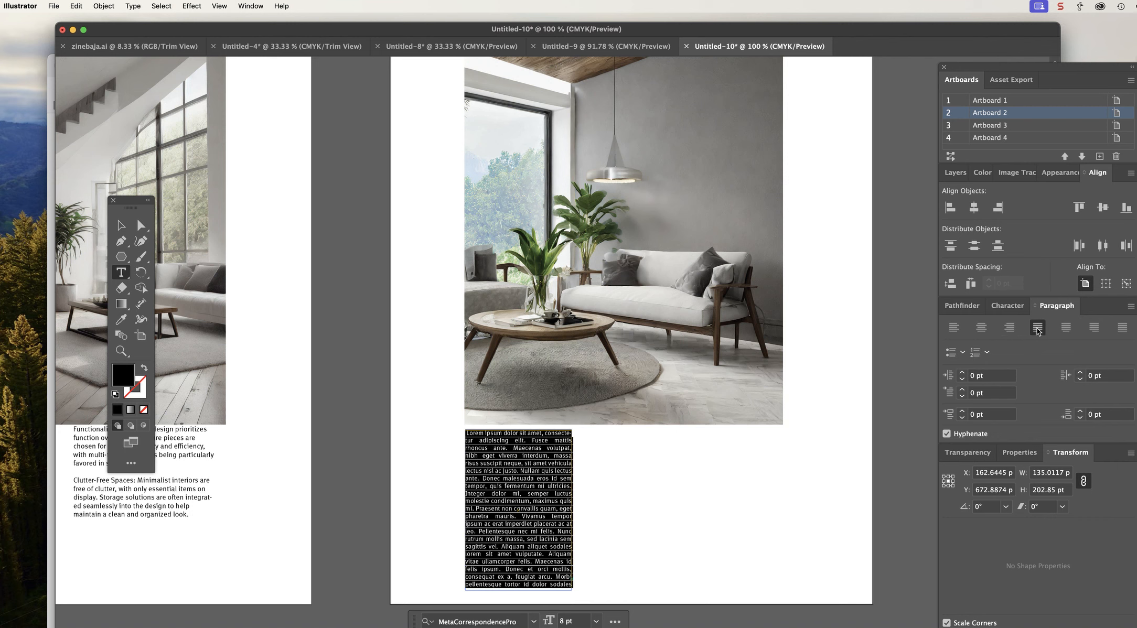
left_click(955, 327)
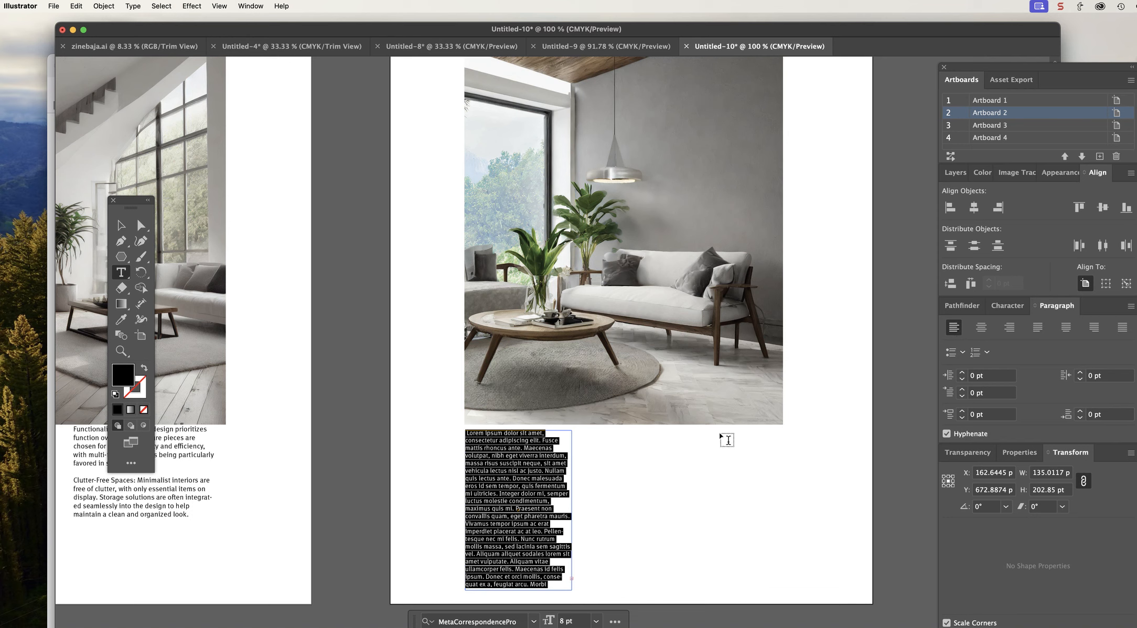
mouse_move(469, 252)
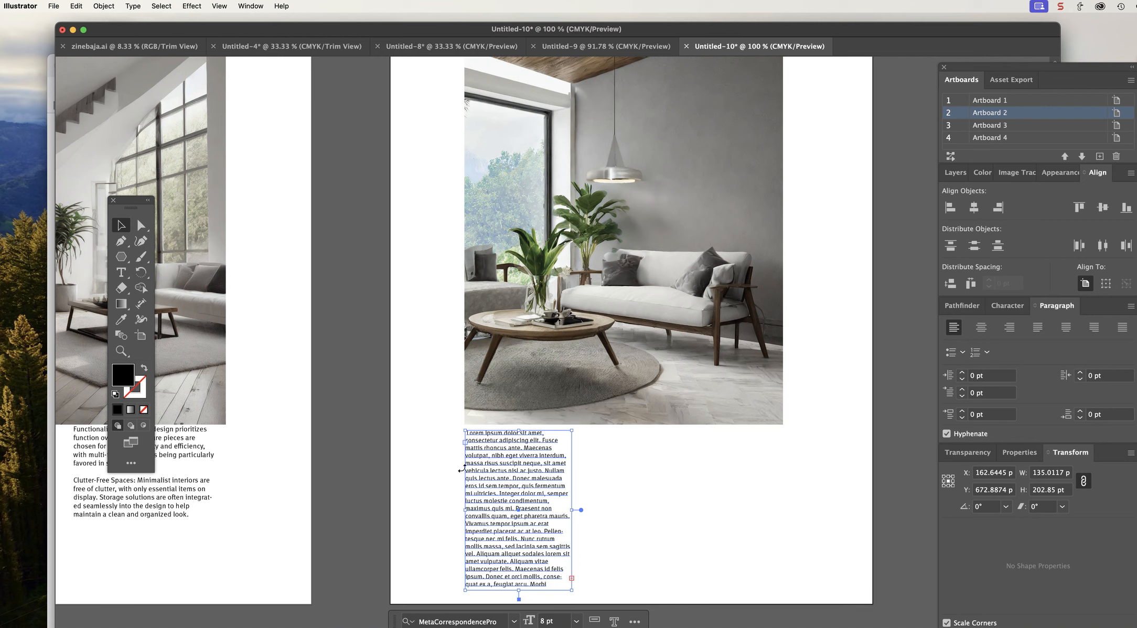
Step: Thread the overflowing text into a second and third column beneath the photo
left_click(142, 225)
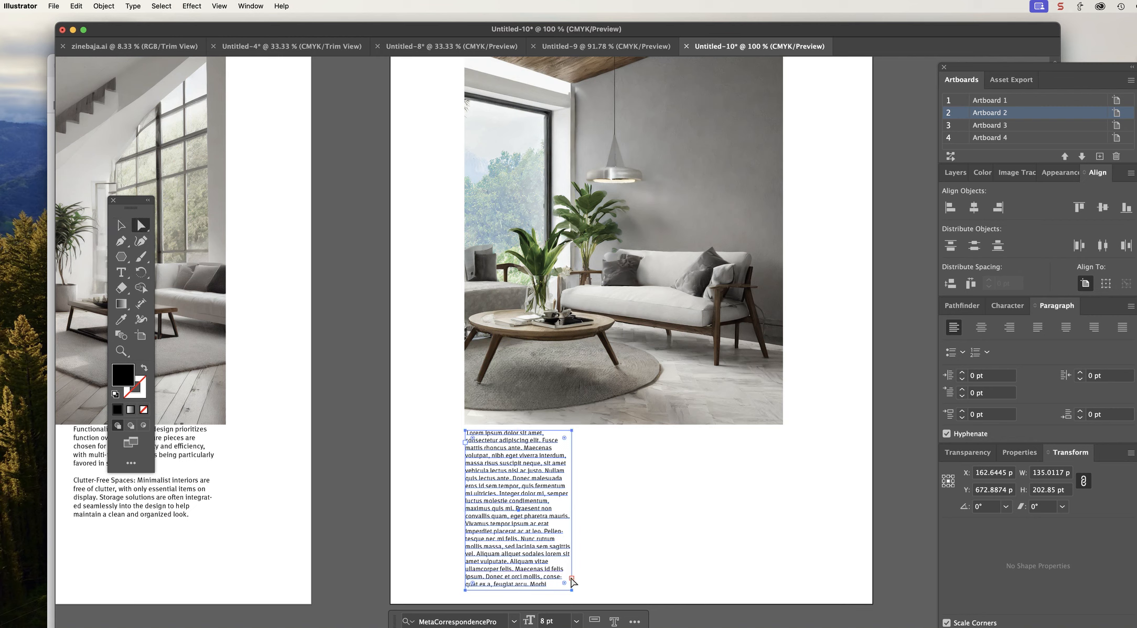
mouse_move(574, 582)
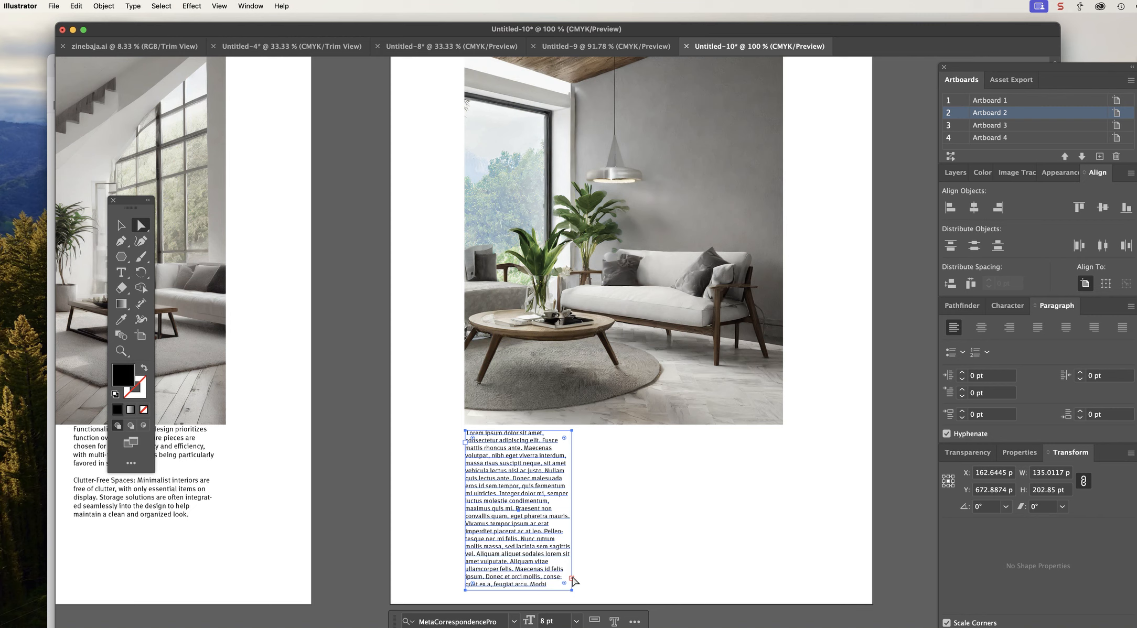
mouse_move(574, 580)
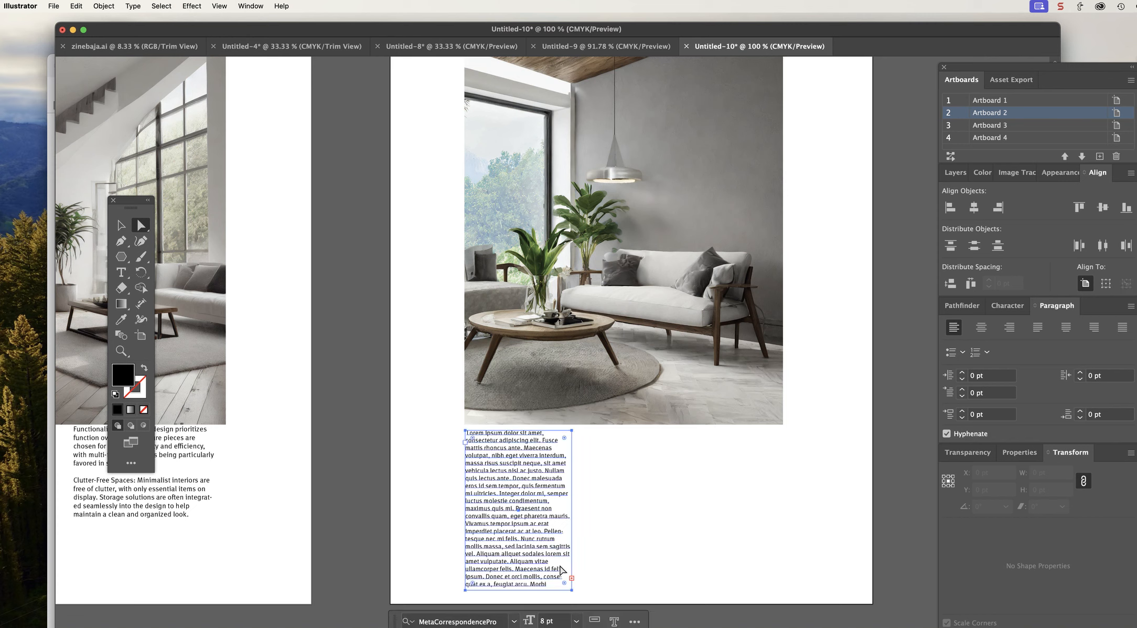
left_click(573, 577)
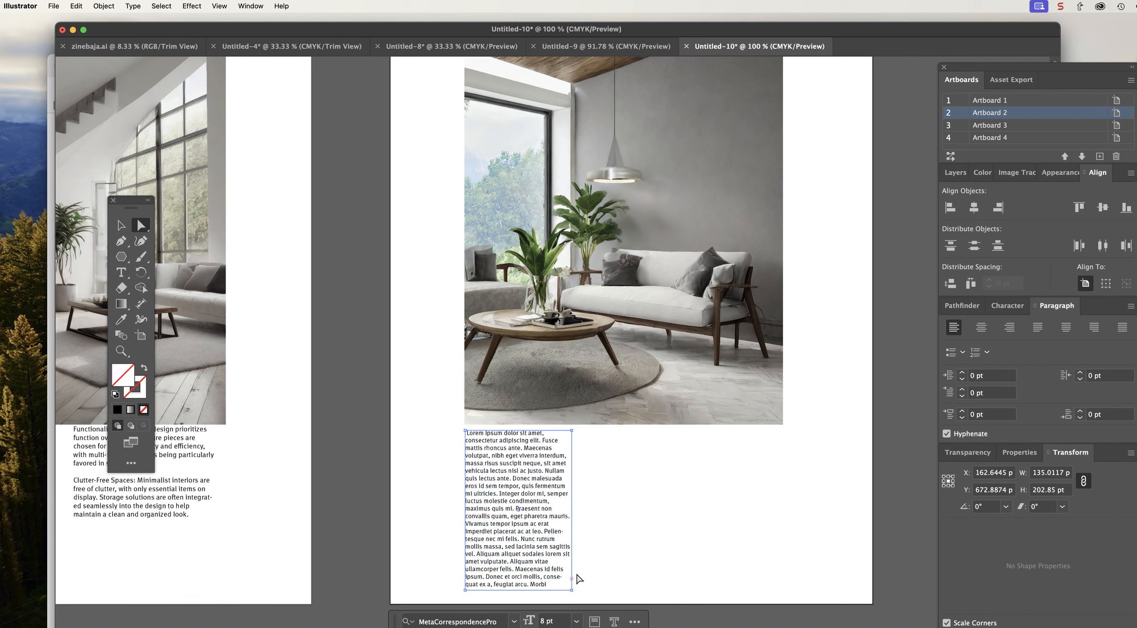
left_click(121, 271)
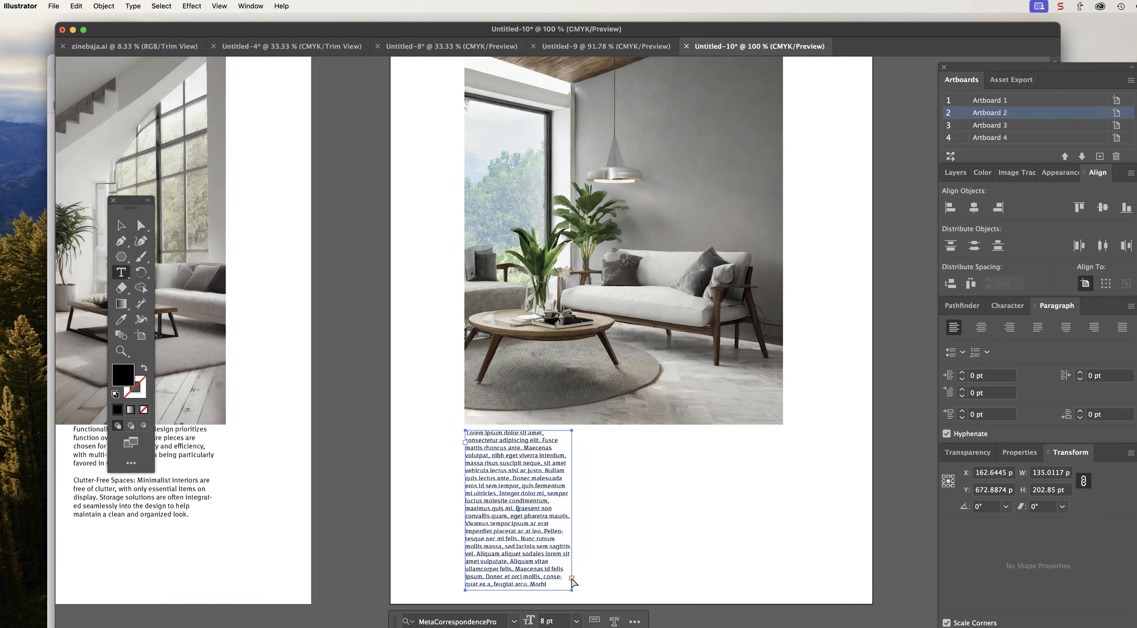
mouse_move(593, 470)
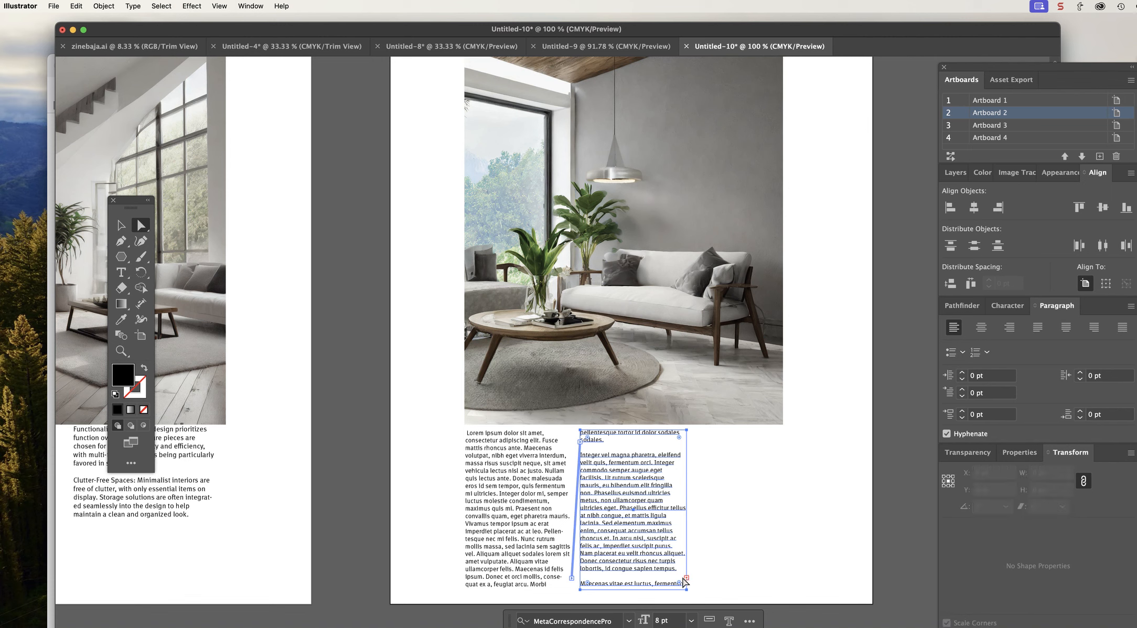
left_click(121, 271)
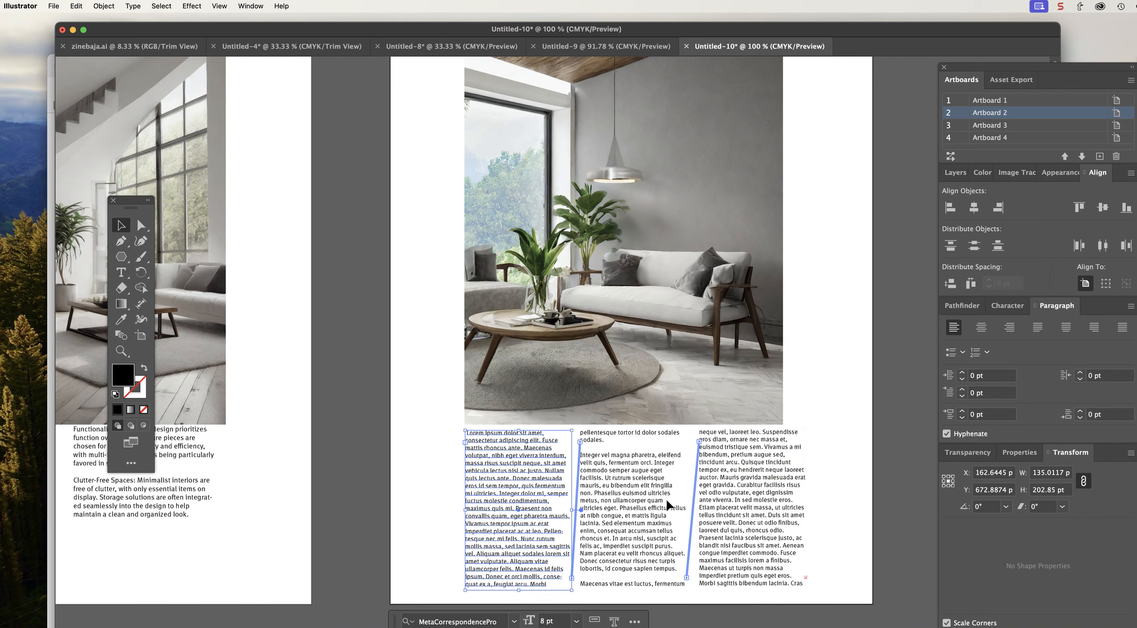
mouse_move(490, 381)
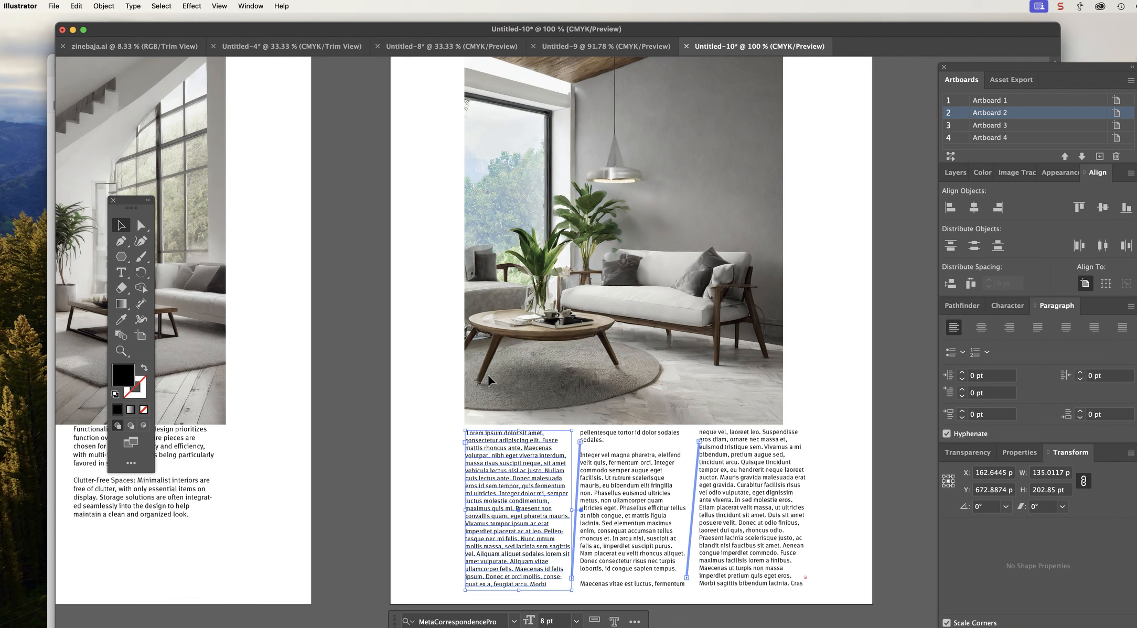
mouse_move(370, 321)
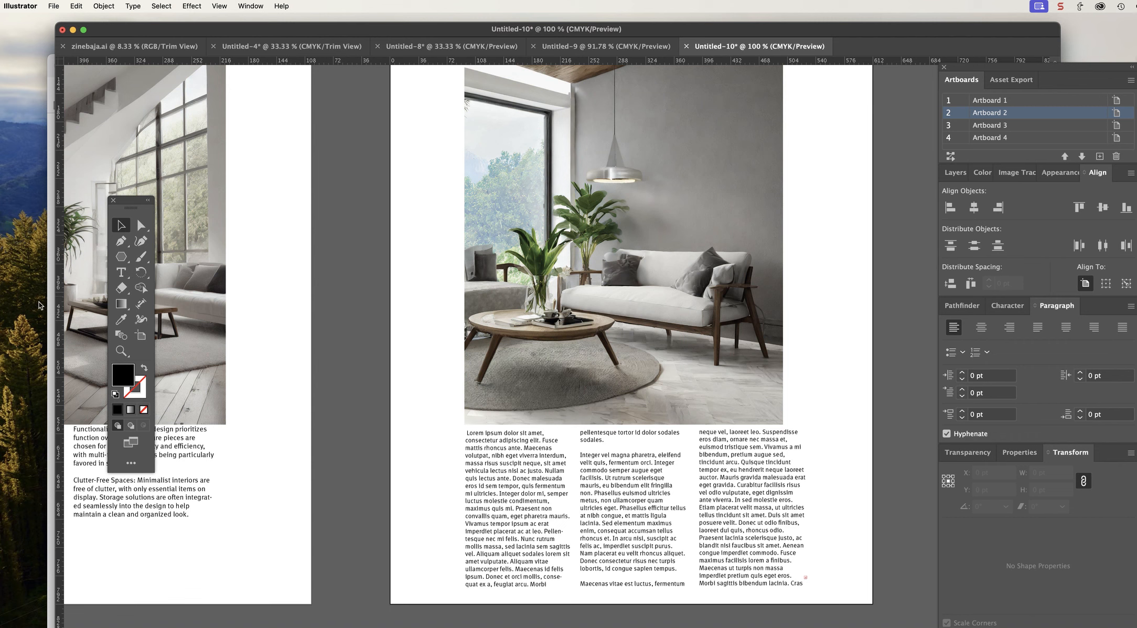
Step: Add guides at the photo's left and right edges and fit the columns between them
left_click(988, 99)
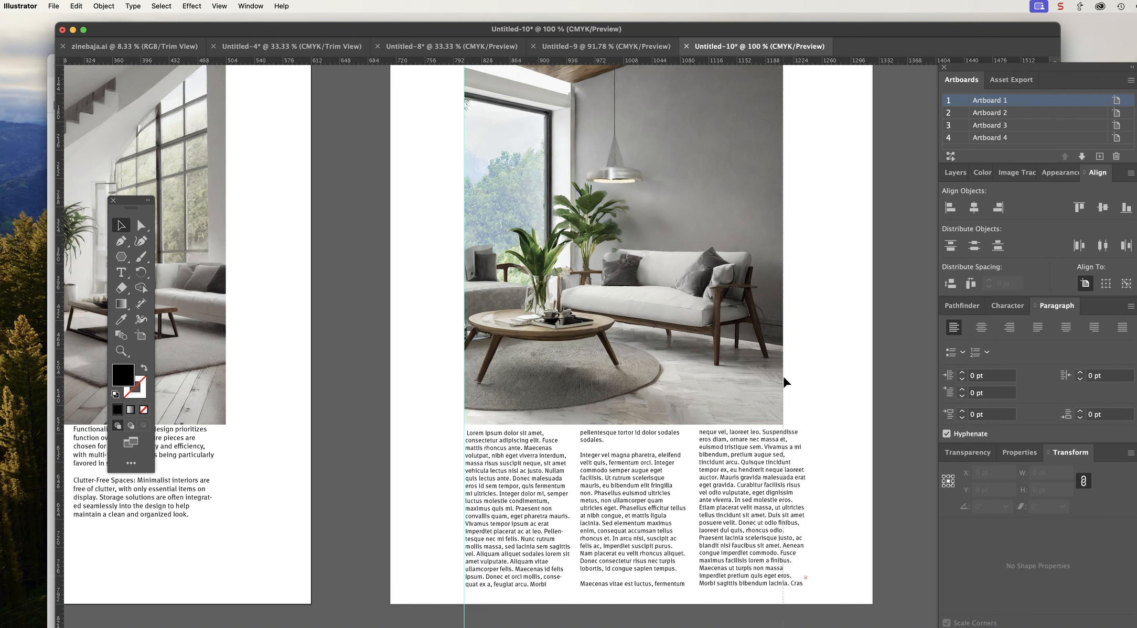
left_click(751, 493)
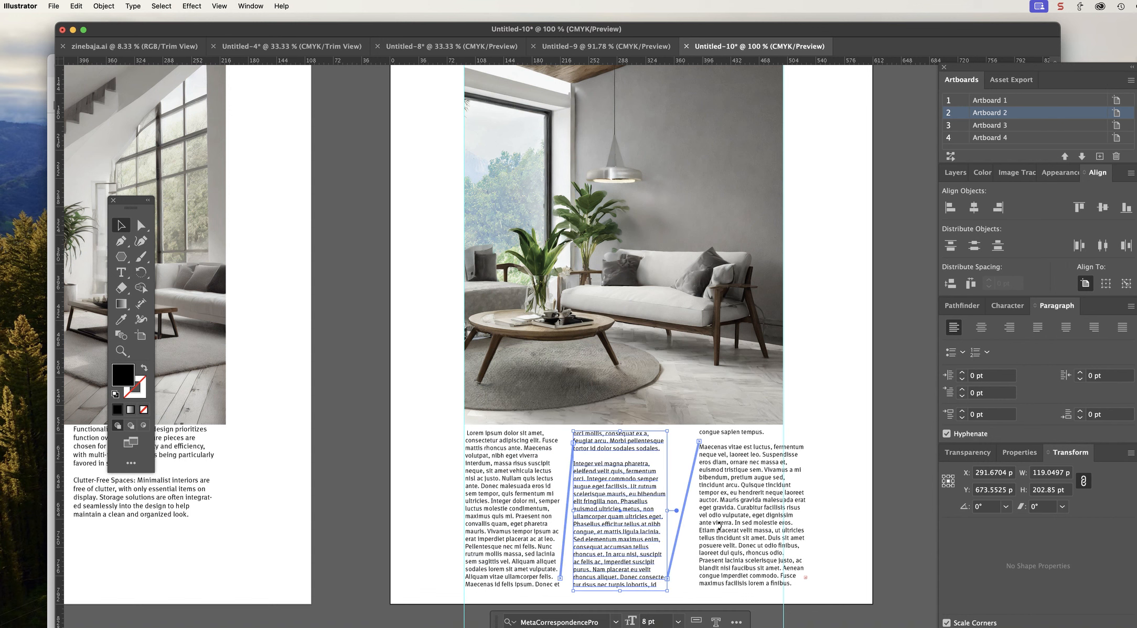
left_click_drag(617, 508, 732, 507)
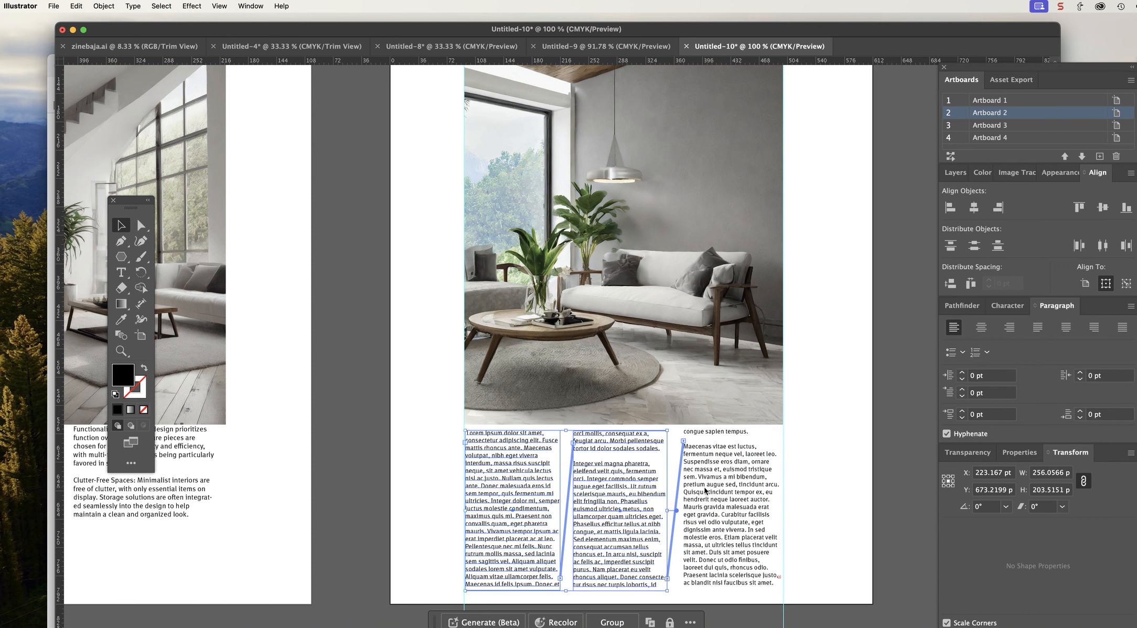
Step: Select all three text columns, view their Appearance attributes, then deselect
left_click_drag(681, 510, 779, 510)
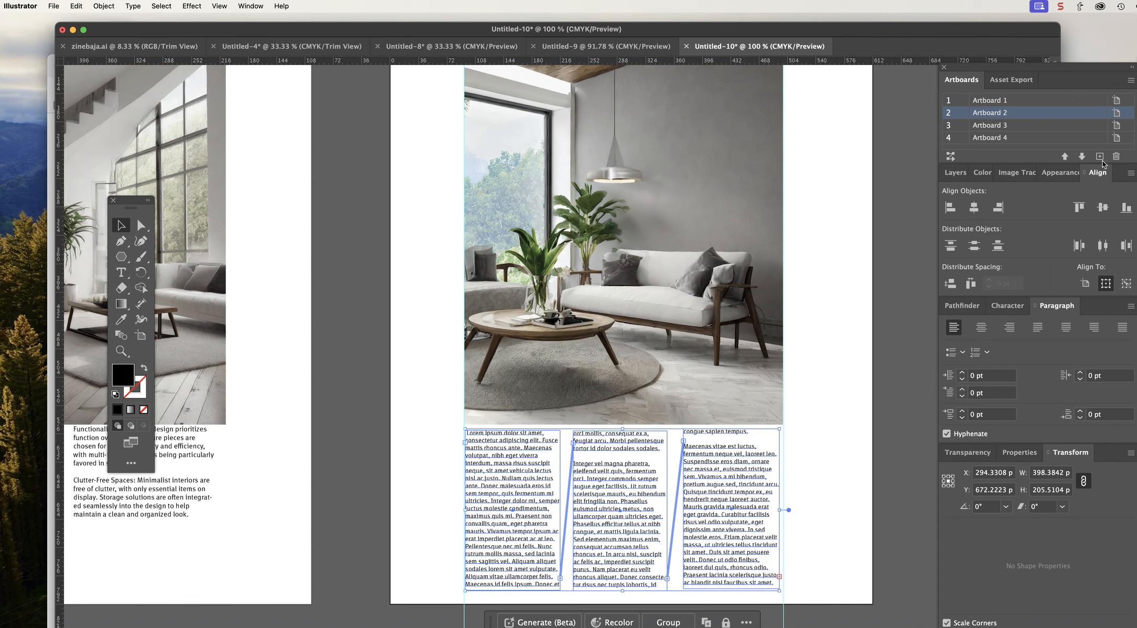
mouse_move(1093, 293)
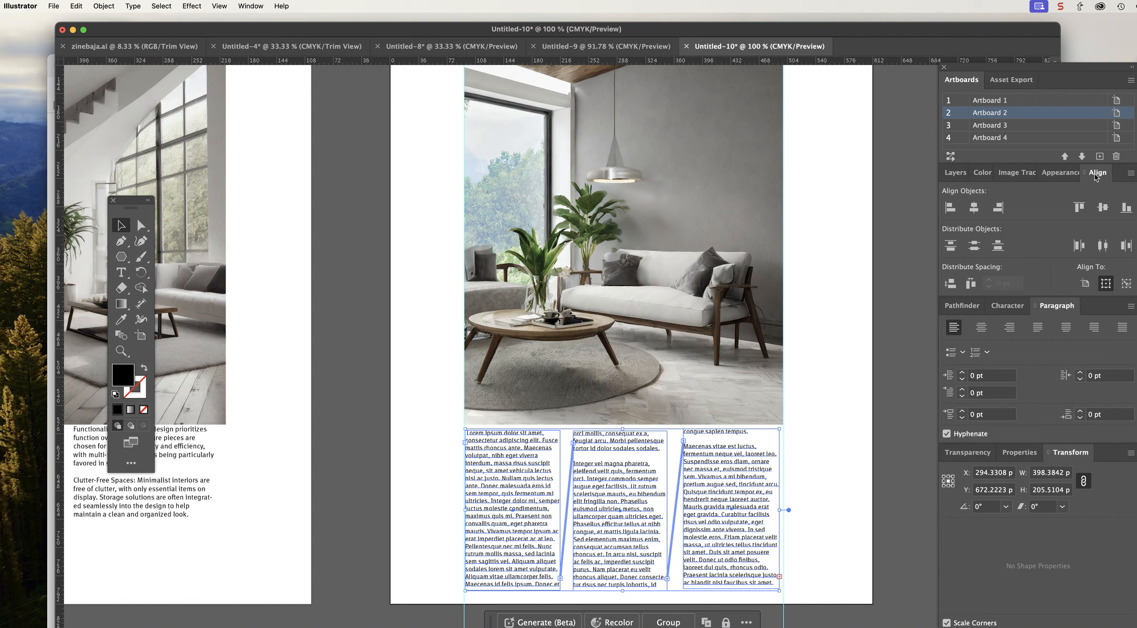
left_click(1081, 173)
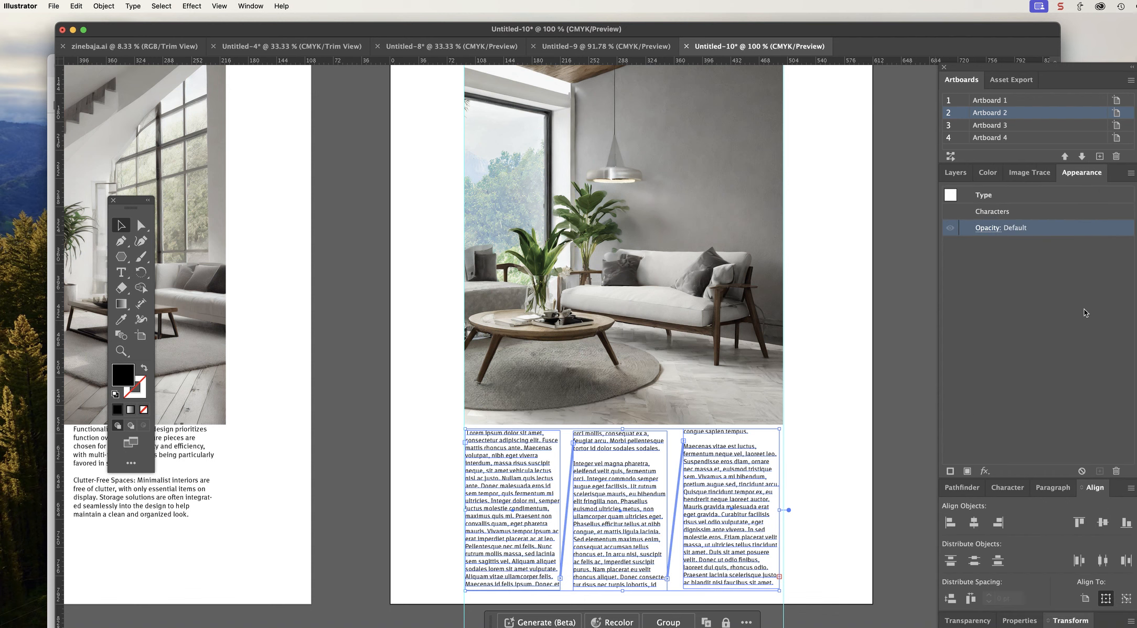
mouse_move(1091, 414)
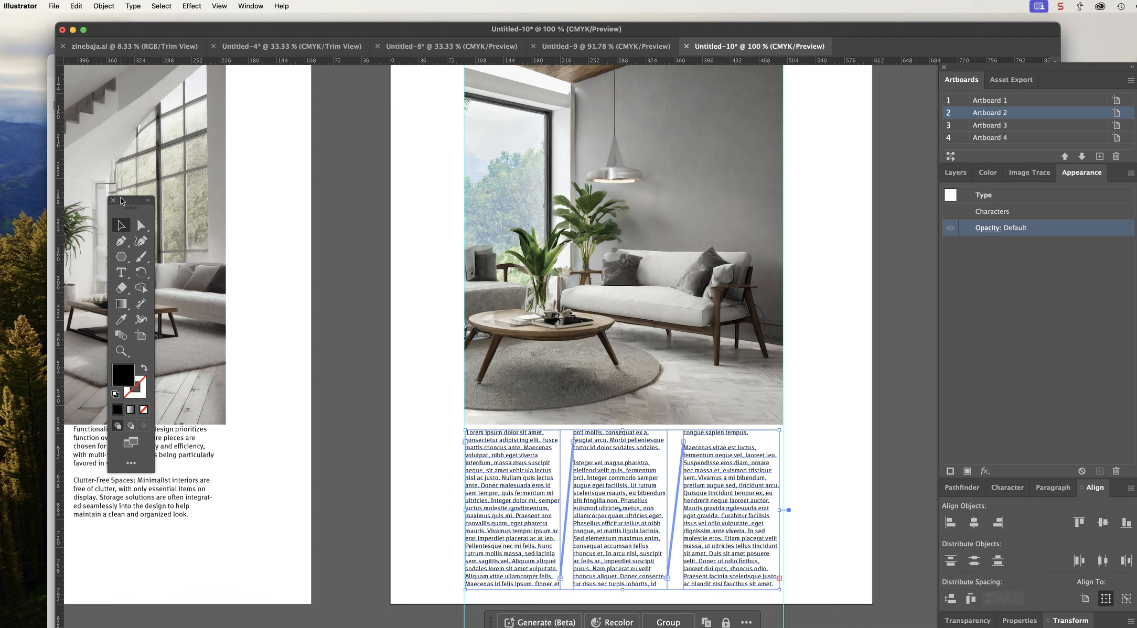
left_click(459, 283)
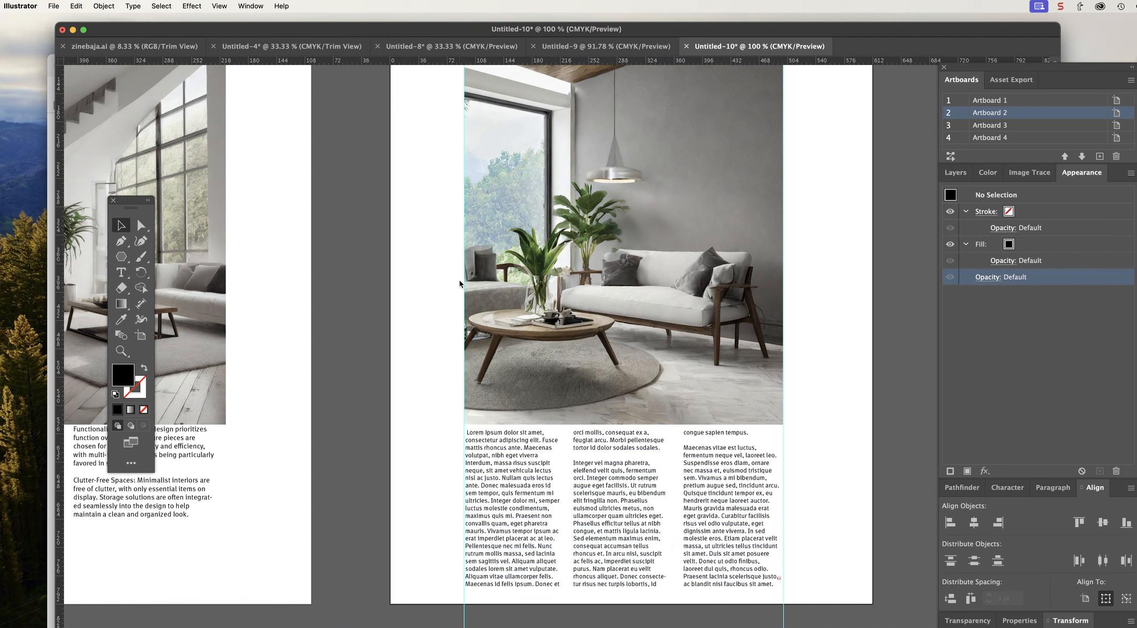
mouse_move(613, 448)
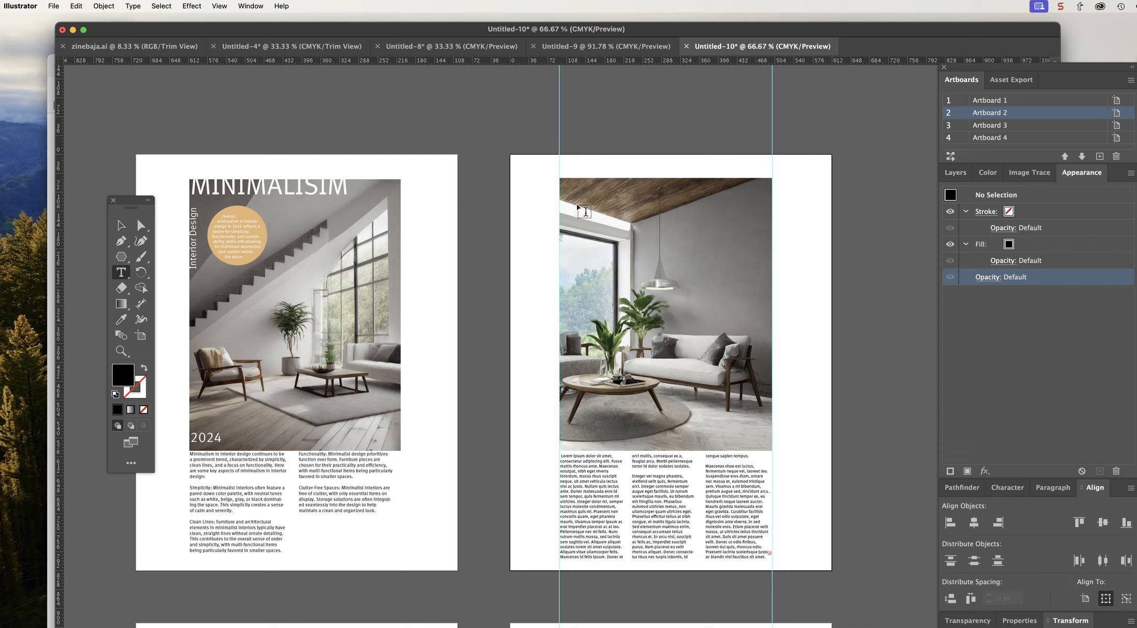
Step: Add a 100 pt 'Trend' headline at the top of the living-room photo
left_click(584, 204)
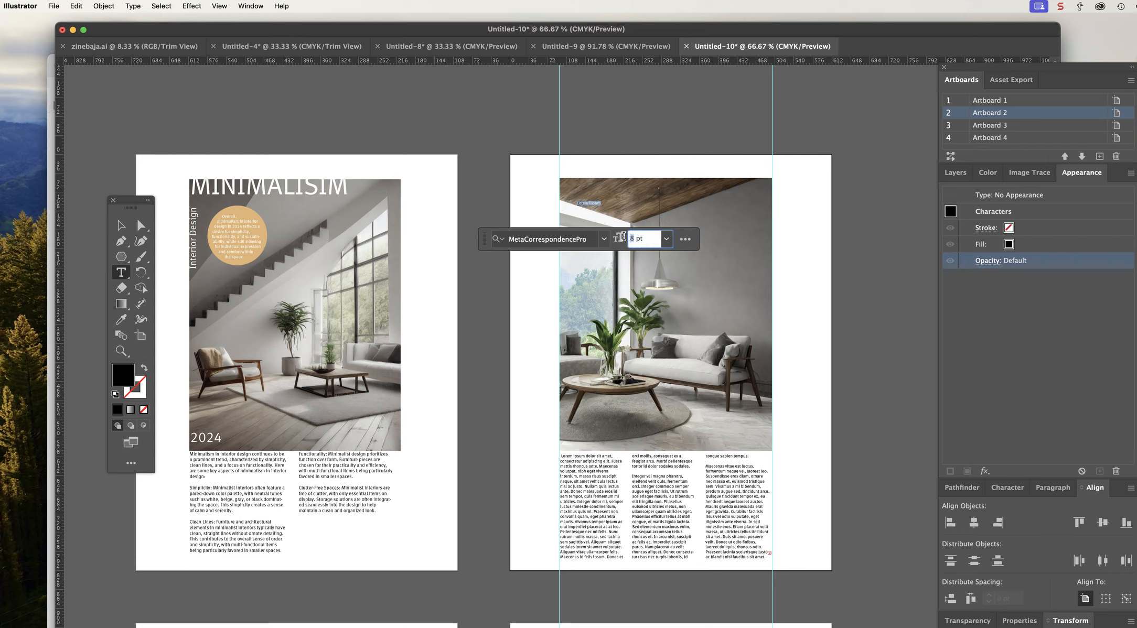
type("100")
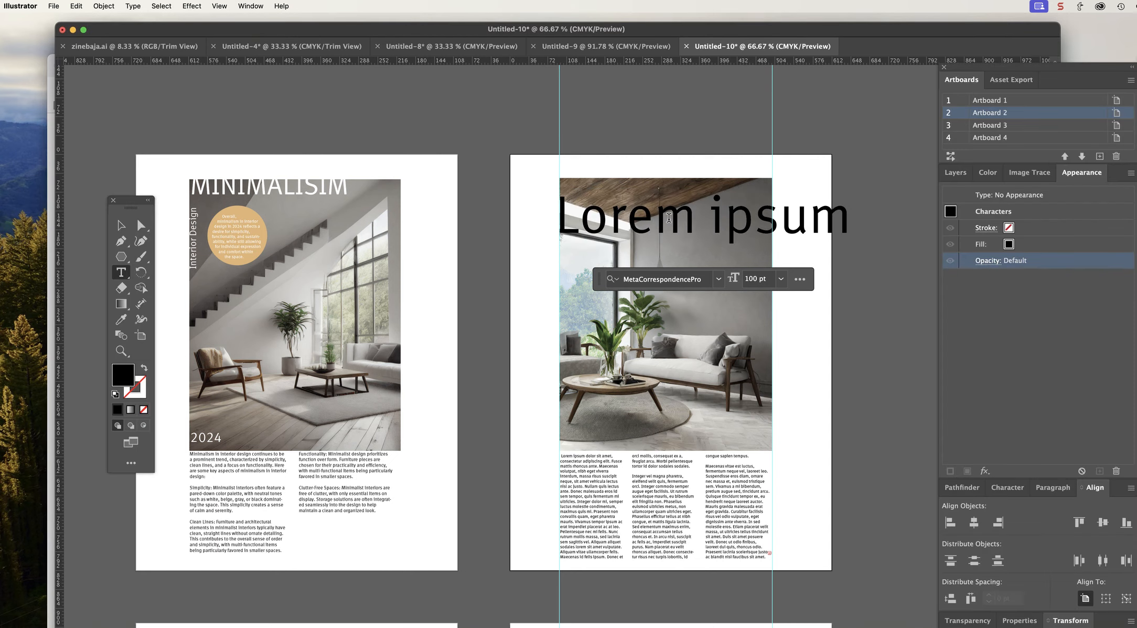
type("Tr")
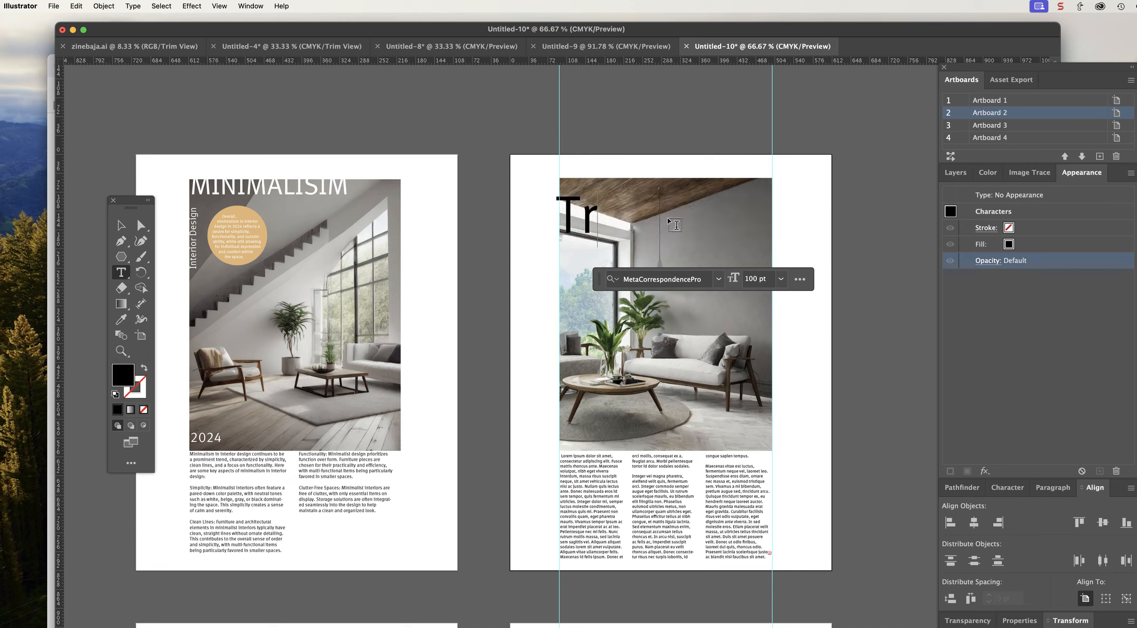
type("end")
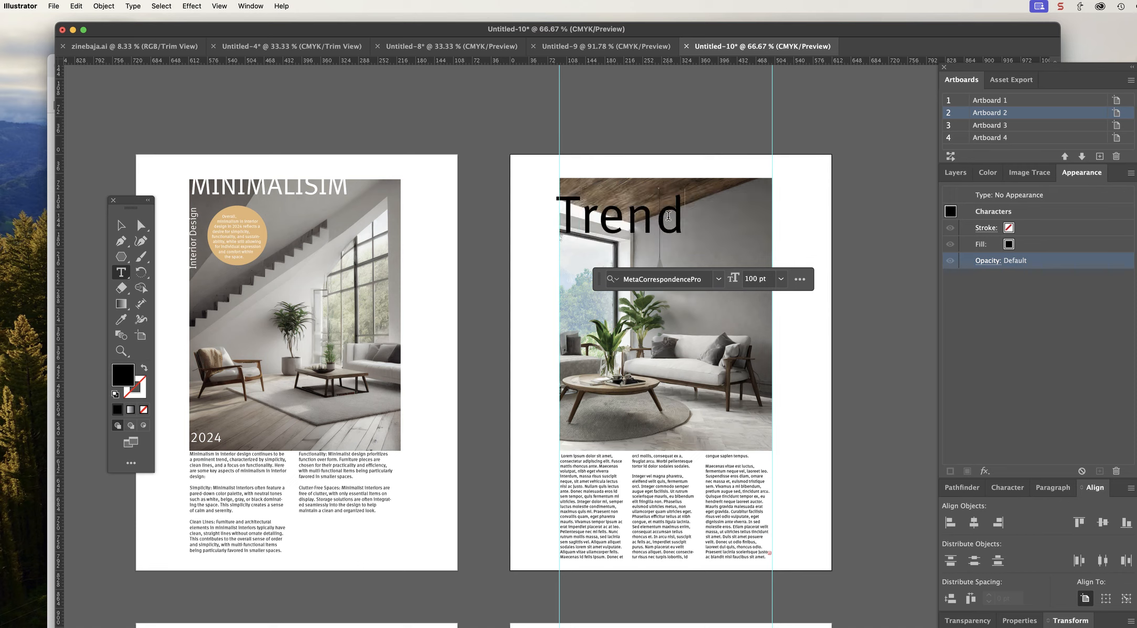
mouse_move(231, 161)
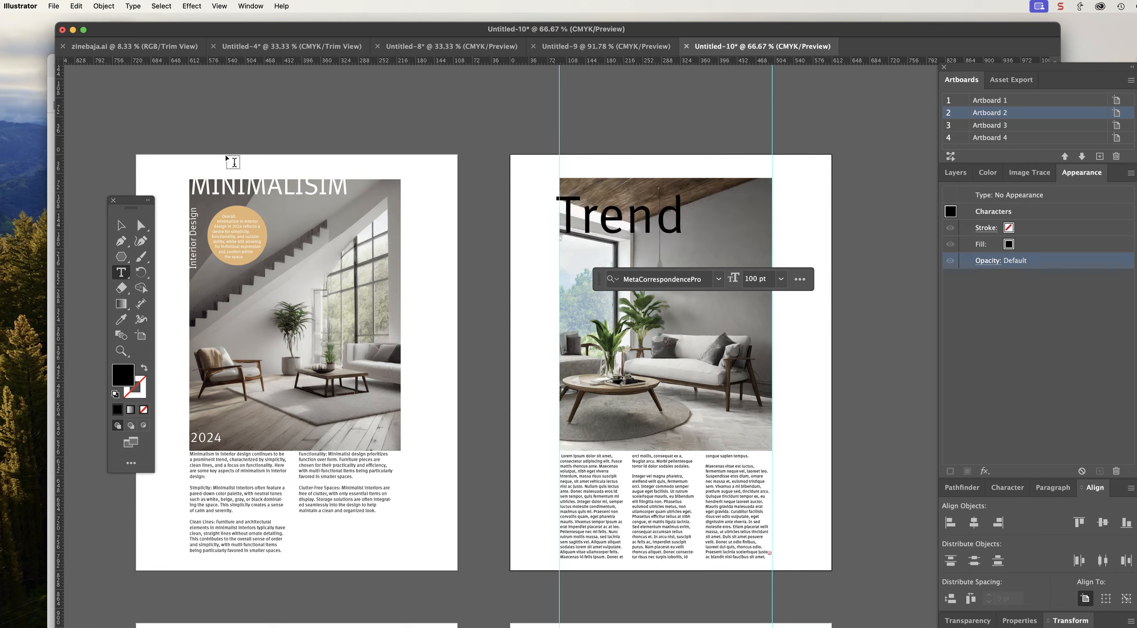
left_click(121, 226)
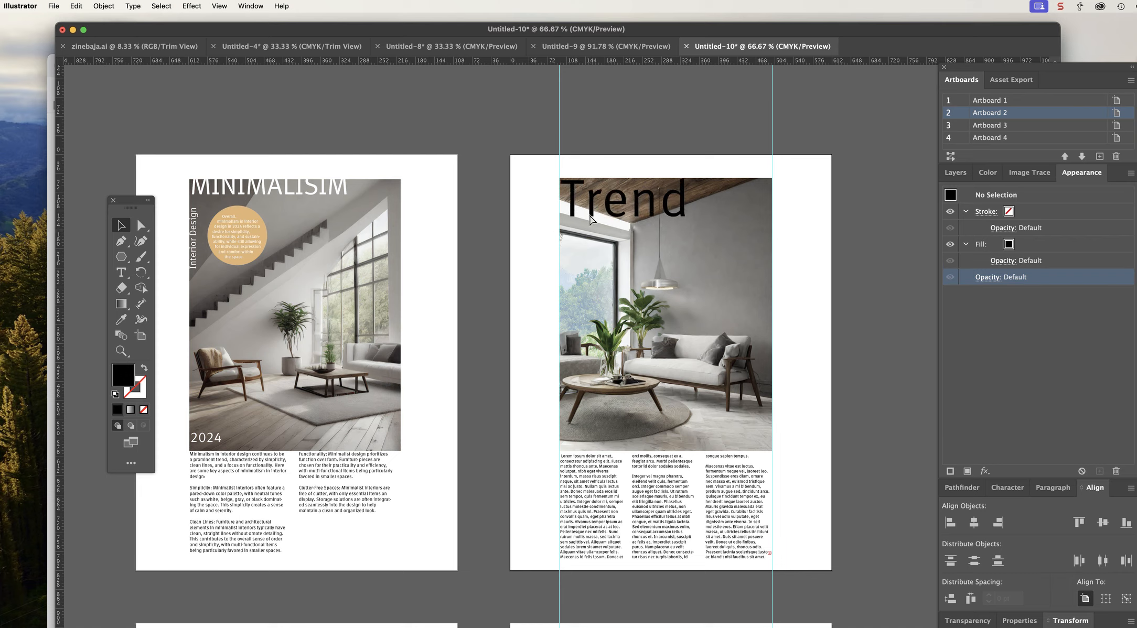
Step: Fill the Trend headline white and deselect it
left_click(624, 202)
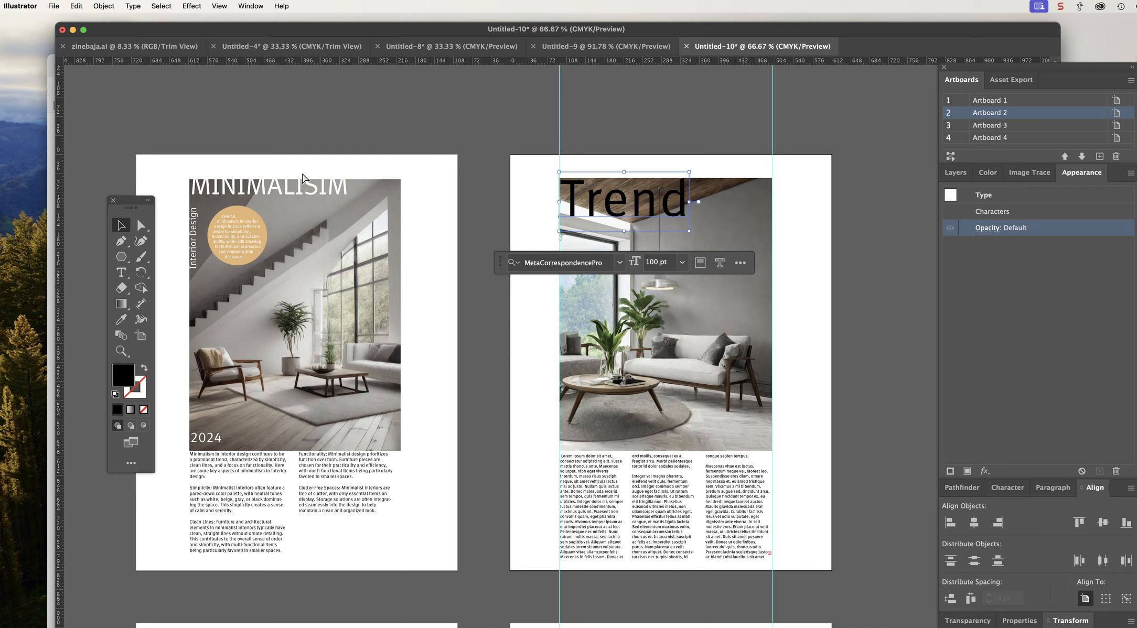
mouse_move(250, 192)
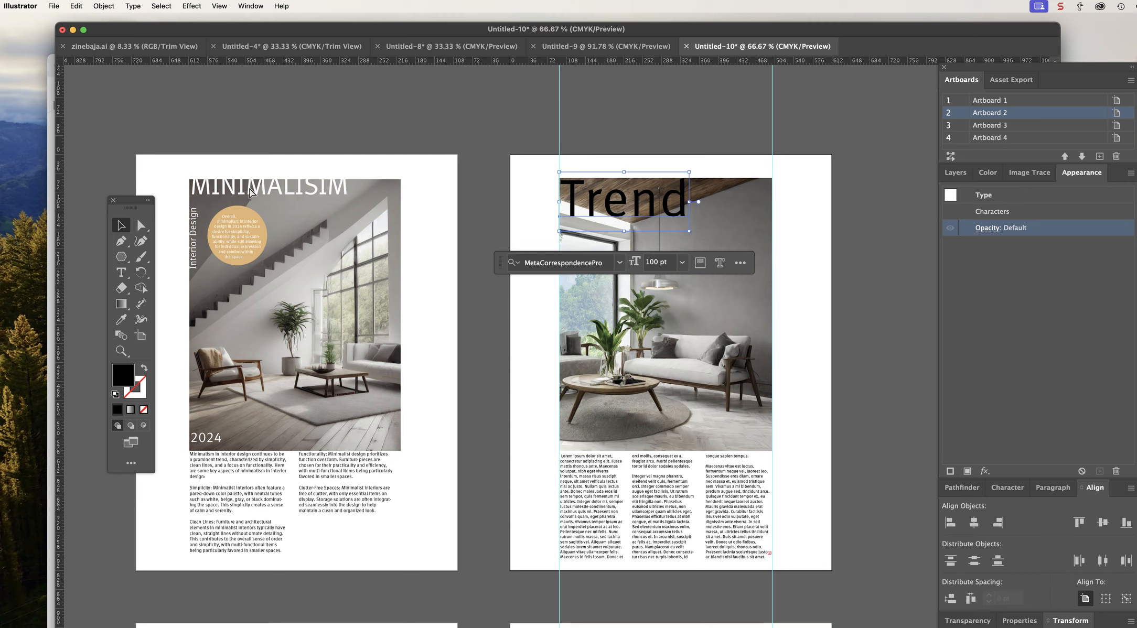
mouse_move(697, 191)
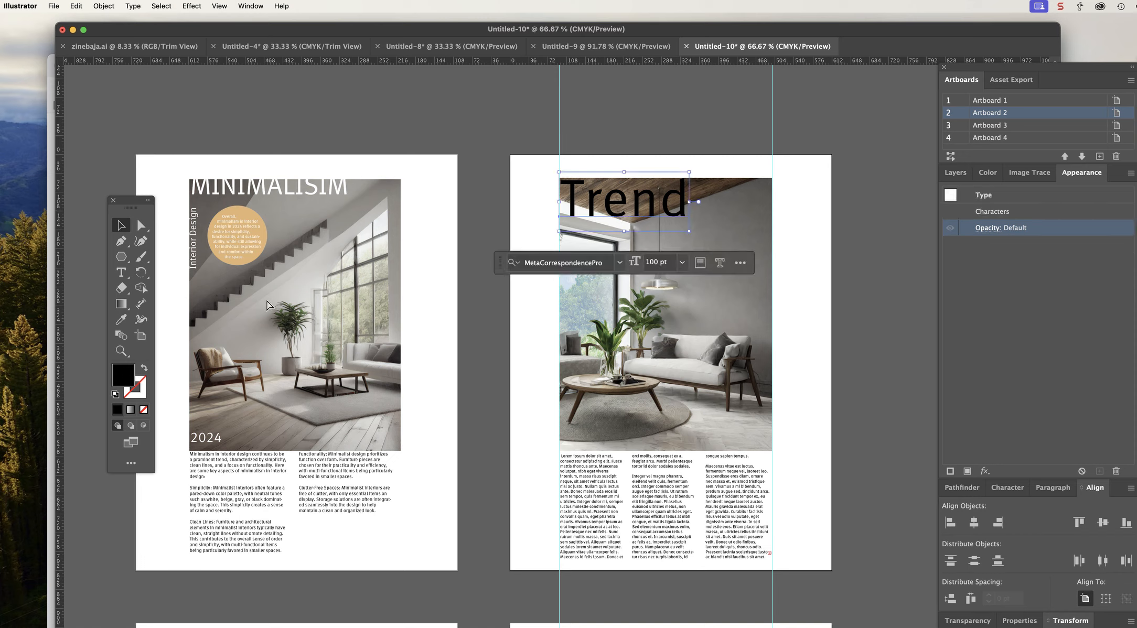
left_click(120, 376)
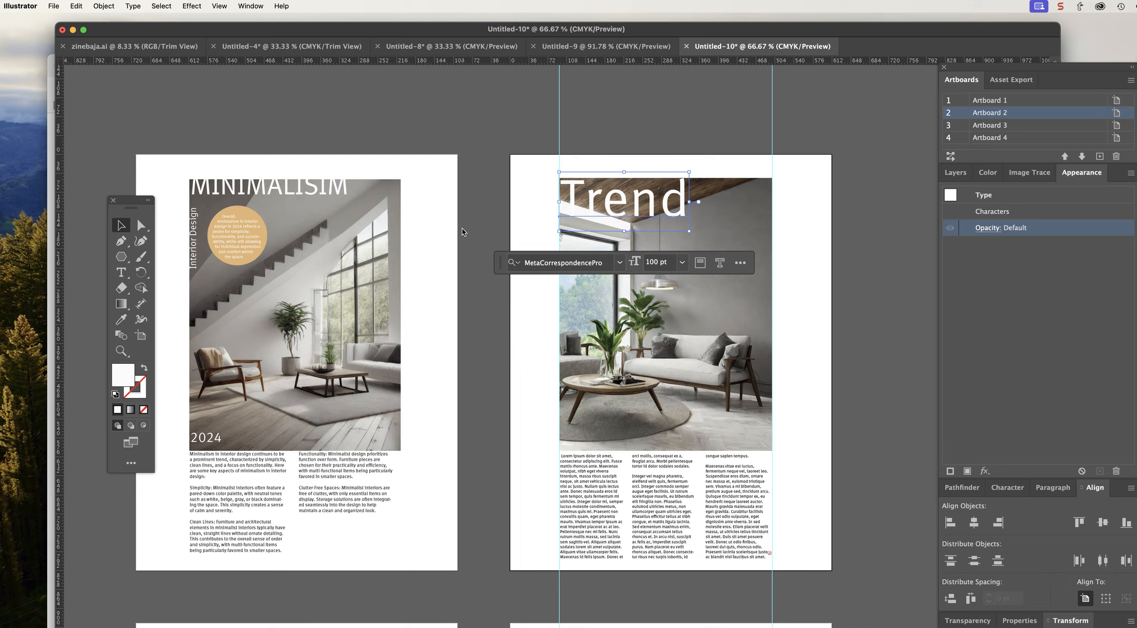
left_click(537, 239)
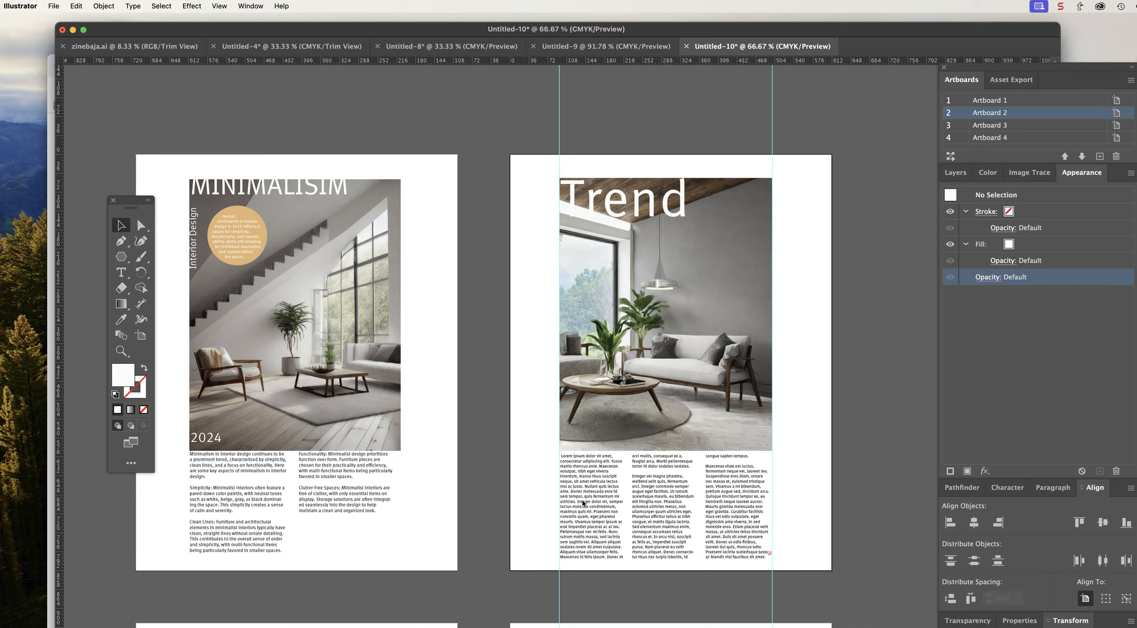
mouse_move(607, 211)
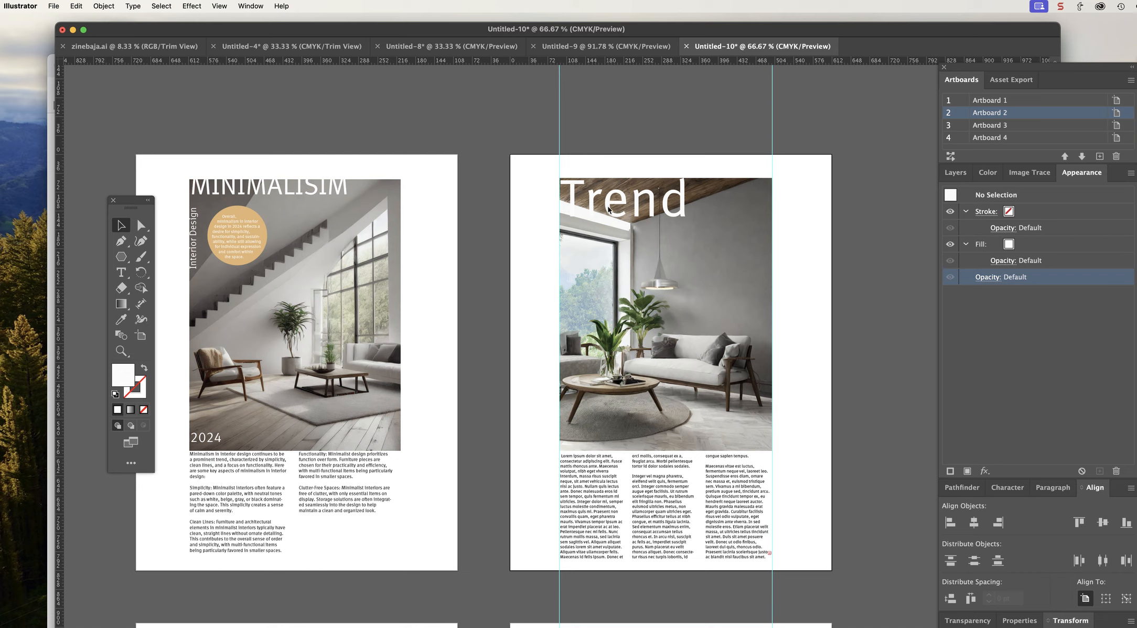
mouse_move(608, 211)
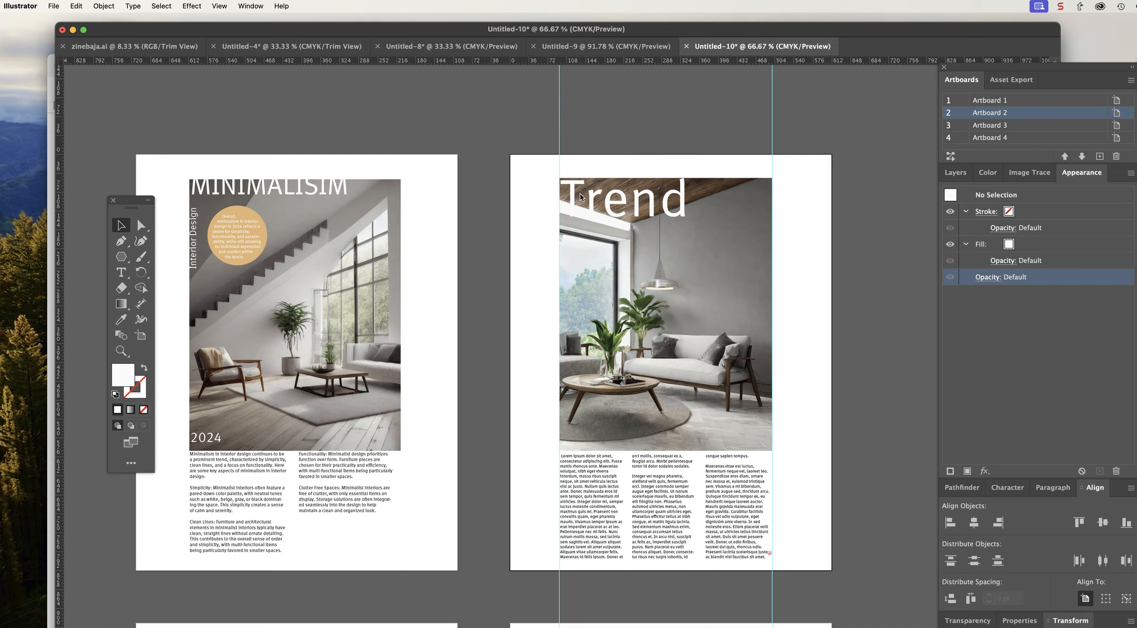
mouse_move(208, 230)
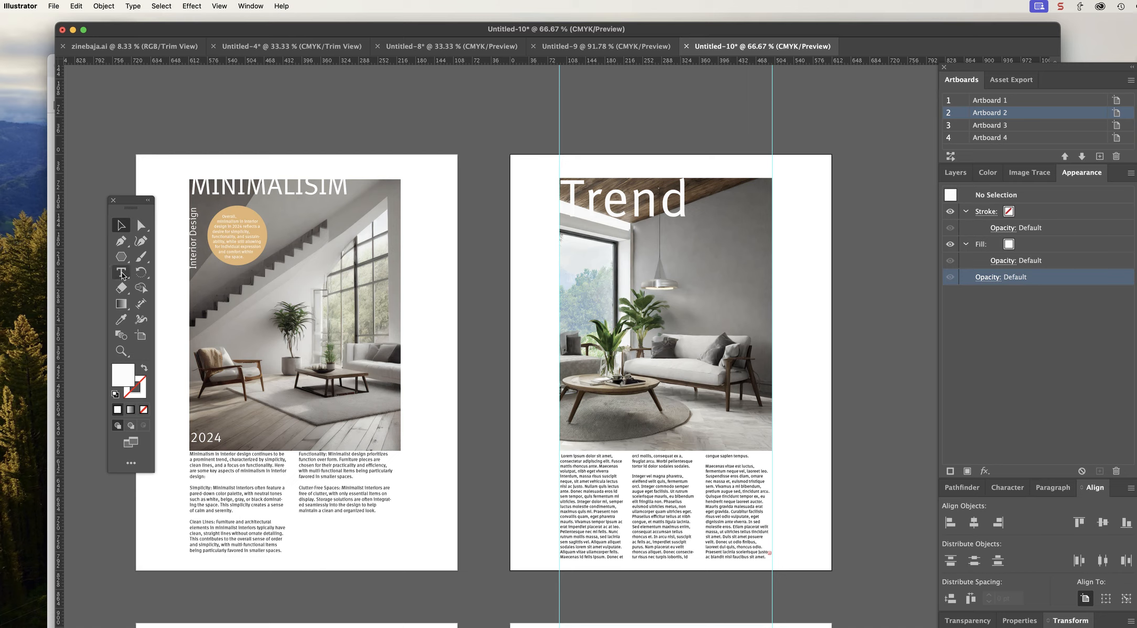
Step: Add 'contemporary' at 36 pt and move it under the Trend headline
left_click(121, 272)
type("contempora")
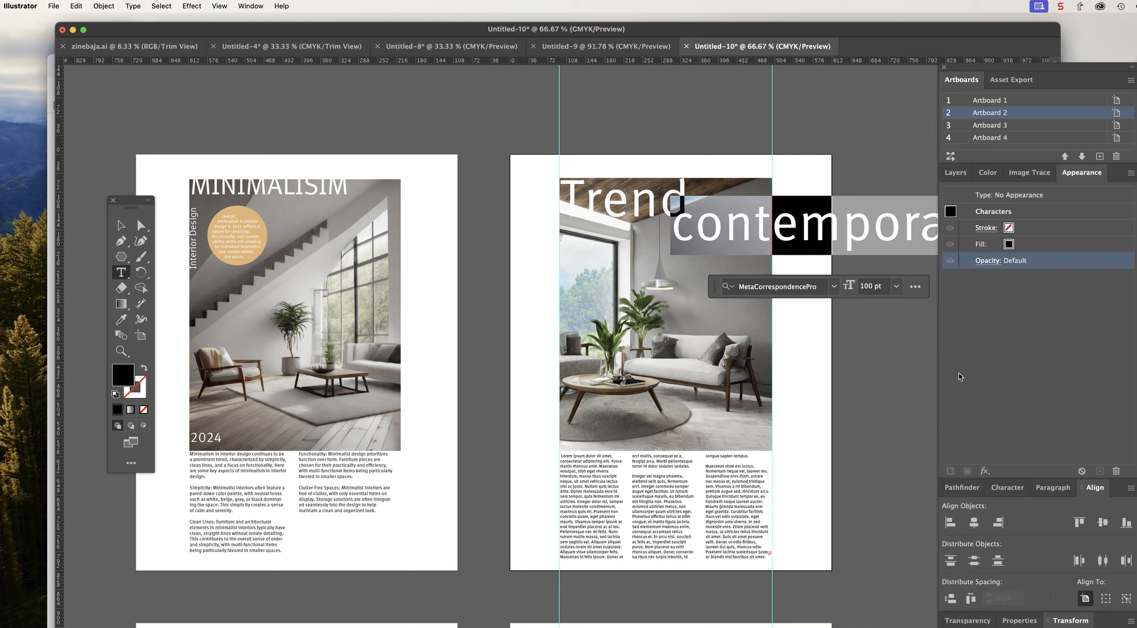
mouse_move(1022, 597)
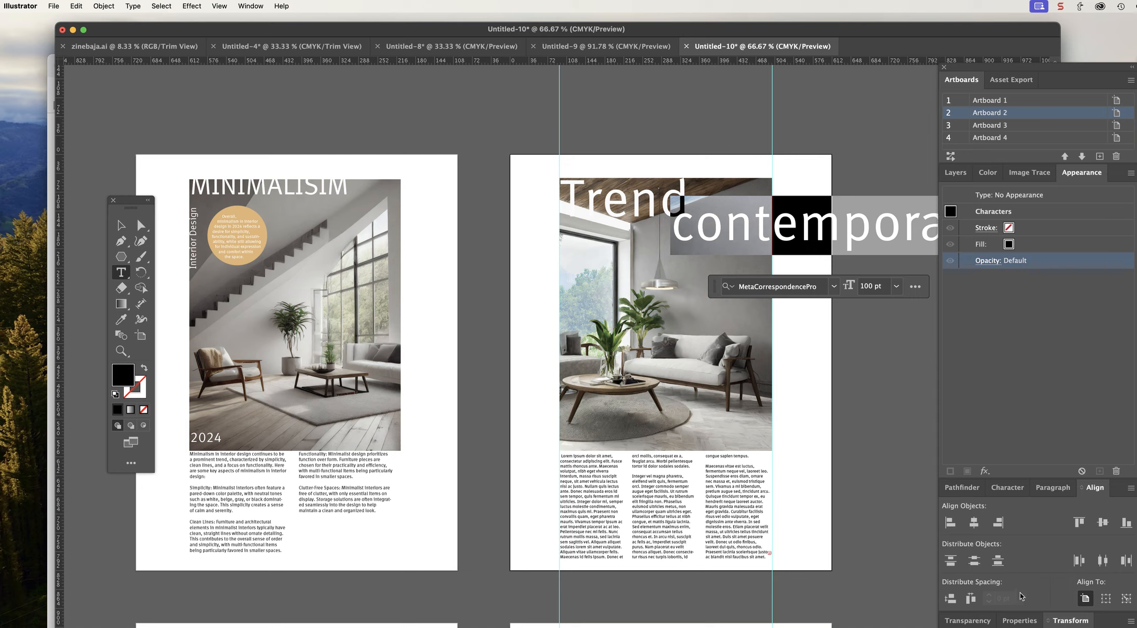
mouse_move(1010, 510)
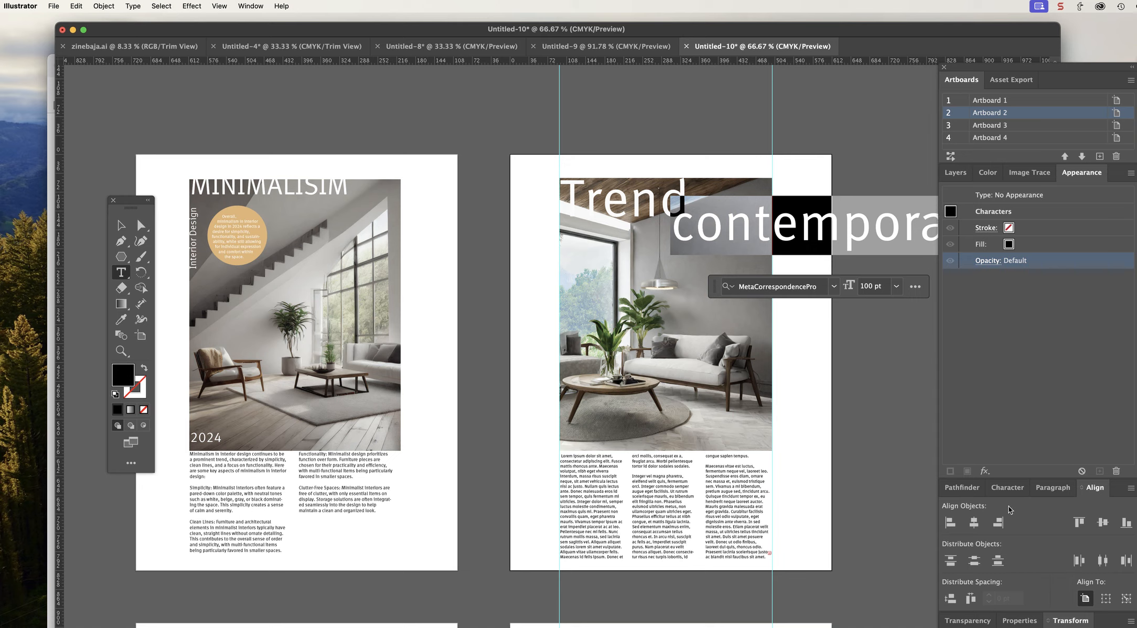
left_click(1007, 488)
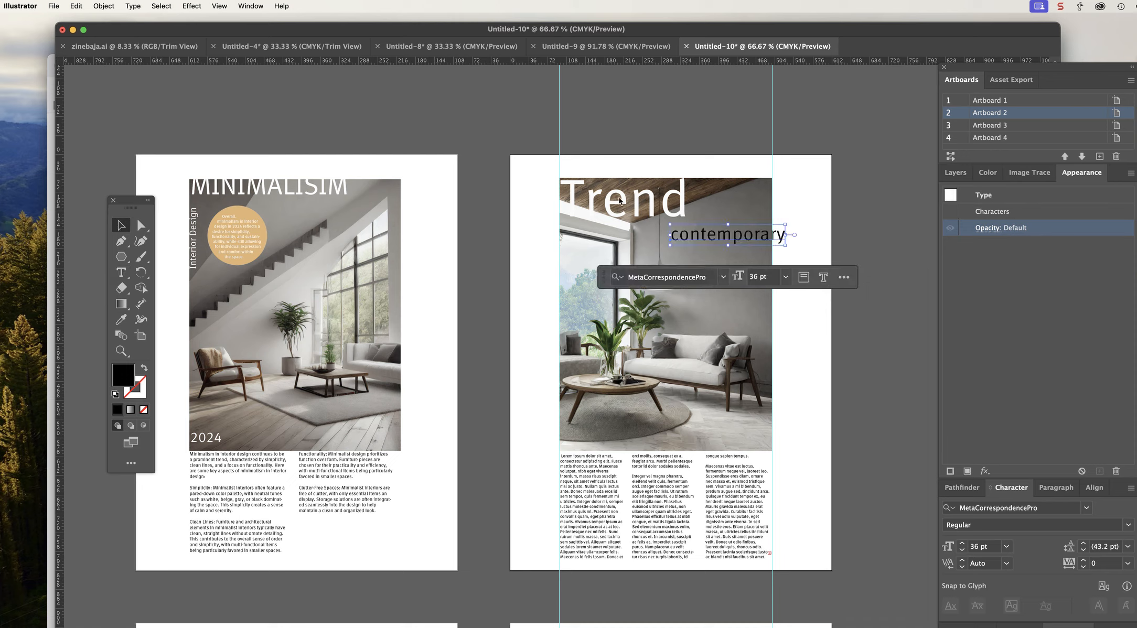
left_click_drag(729, 234, 692, 243)
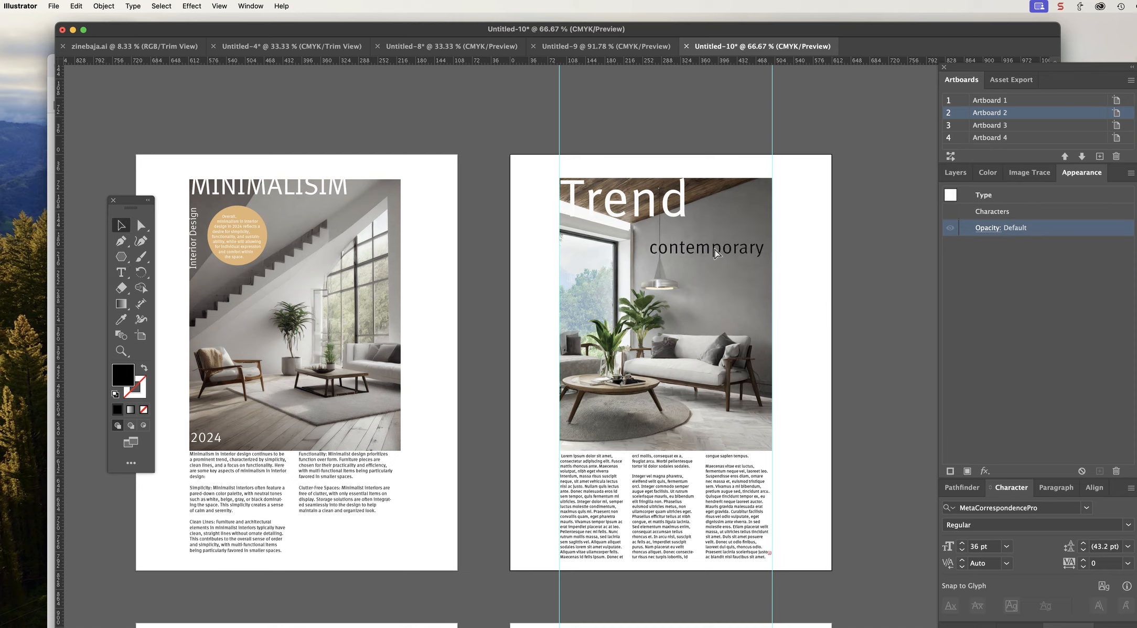
left_click(706, 248)
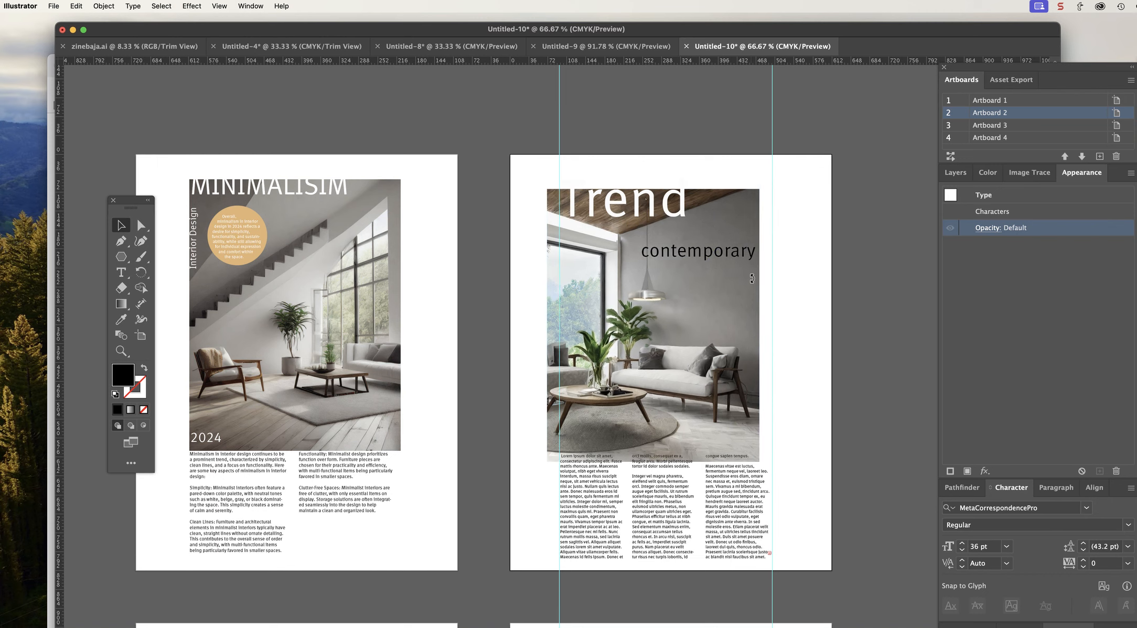
Step: Rotate 'contemporary' 90° to run vertically along the photo's right edge
left_click(697, 250)
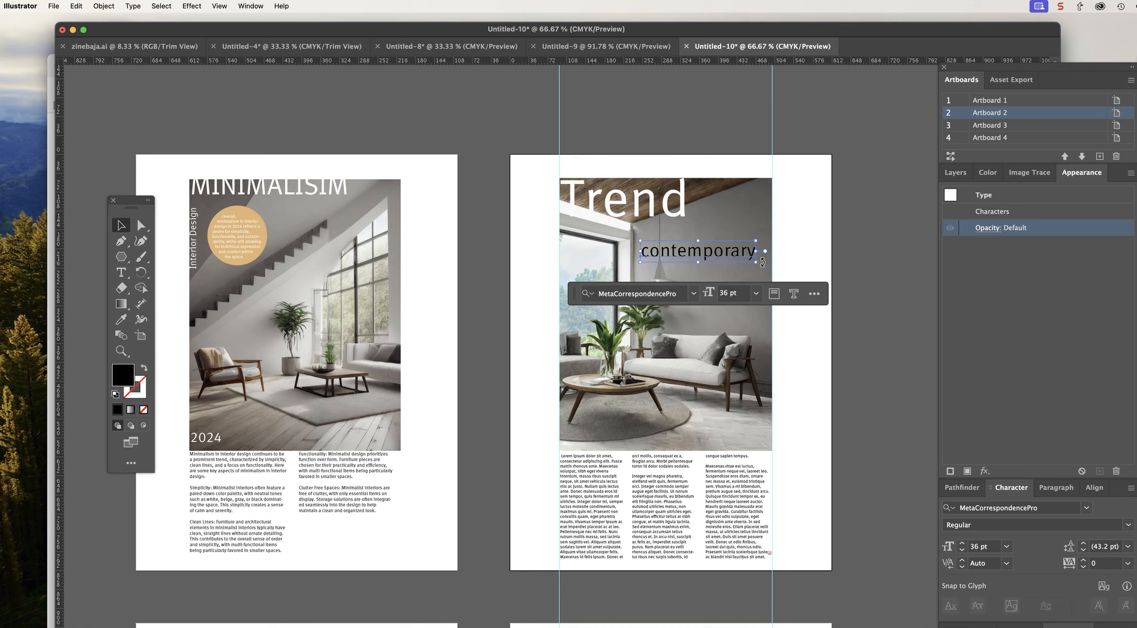
left_click_drag(761, 250, 732, 286)
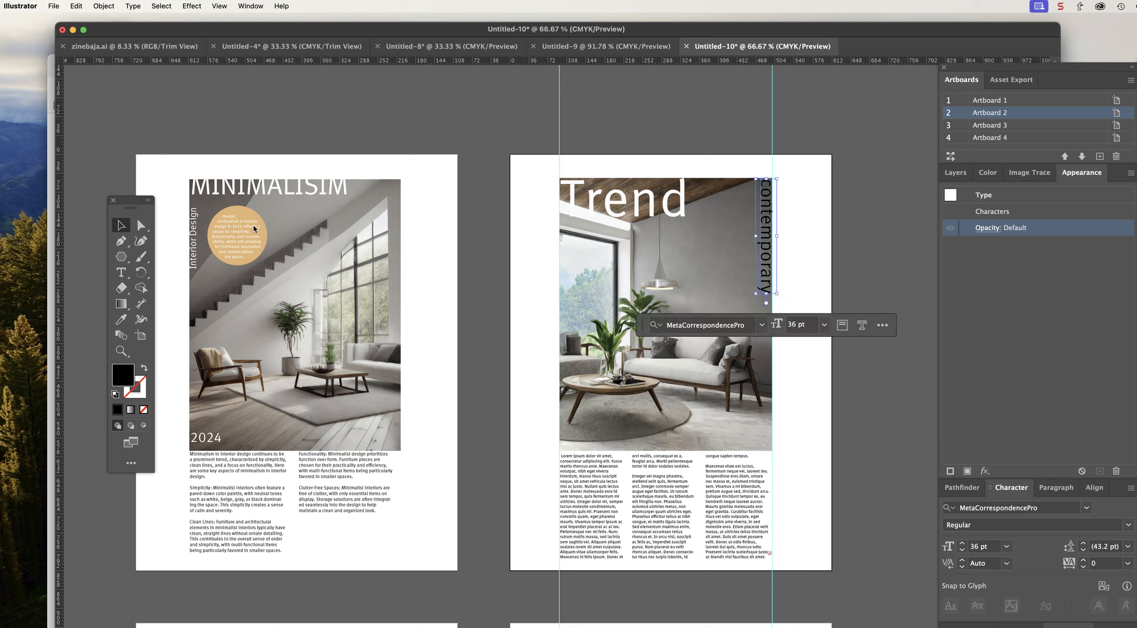
mouse_move(864, 254)
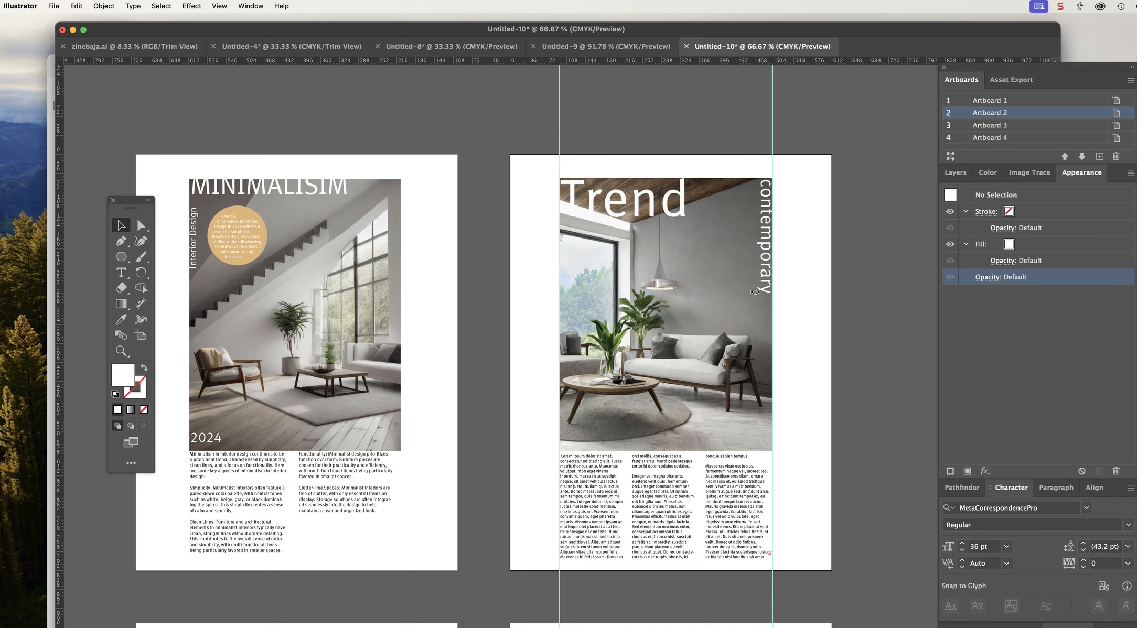
mouse_move(749, 274)
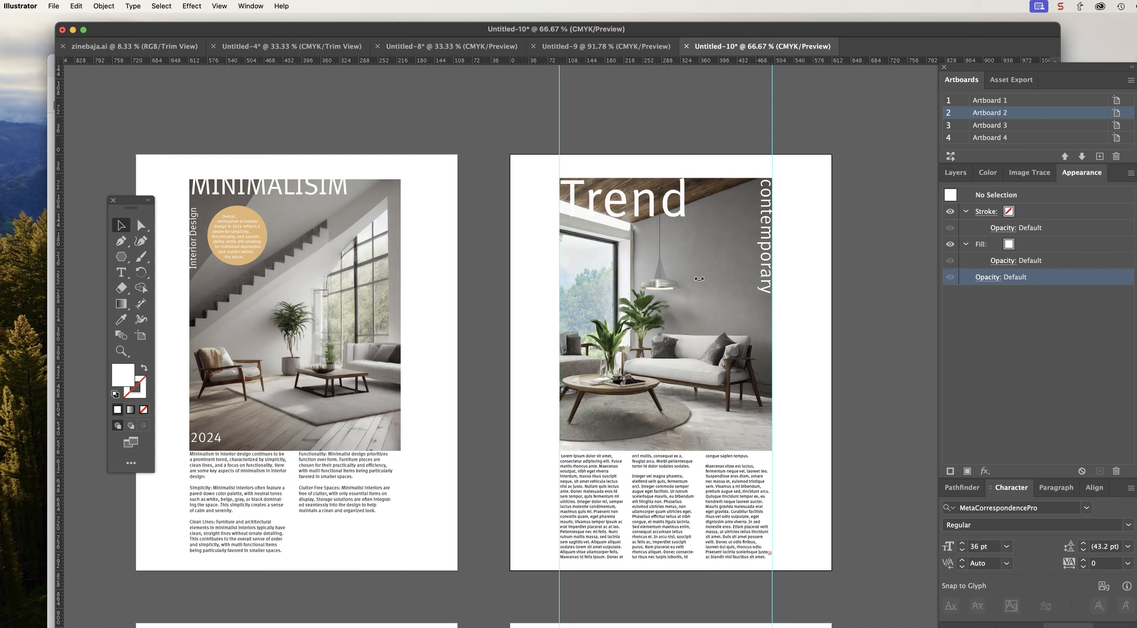
mouse_move(702, 445)
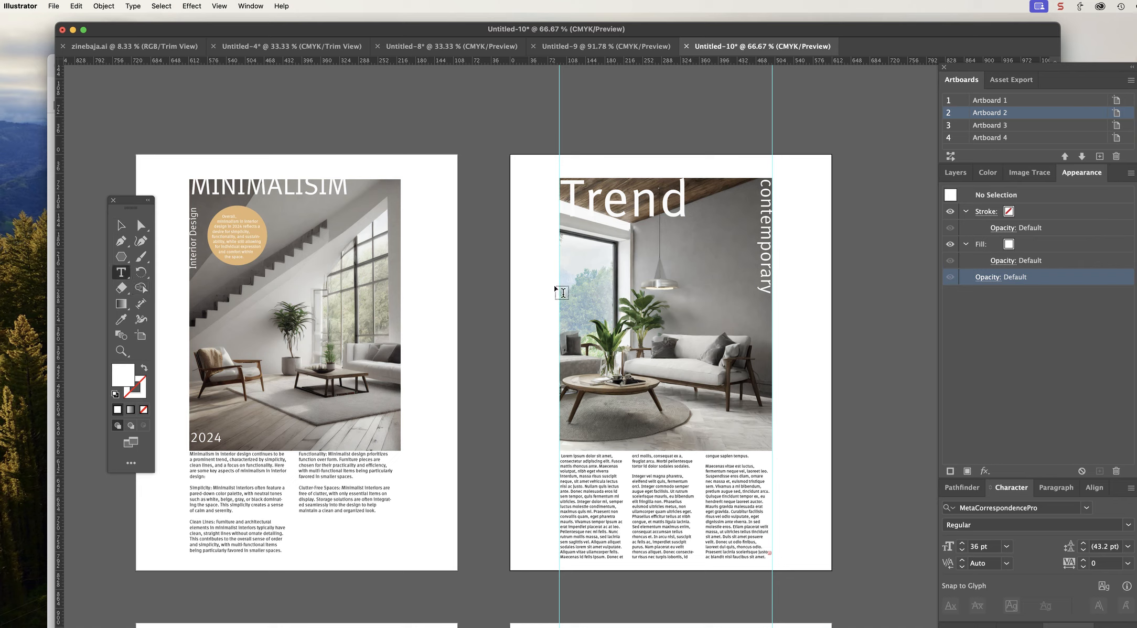
mouse_move(569, 307)
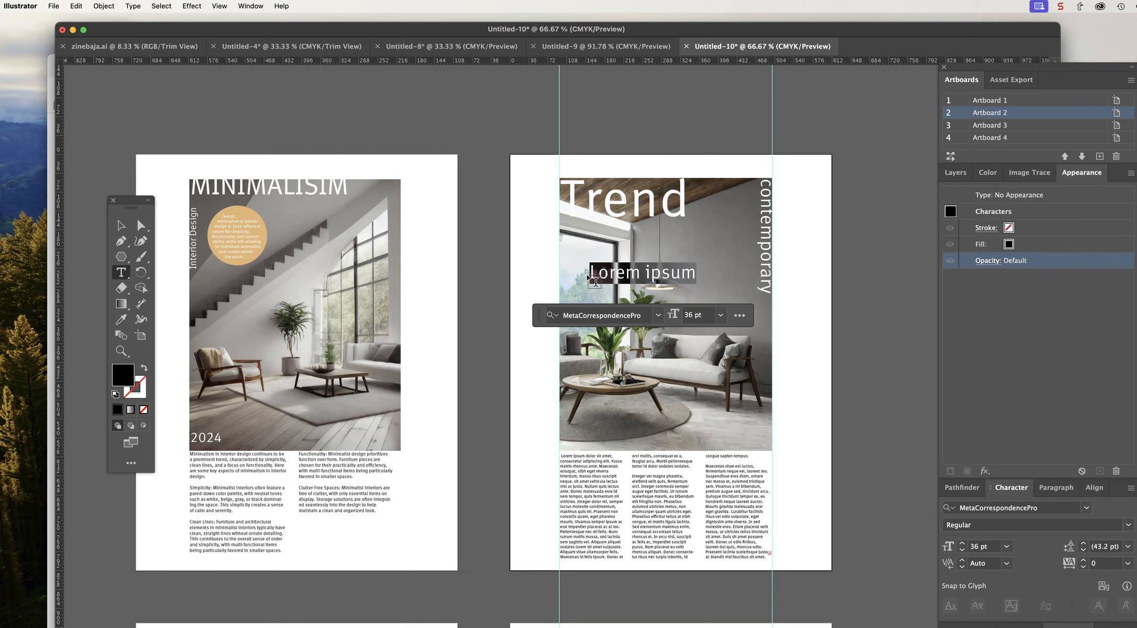
Step: Create a large '1', place it over the left photo's right side and fill it soft green
left_click(121, 225)
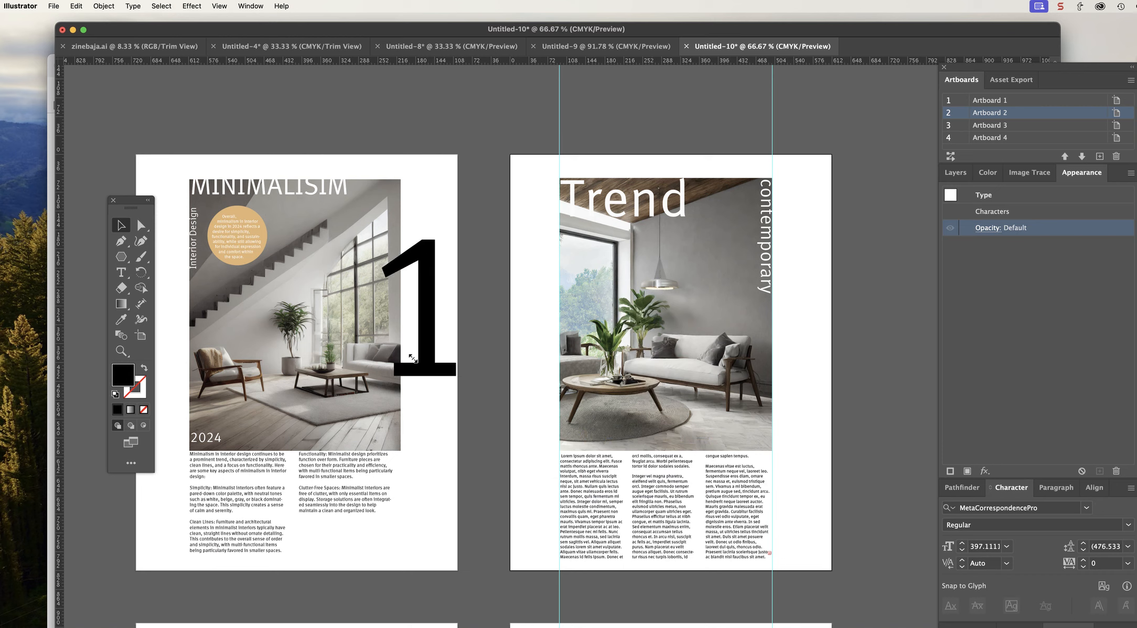
left_click_drag(411, 359, 377, 308)
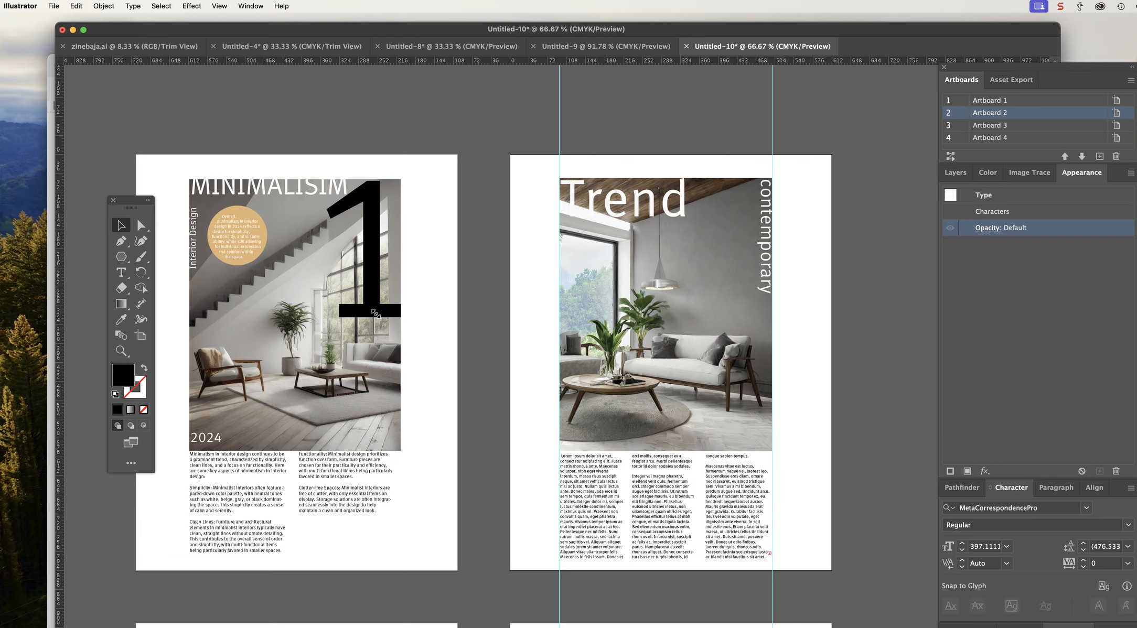
left_click(374, 313)
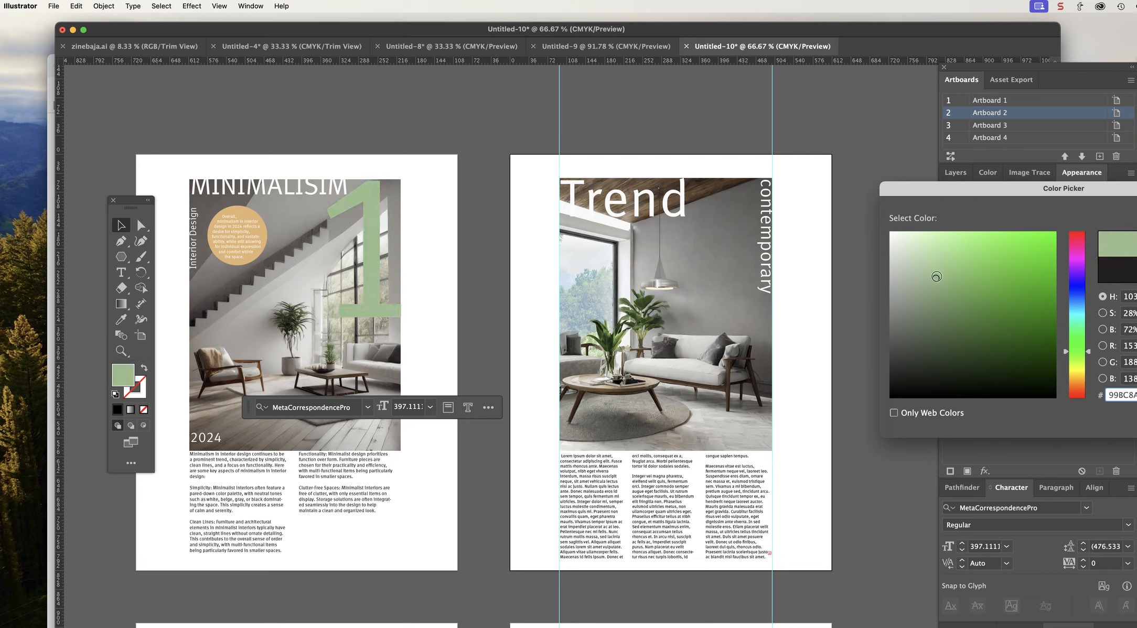
left_click(939, 278)
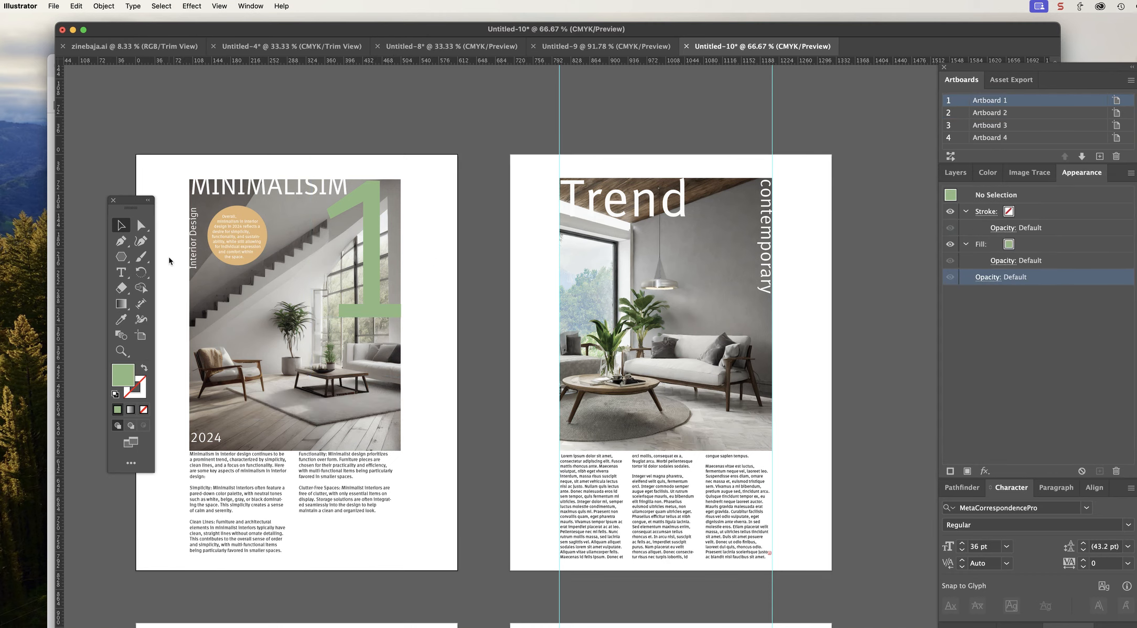
mouse_move(365, 256)
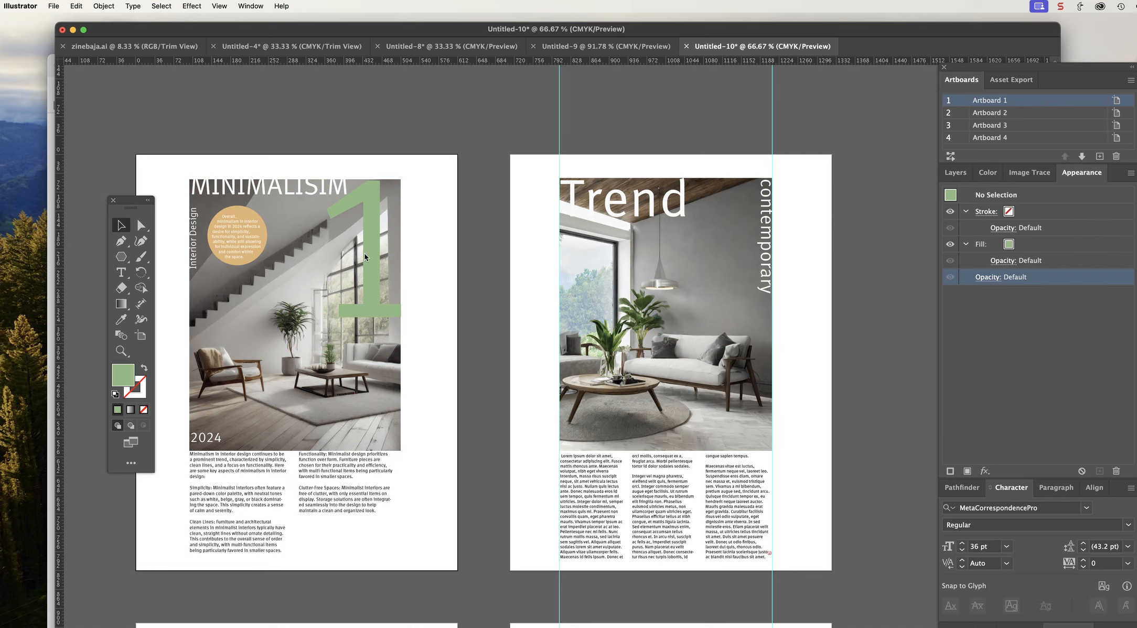
mouse_move(274, 200)
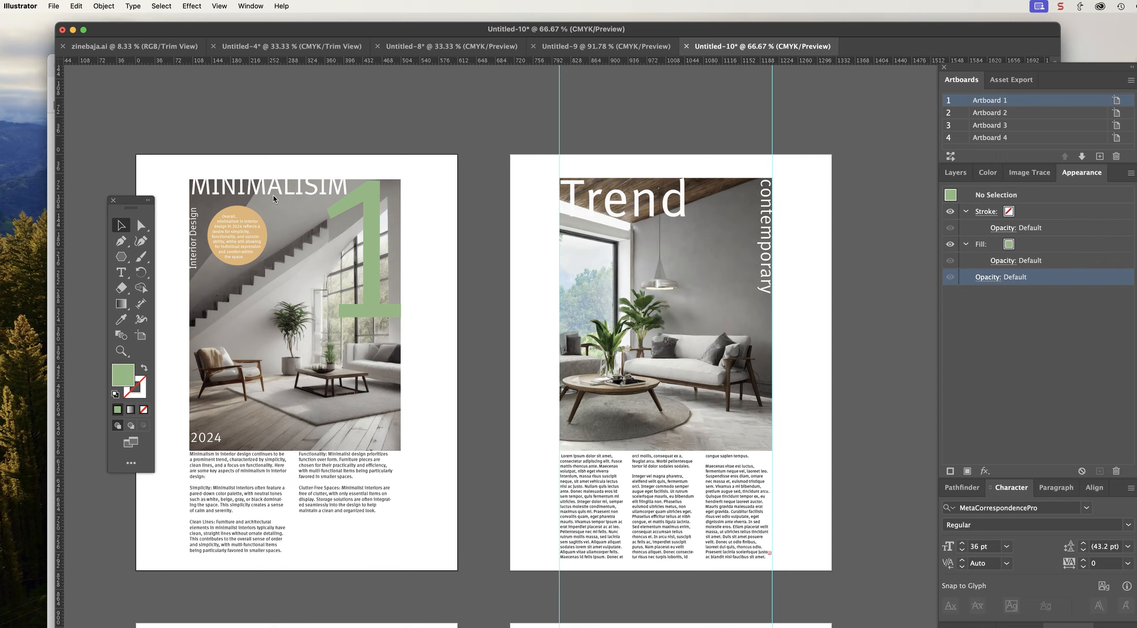
mouse_move(228, 513)
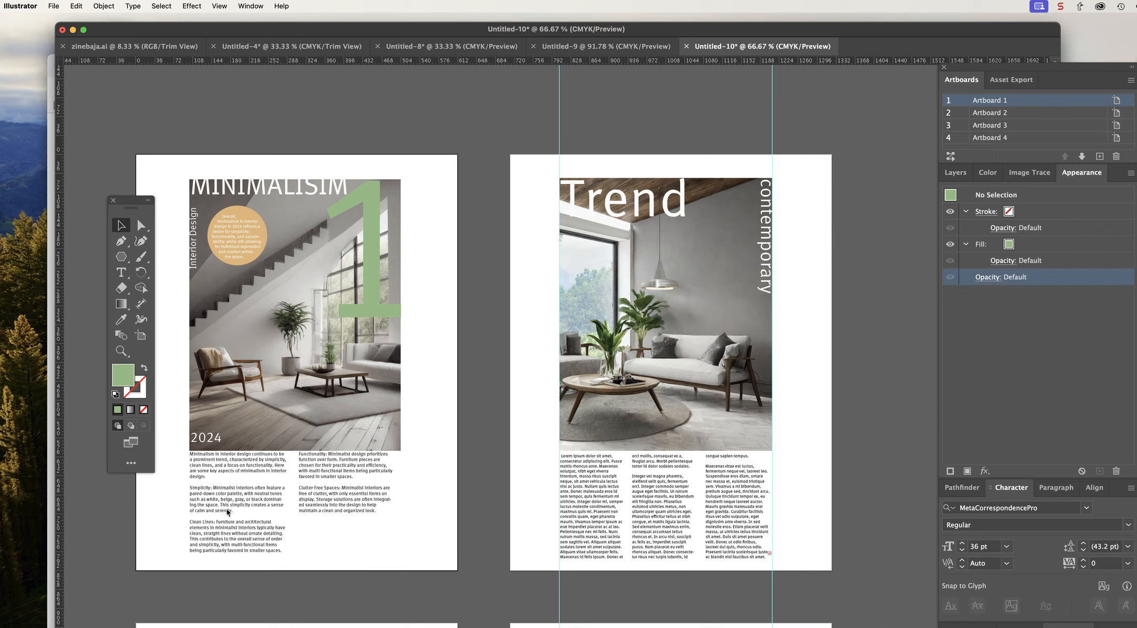
mouse_move(263, 224)
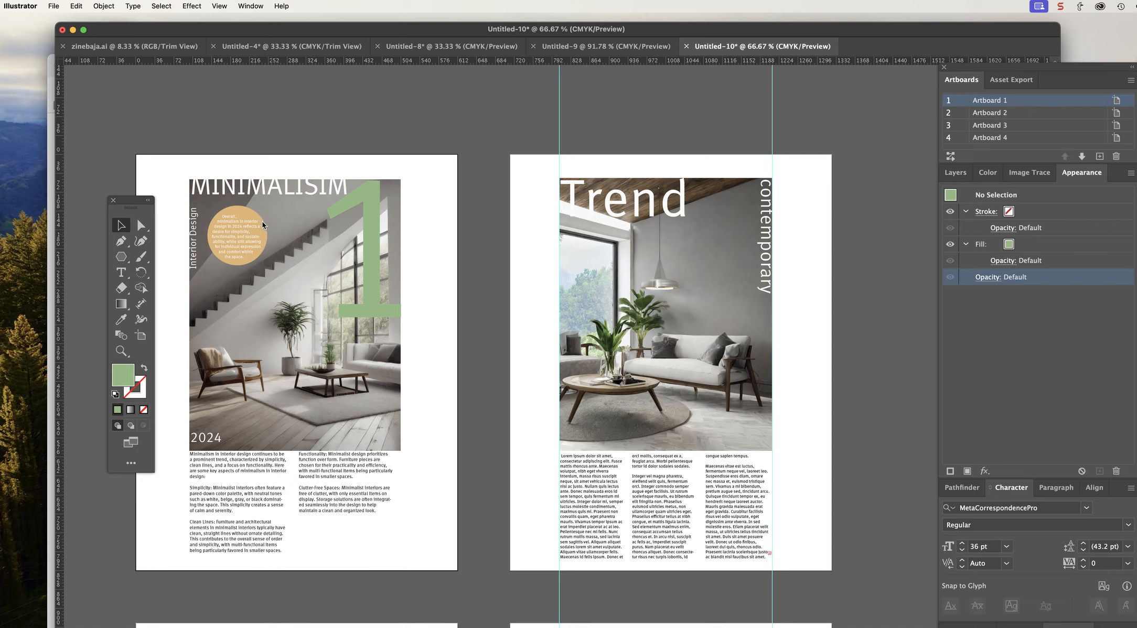
mouse_move(381, 329)
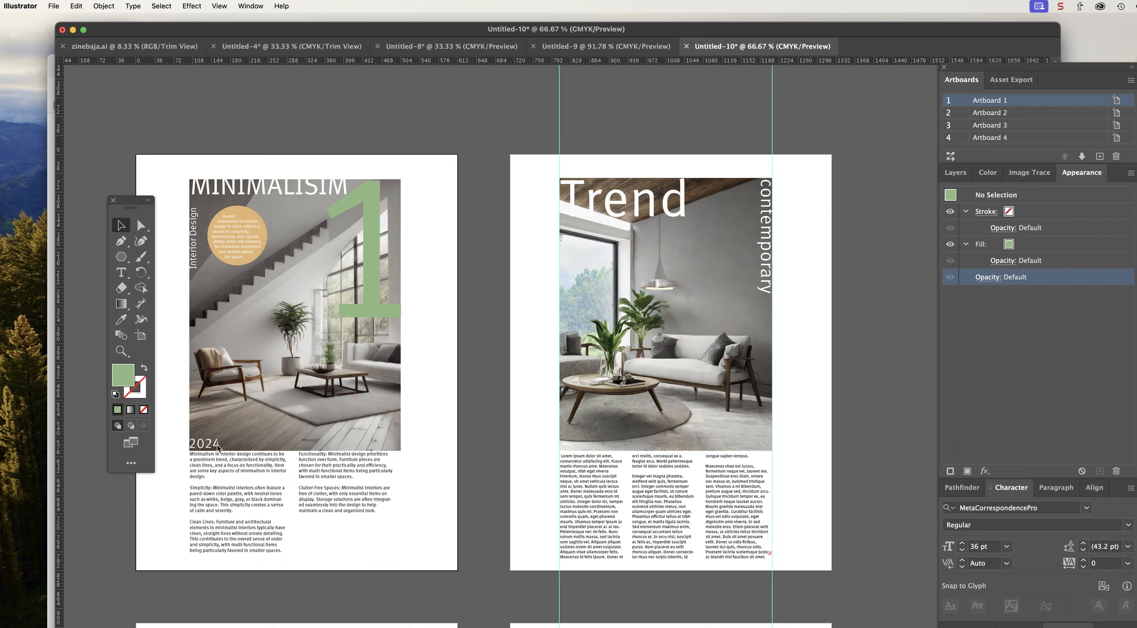
Step: Nudge the 2024 label onto the photo's bottom edge, then deselect everything
left_click(205, 444)
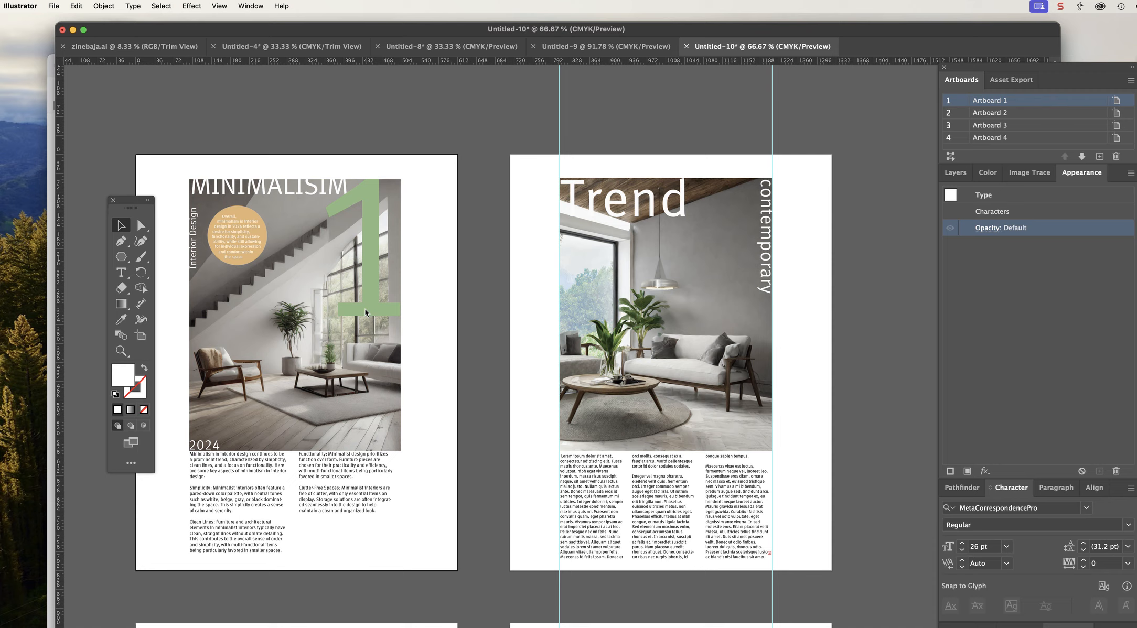
left_click(366, 311)
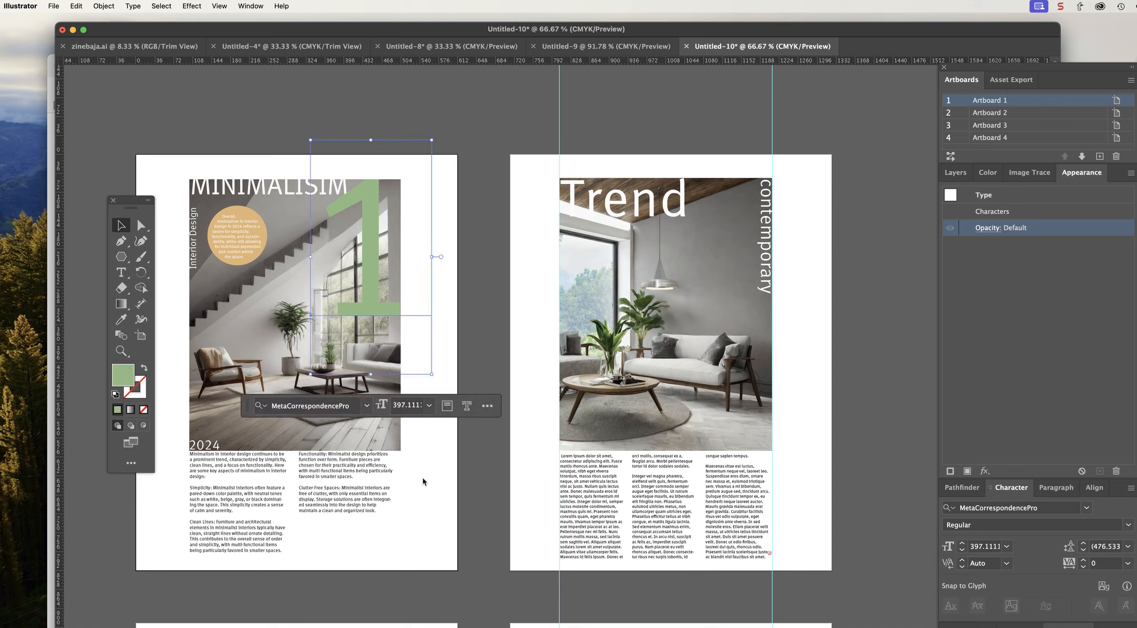
left_click(284, 268)
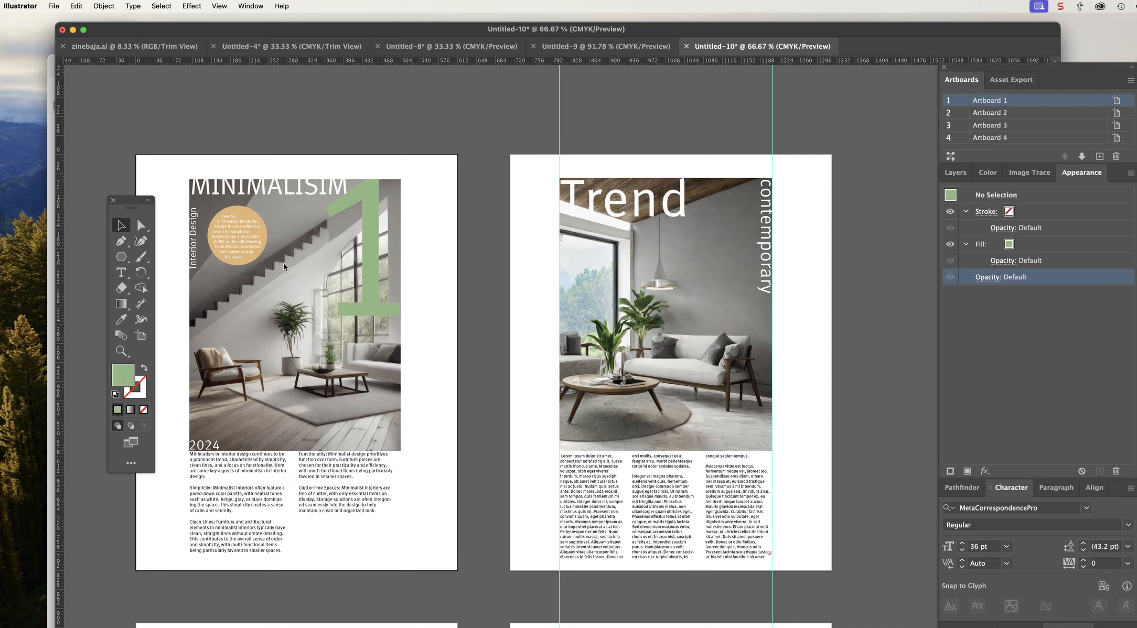
mouse_move(210, 287)
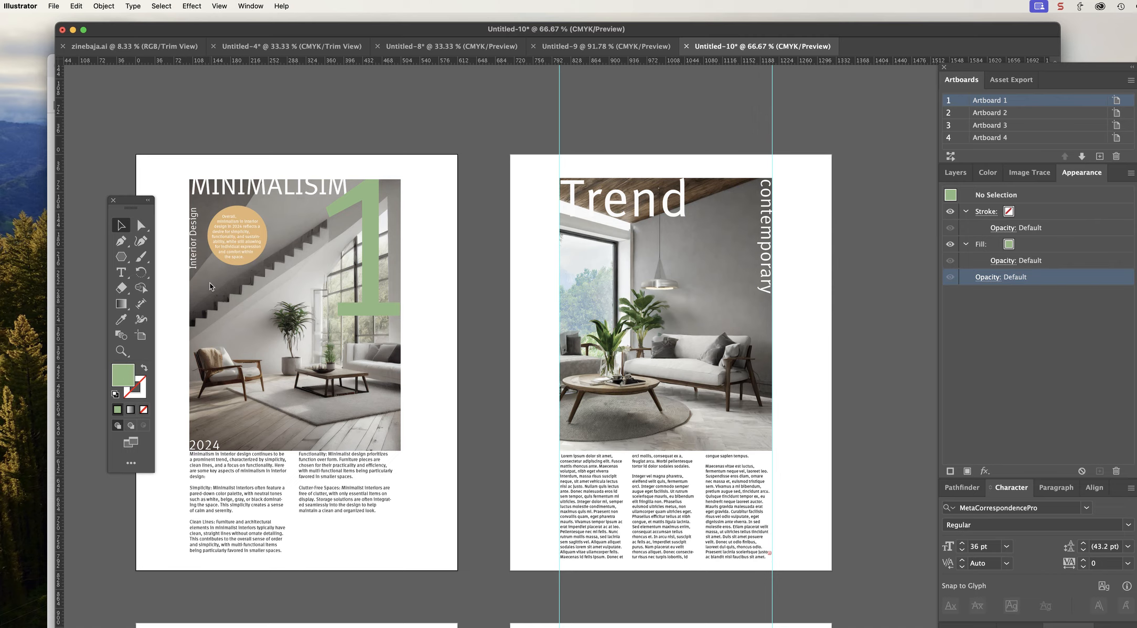
mouse_move(239, 305)
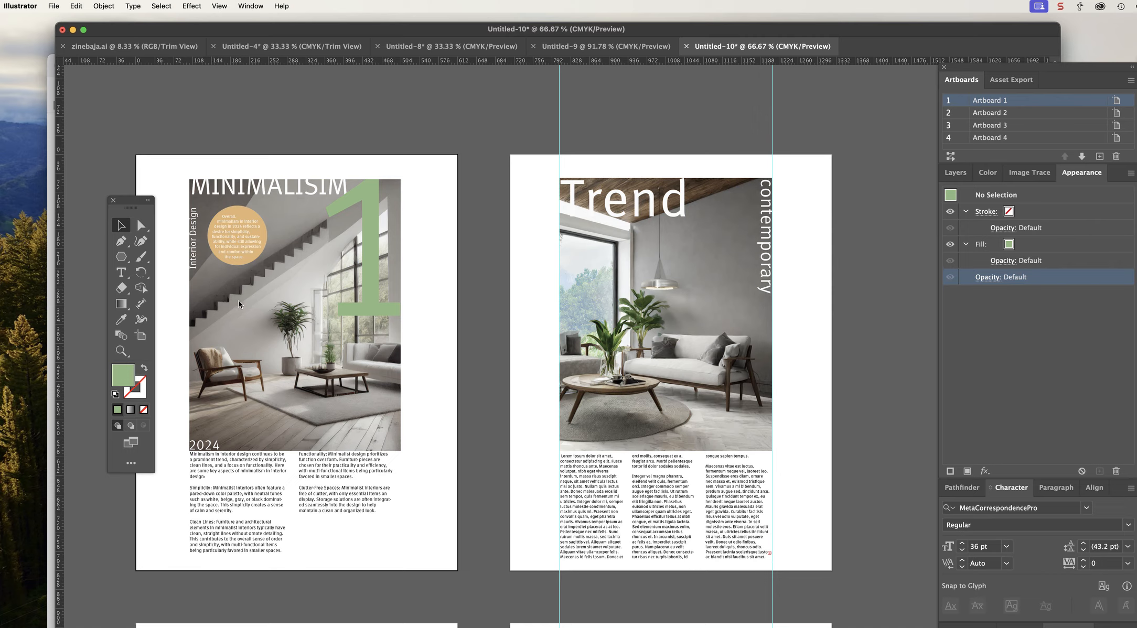
mouse_move(410, 361)
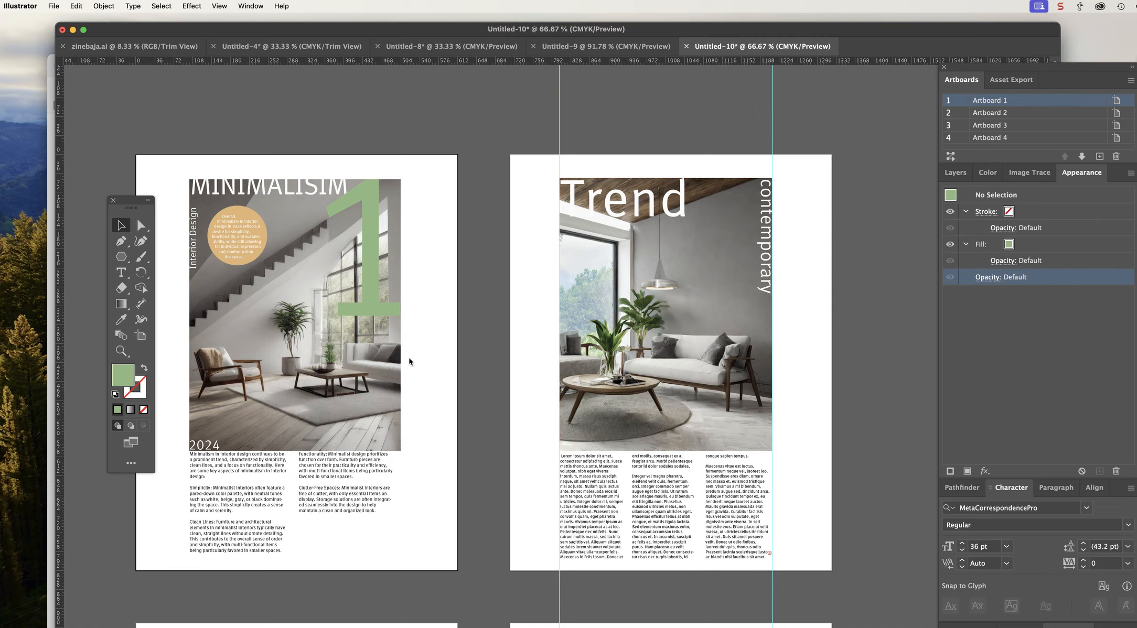
Step: Scroll down to the next spread with text wrapped around circles and hexagons
scroll("down", 3)
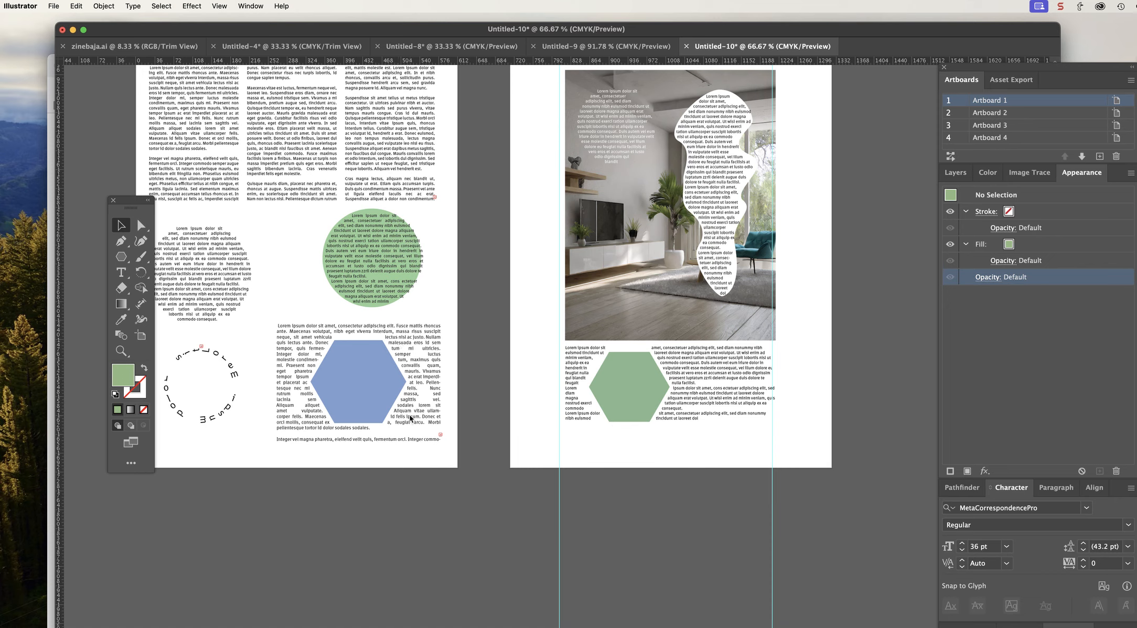
mouse_move(224, 361)
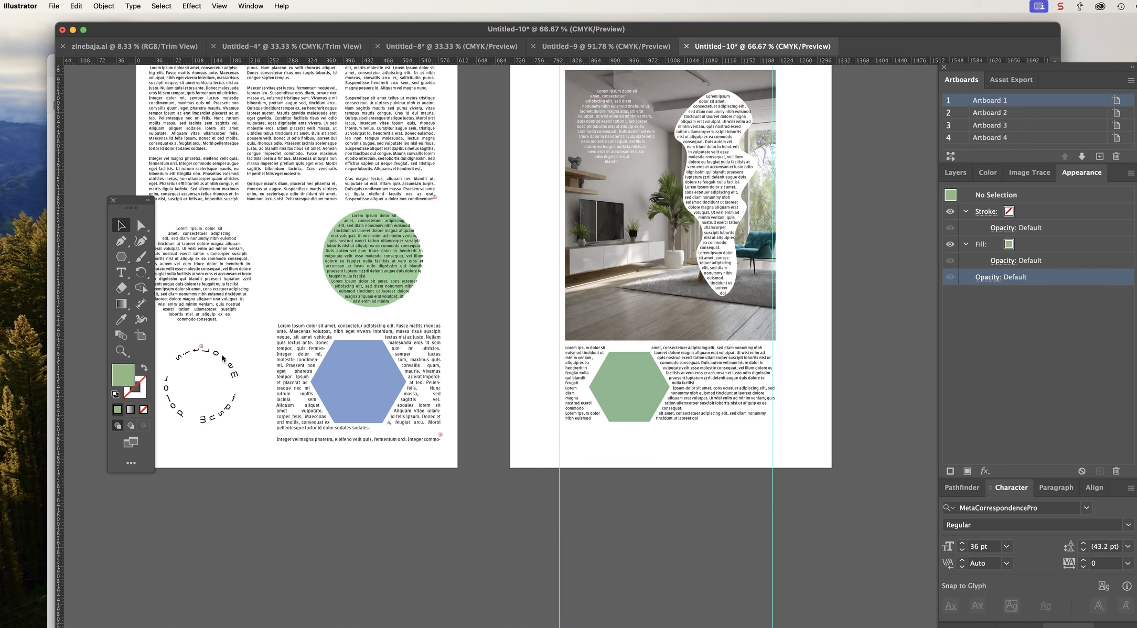